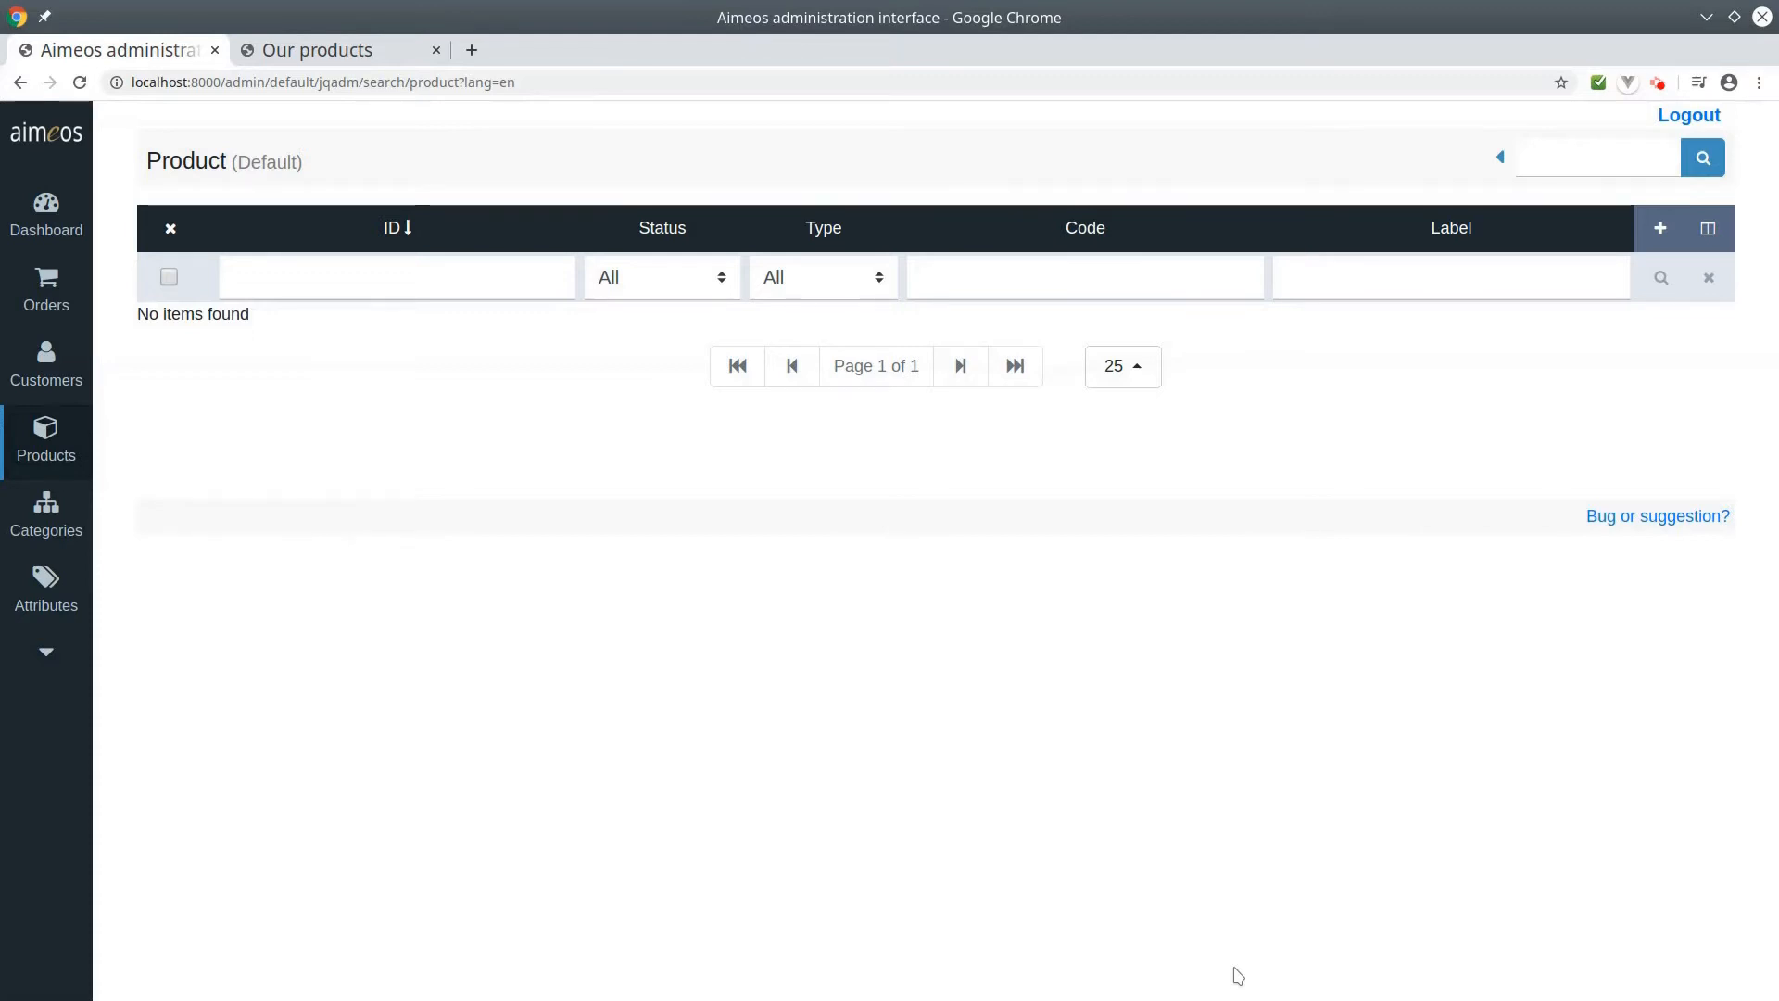
Step: Start a new product entry from the Product list's + button
left_click(1598, 155)
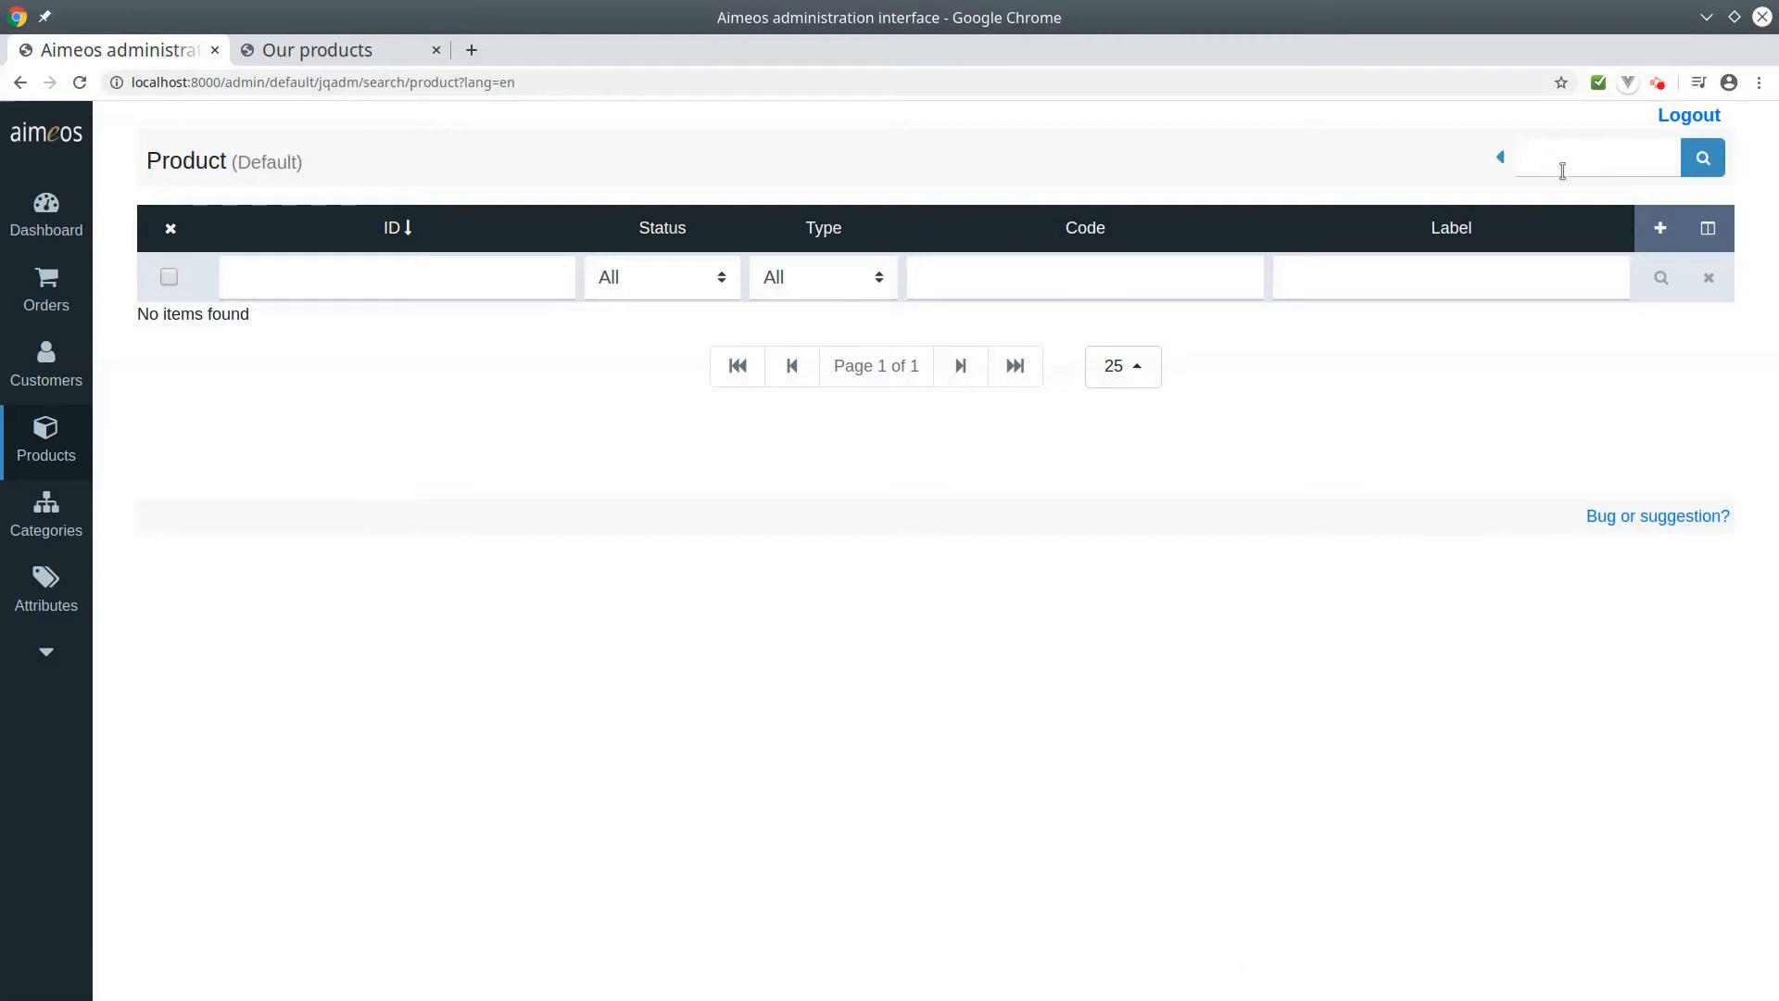
left_click(1658, 228)
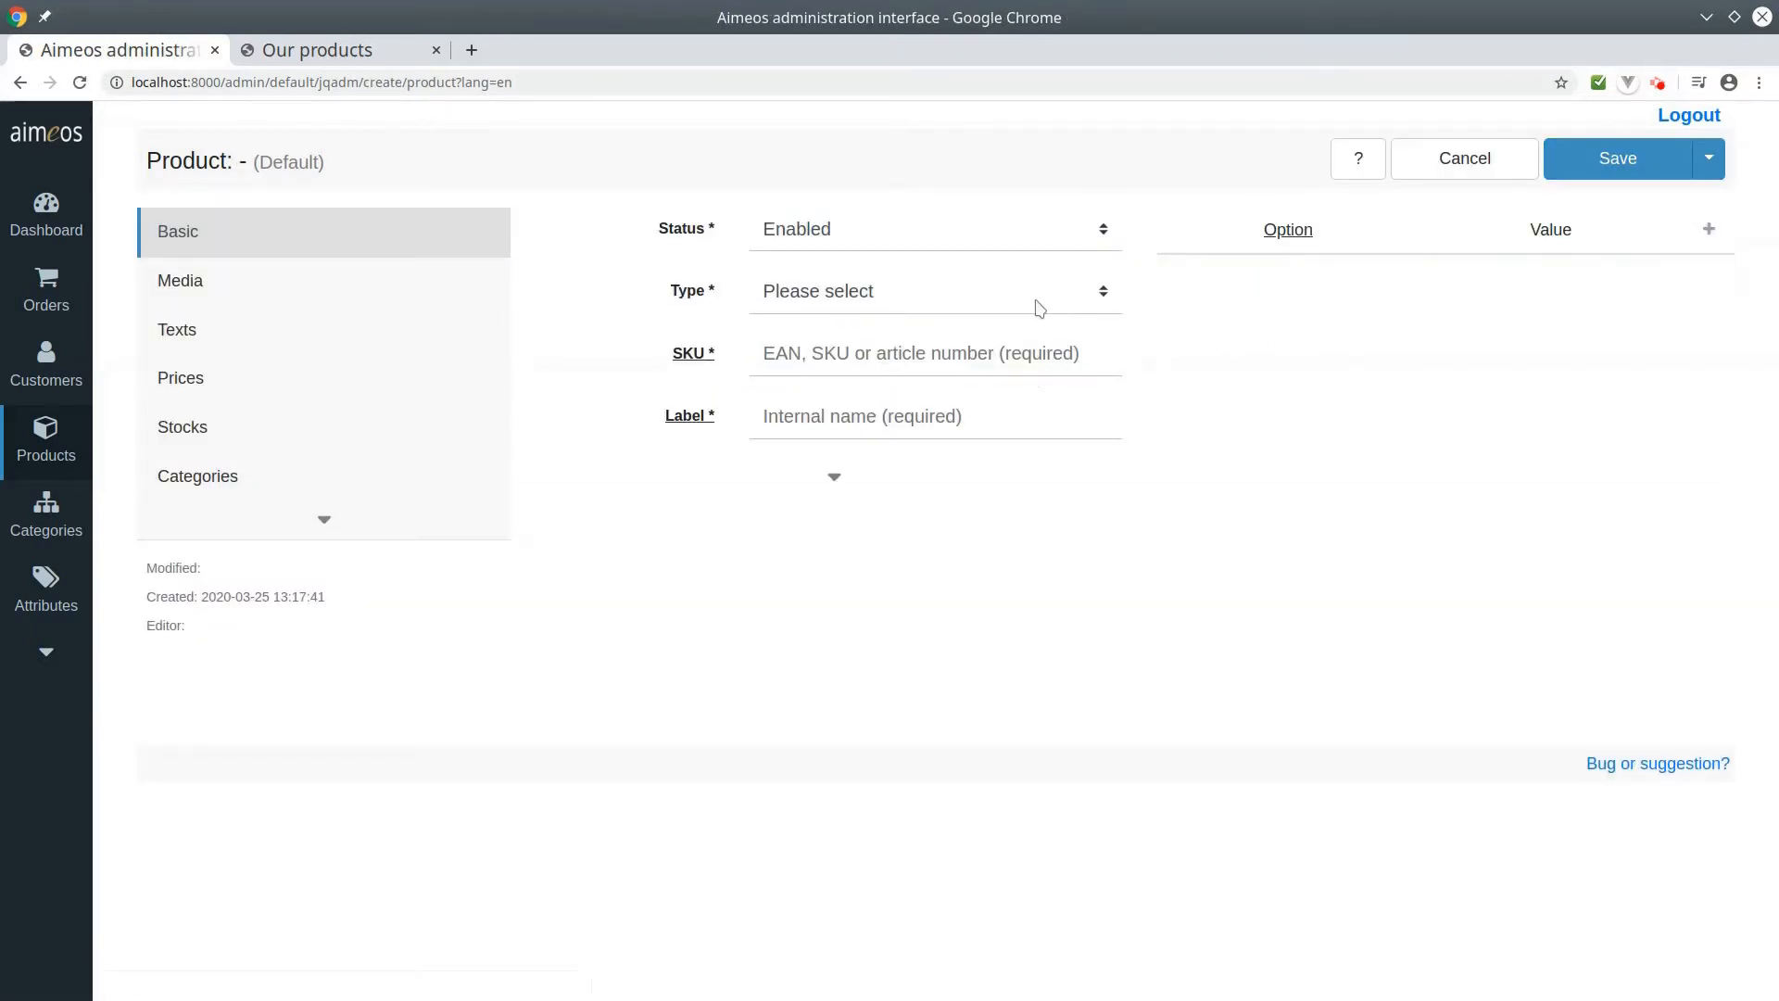
Step: Set type Voucher, SKU 9000 and label "Gift voucher" on the new product
left_click(934, 290)
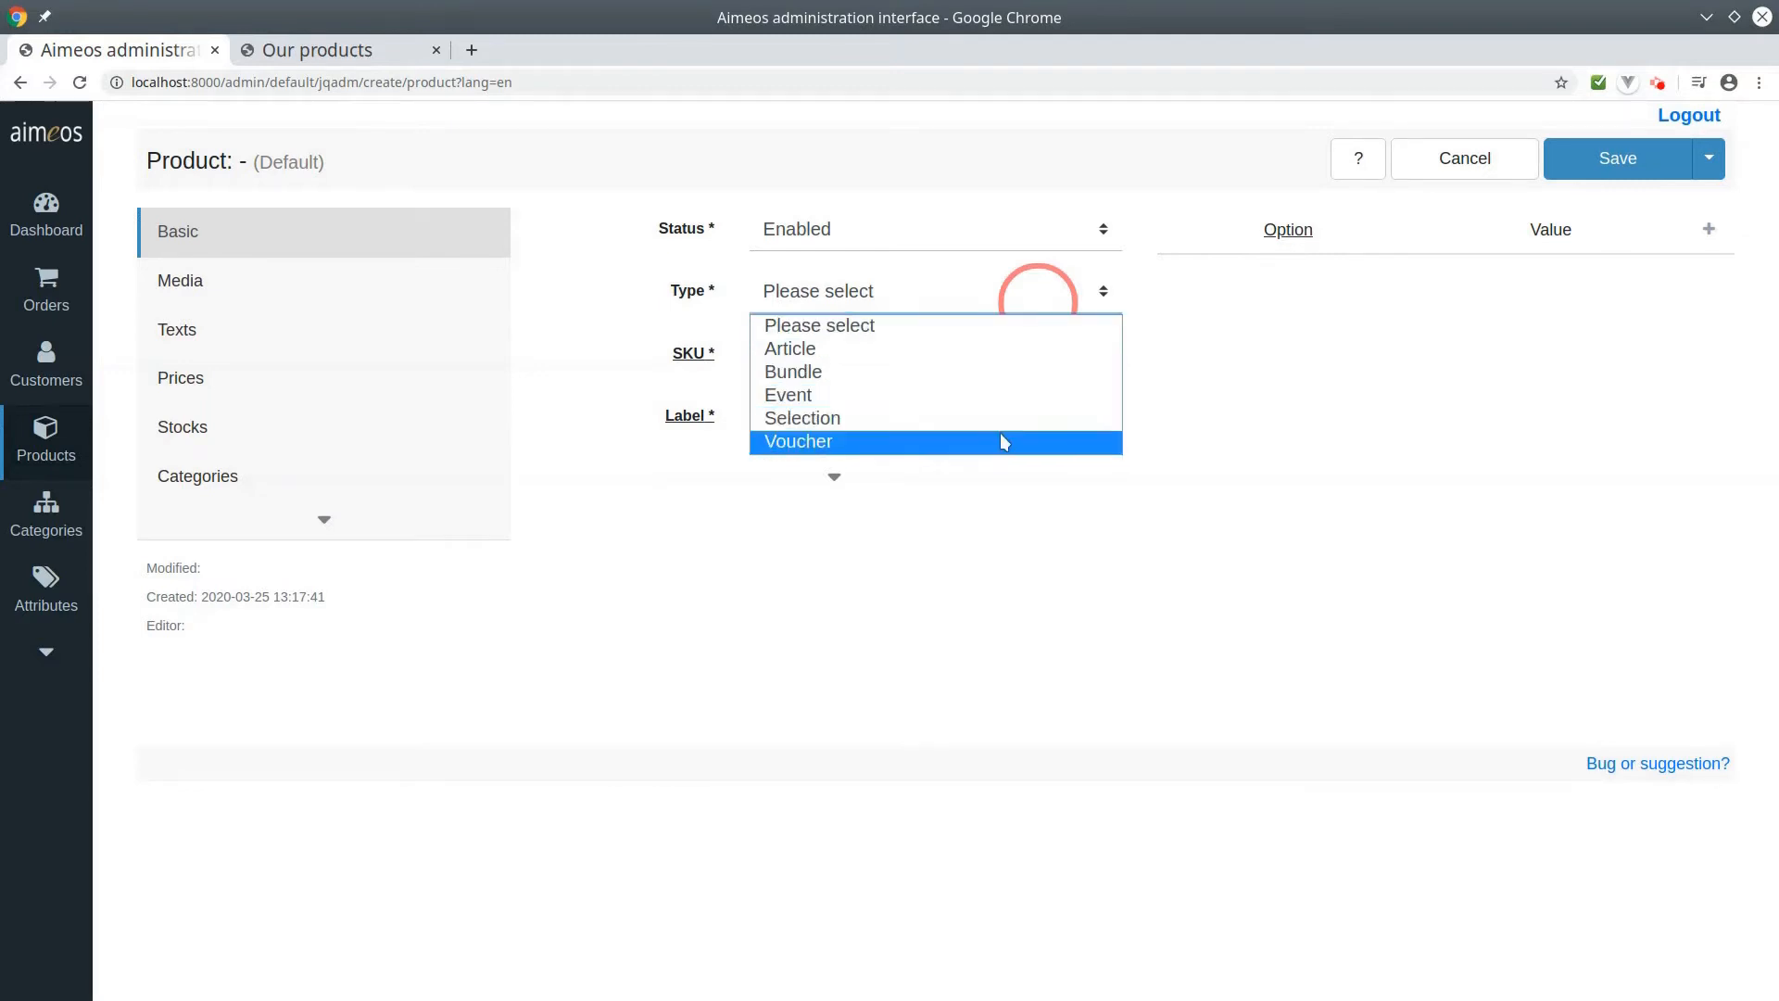
left_click(796, 441)
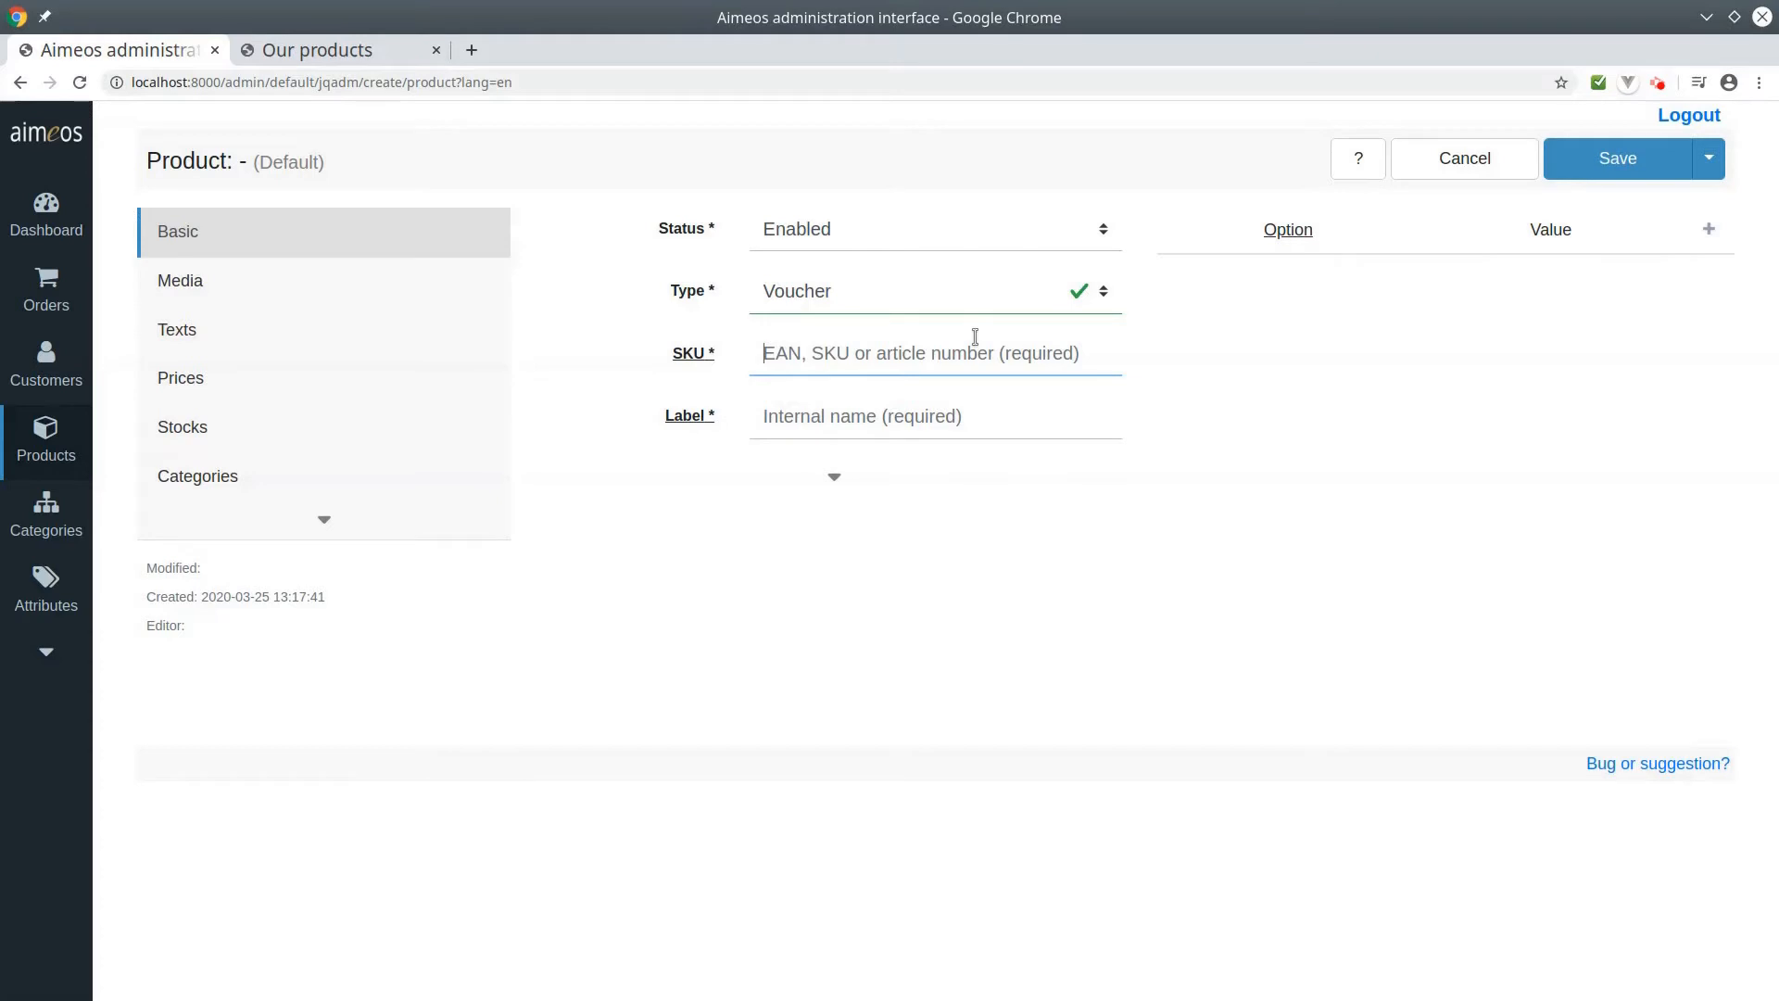
type("900")
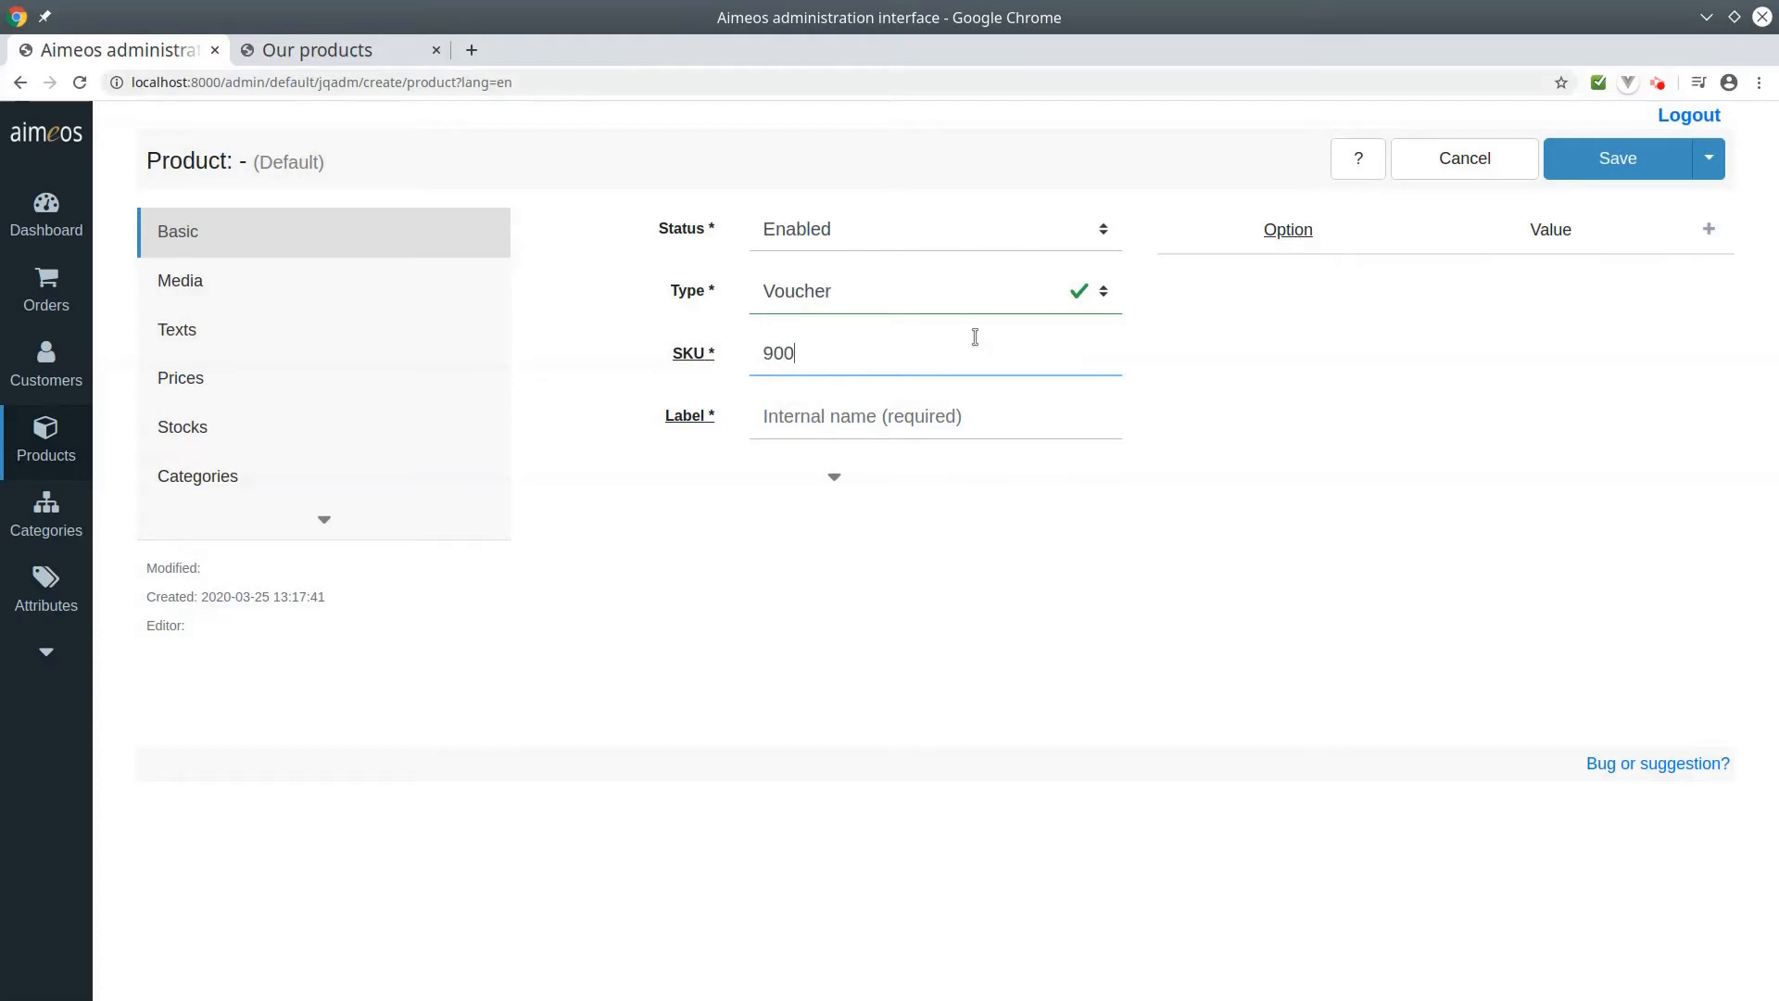
type("0")
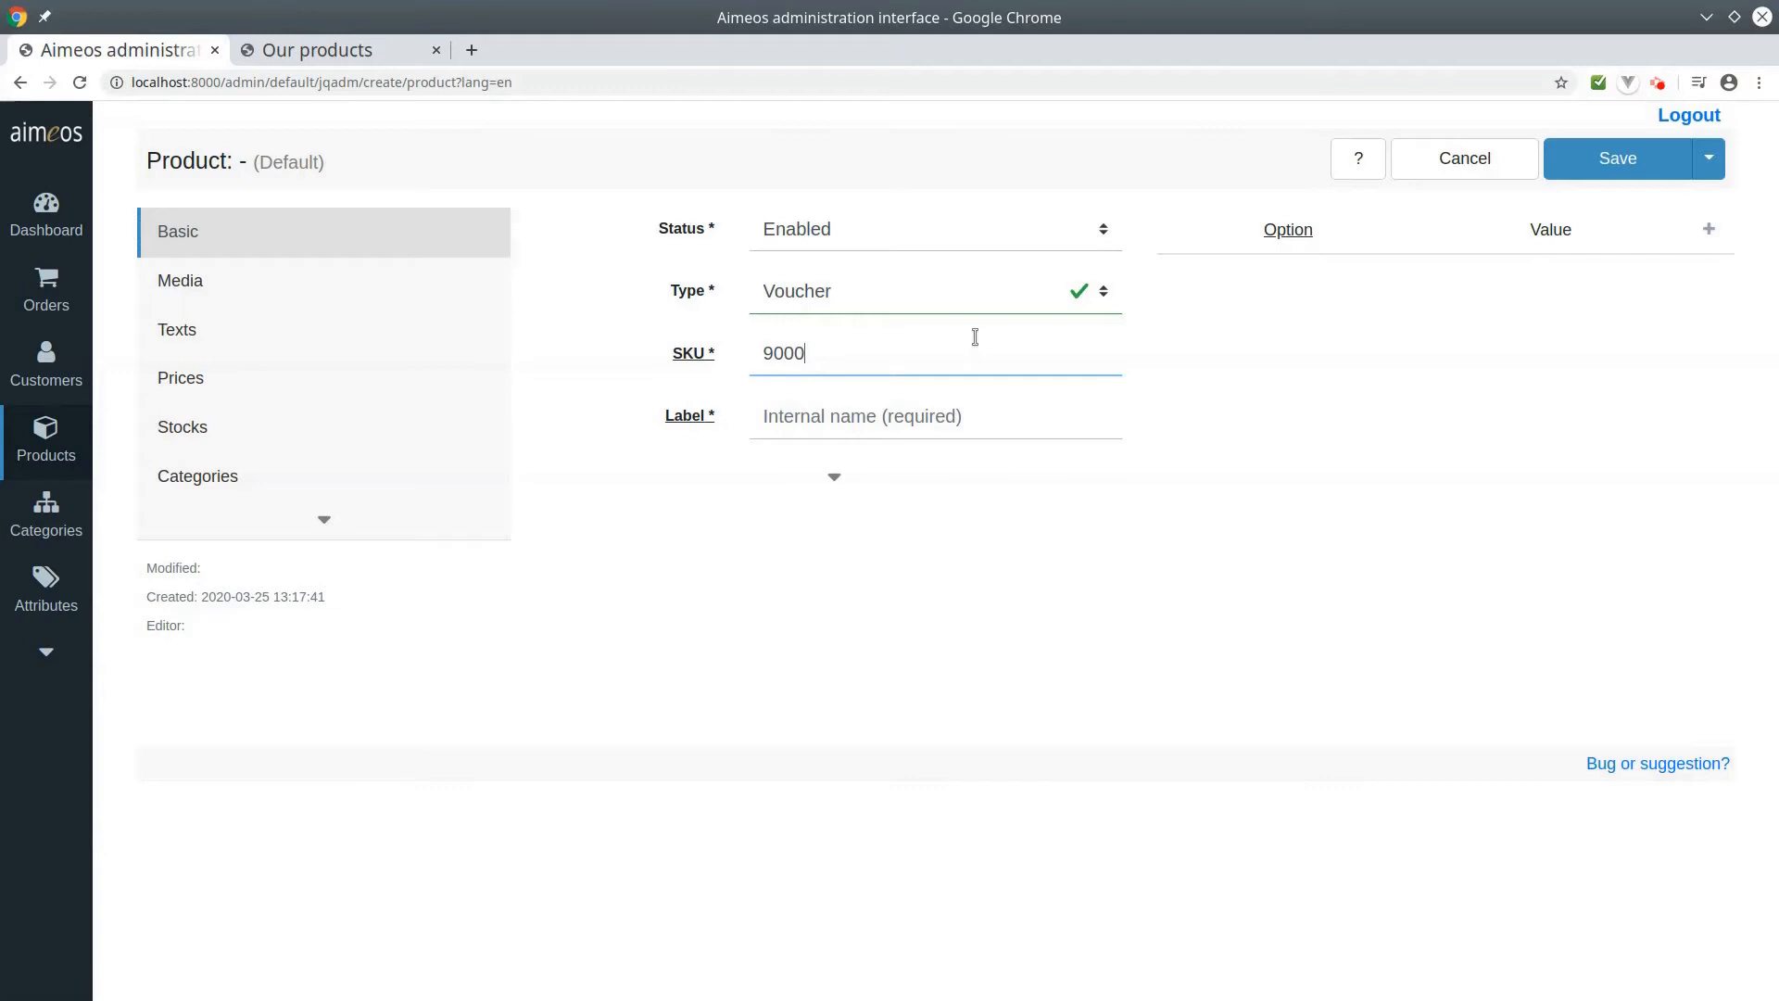
left_click(904, 415)
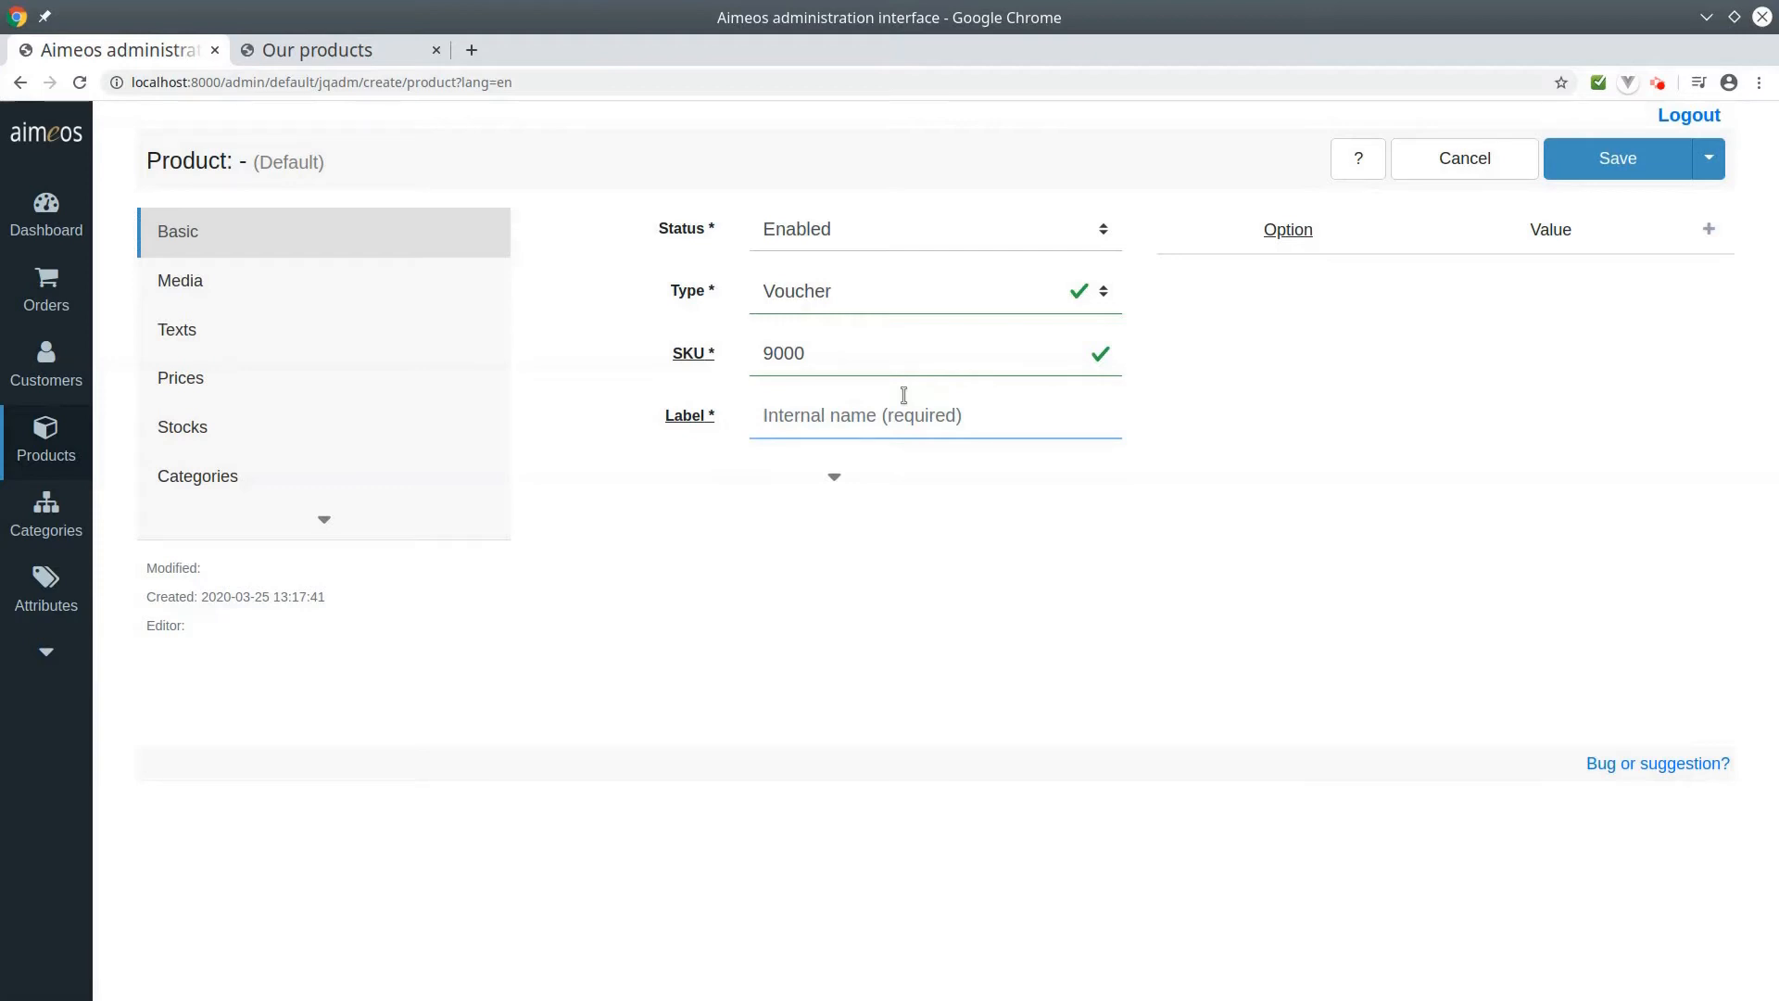
type("Gift voucher")
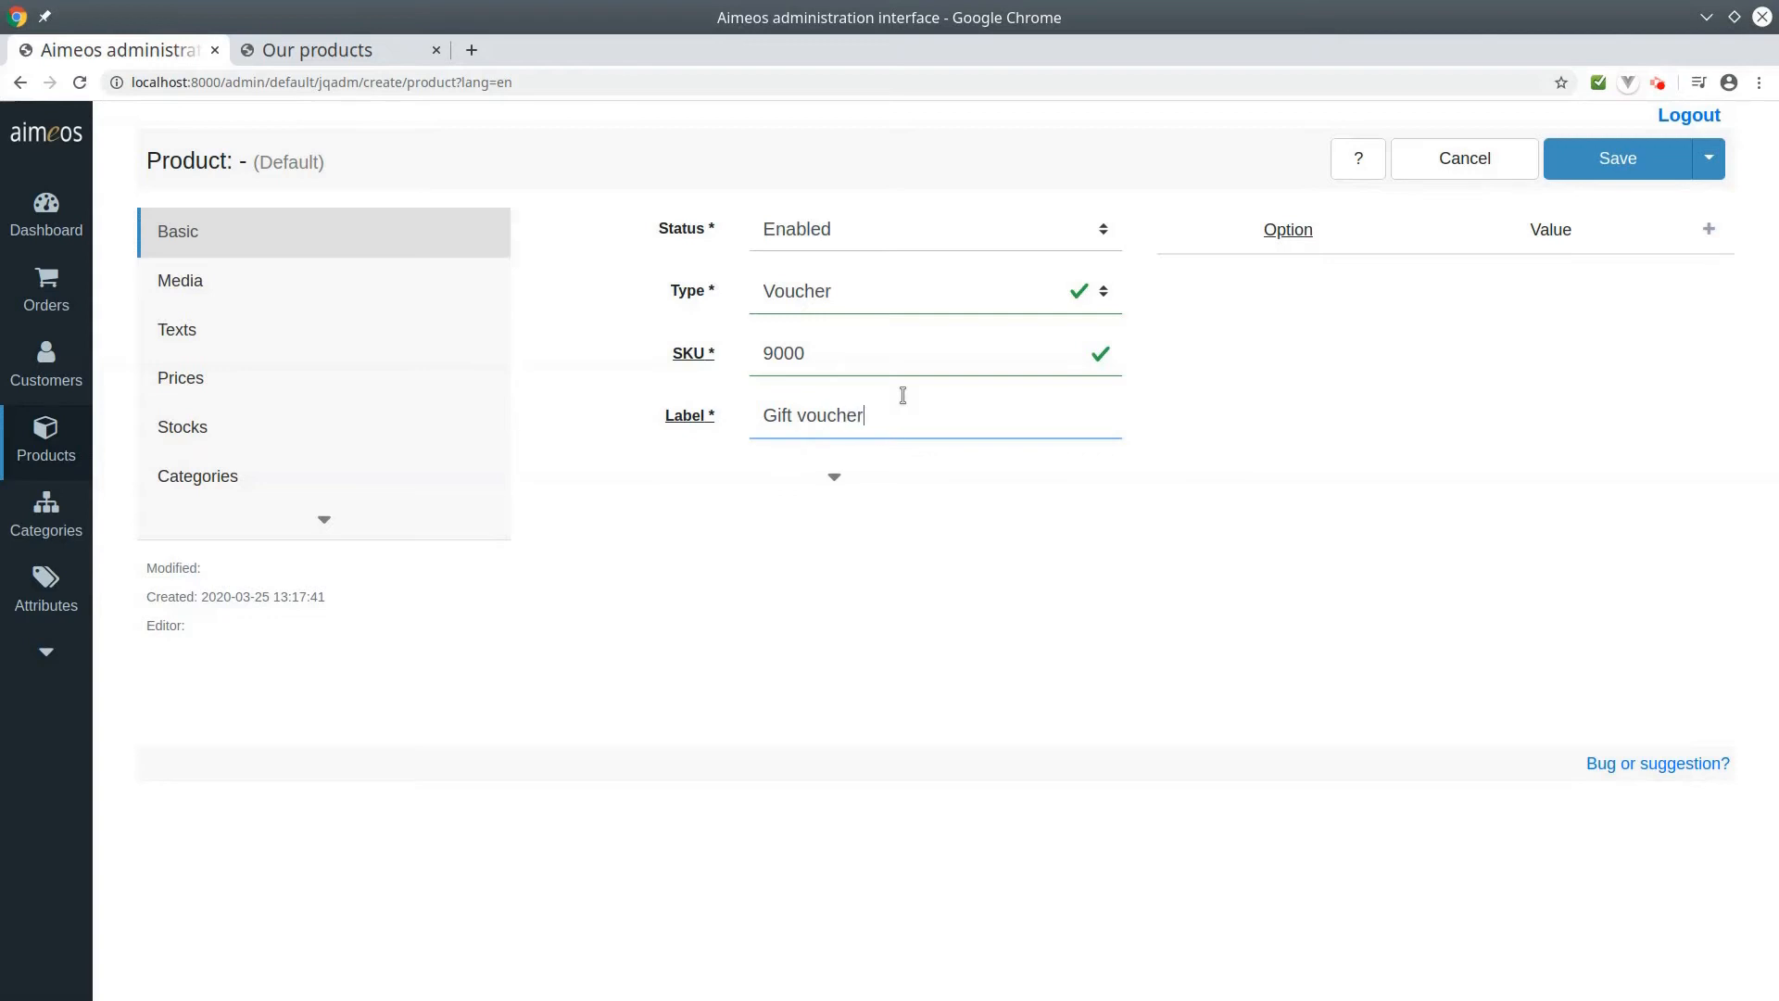
mouse_move(385, 307)
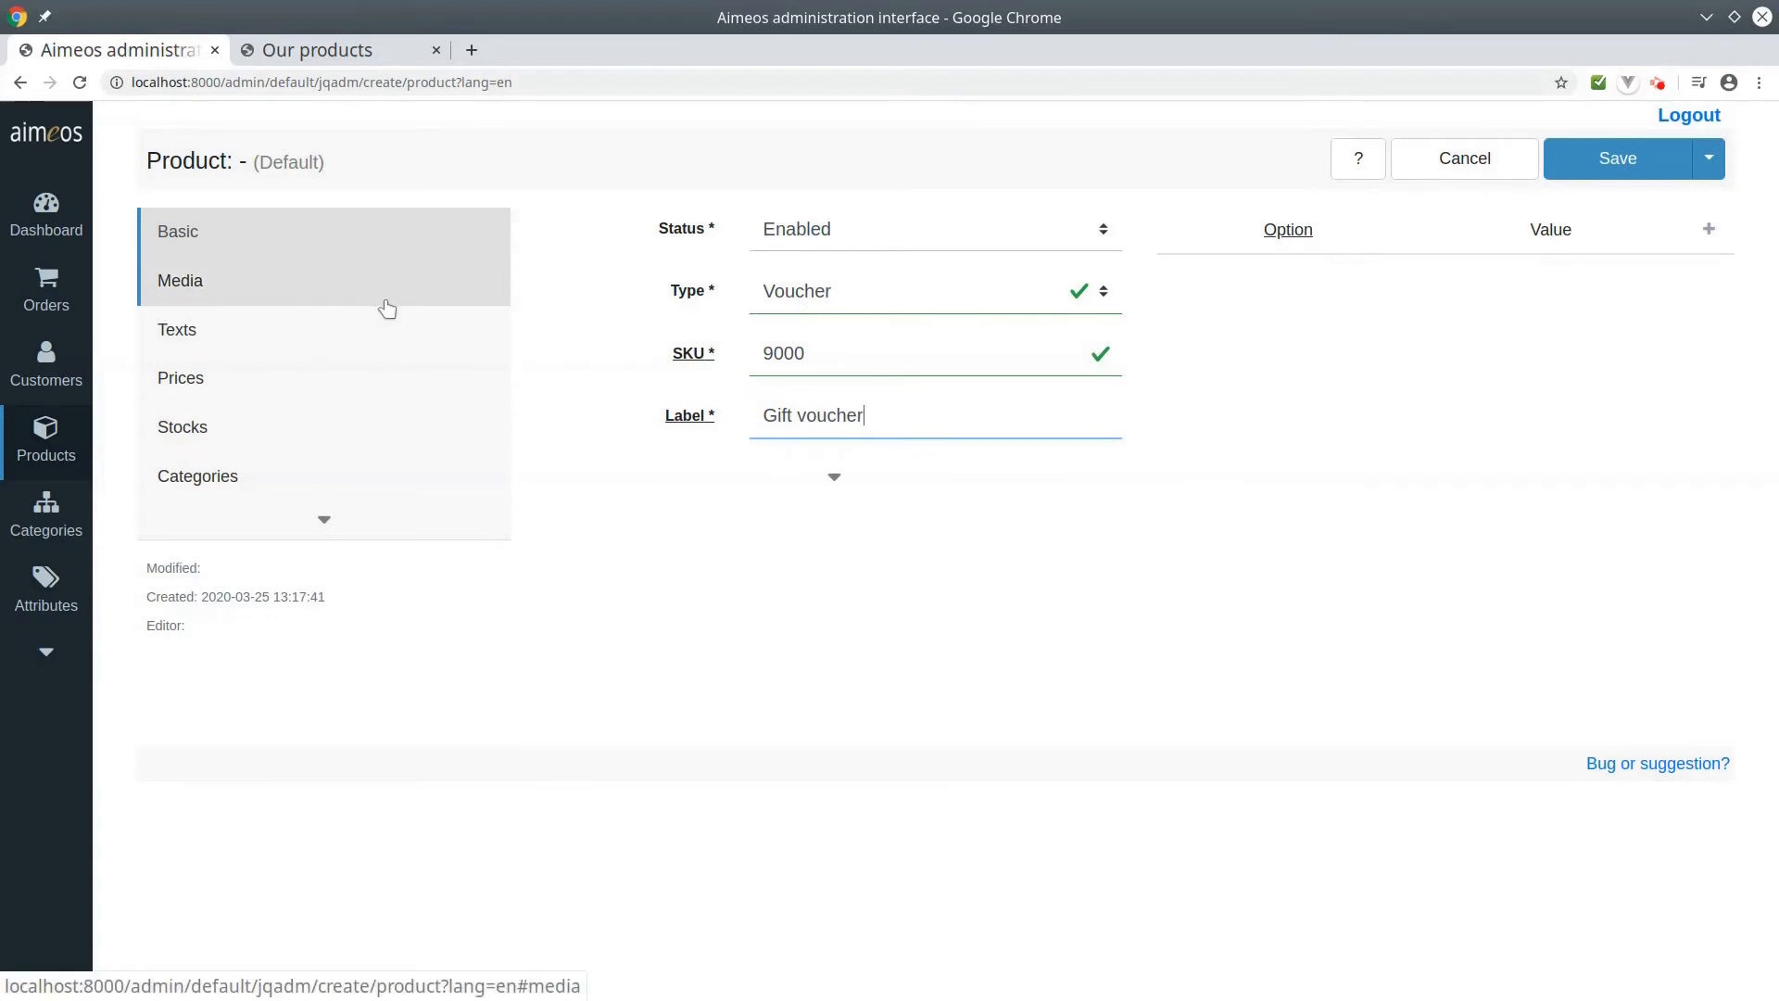
Step: Add a media entry and upload voucher.jpg as the product image
left_click(180, 280)
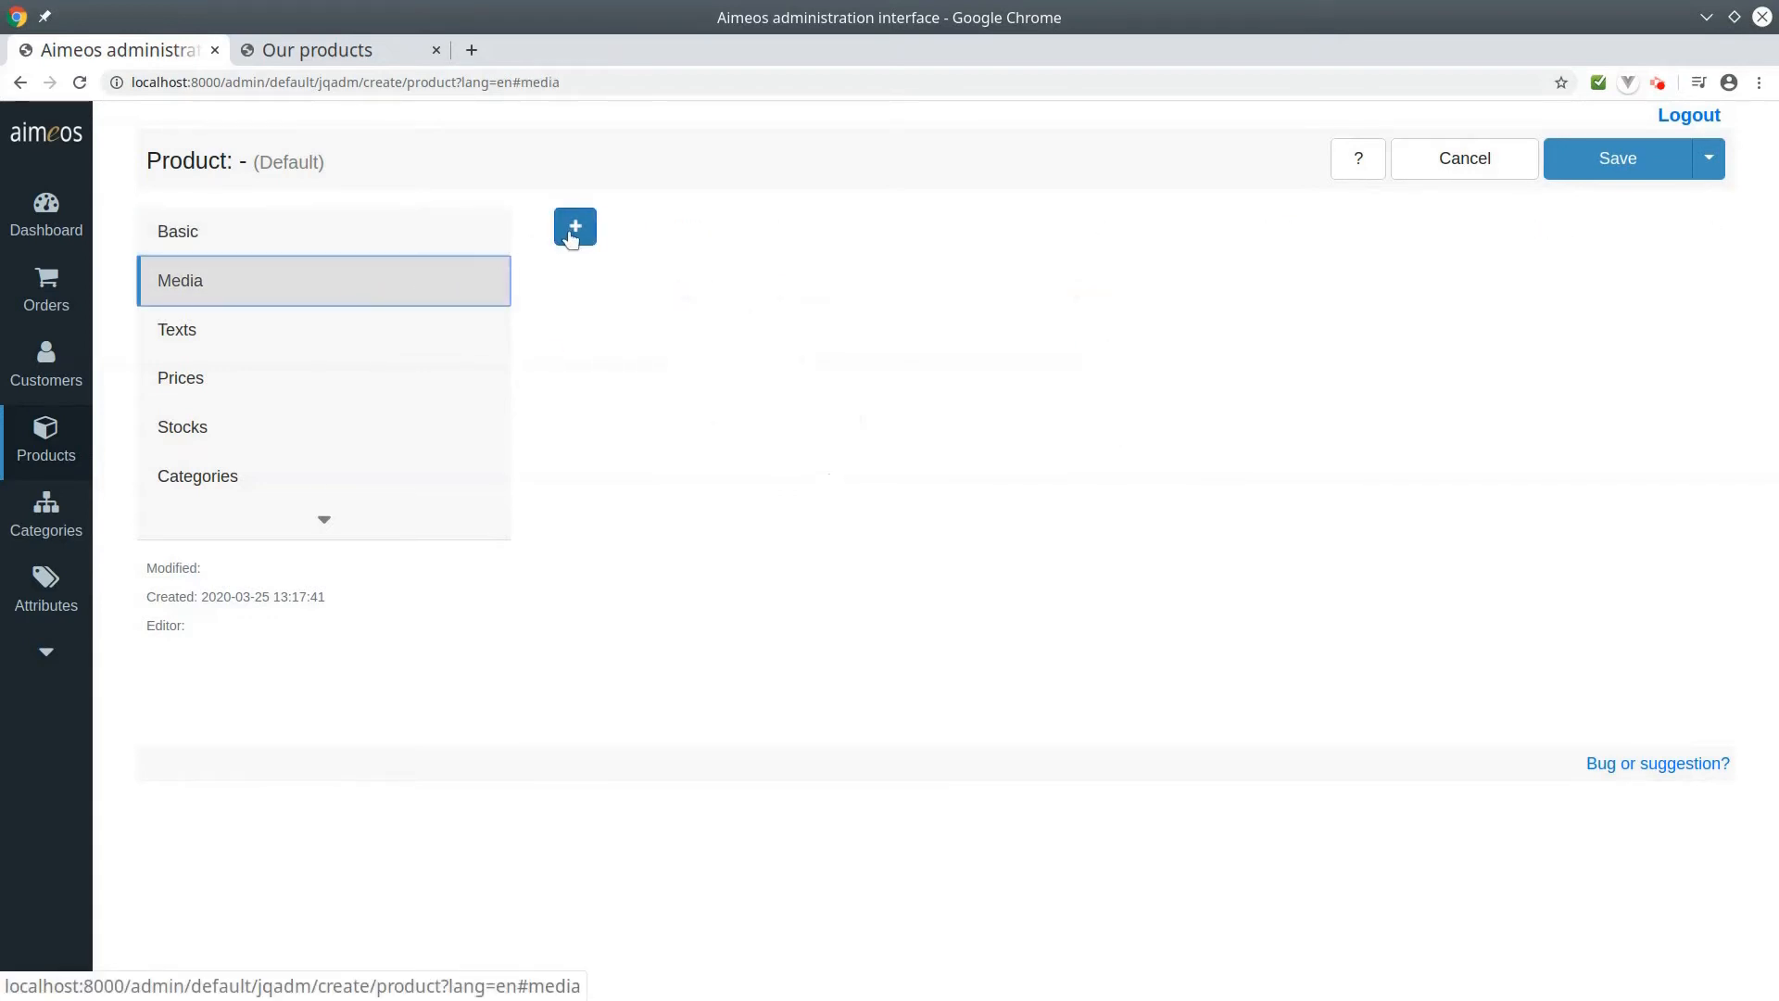
left_click(575, 226)
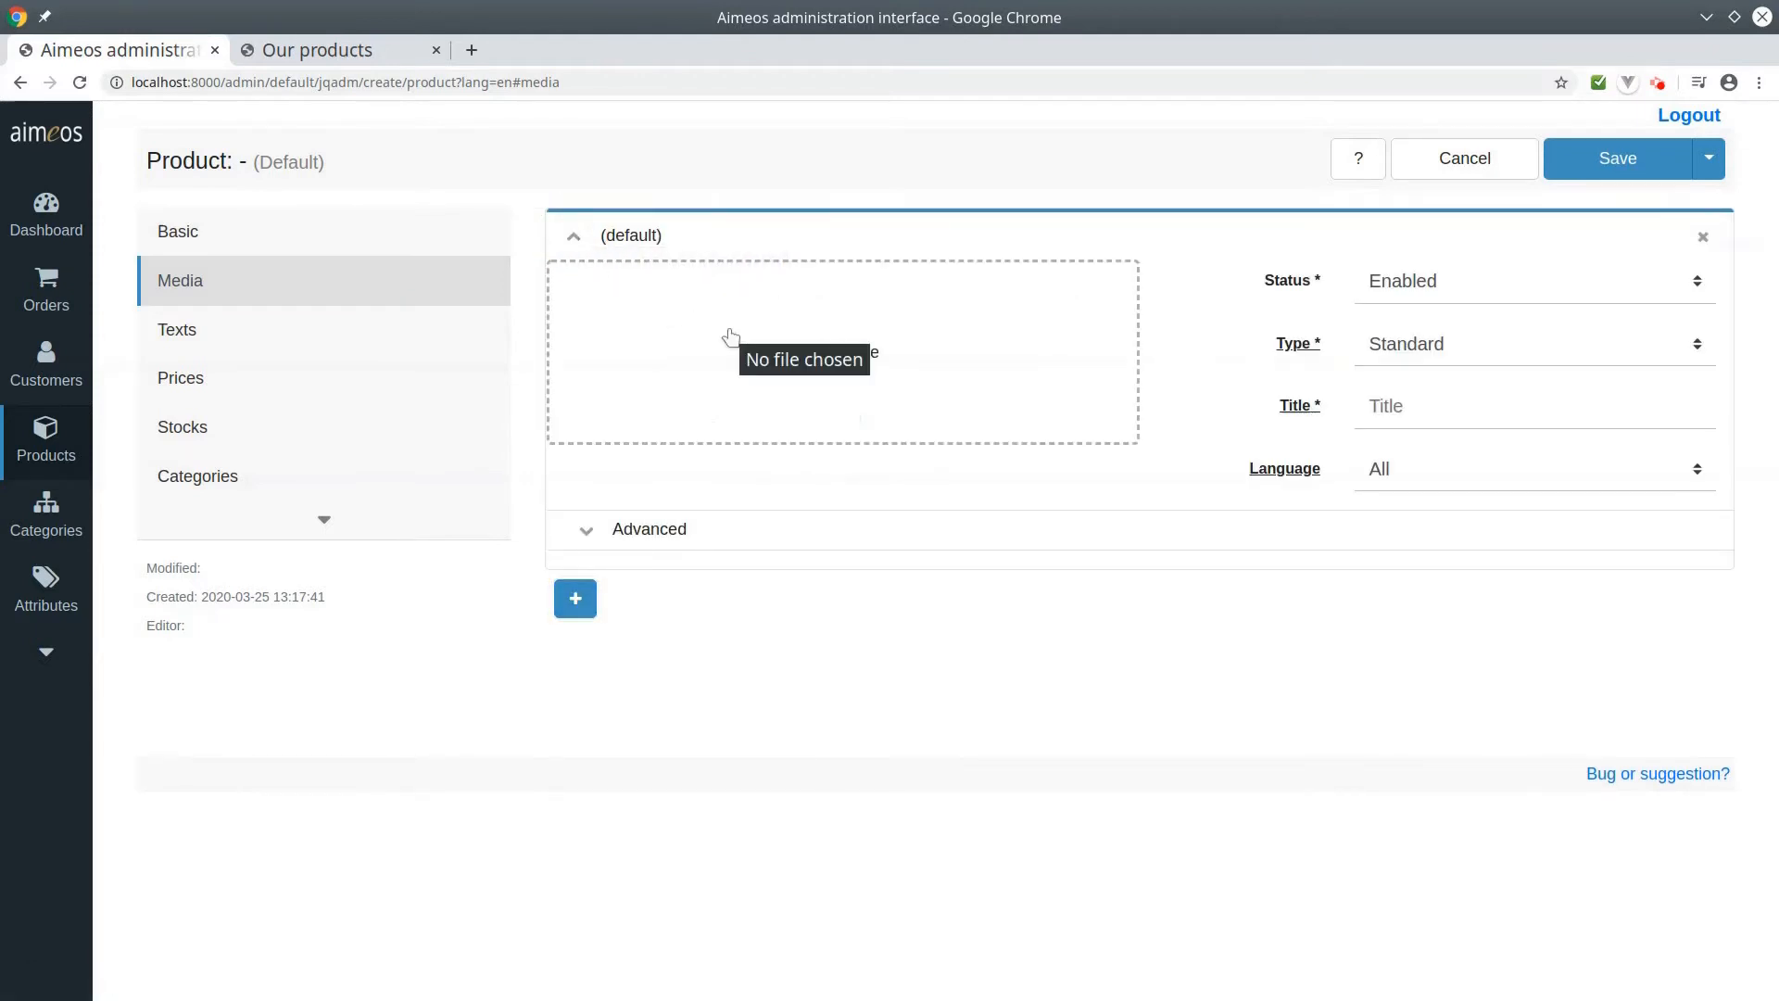
left_click(841, 365)
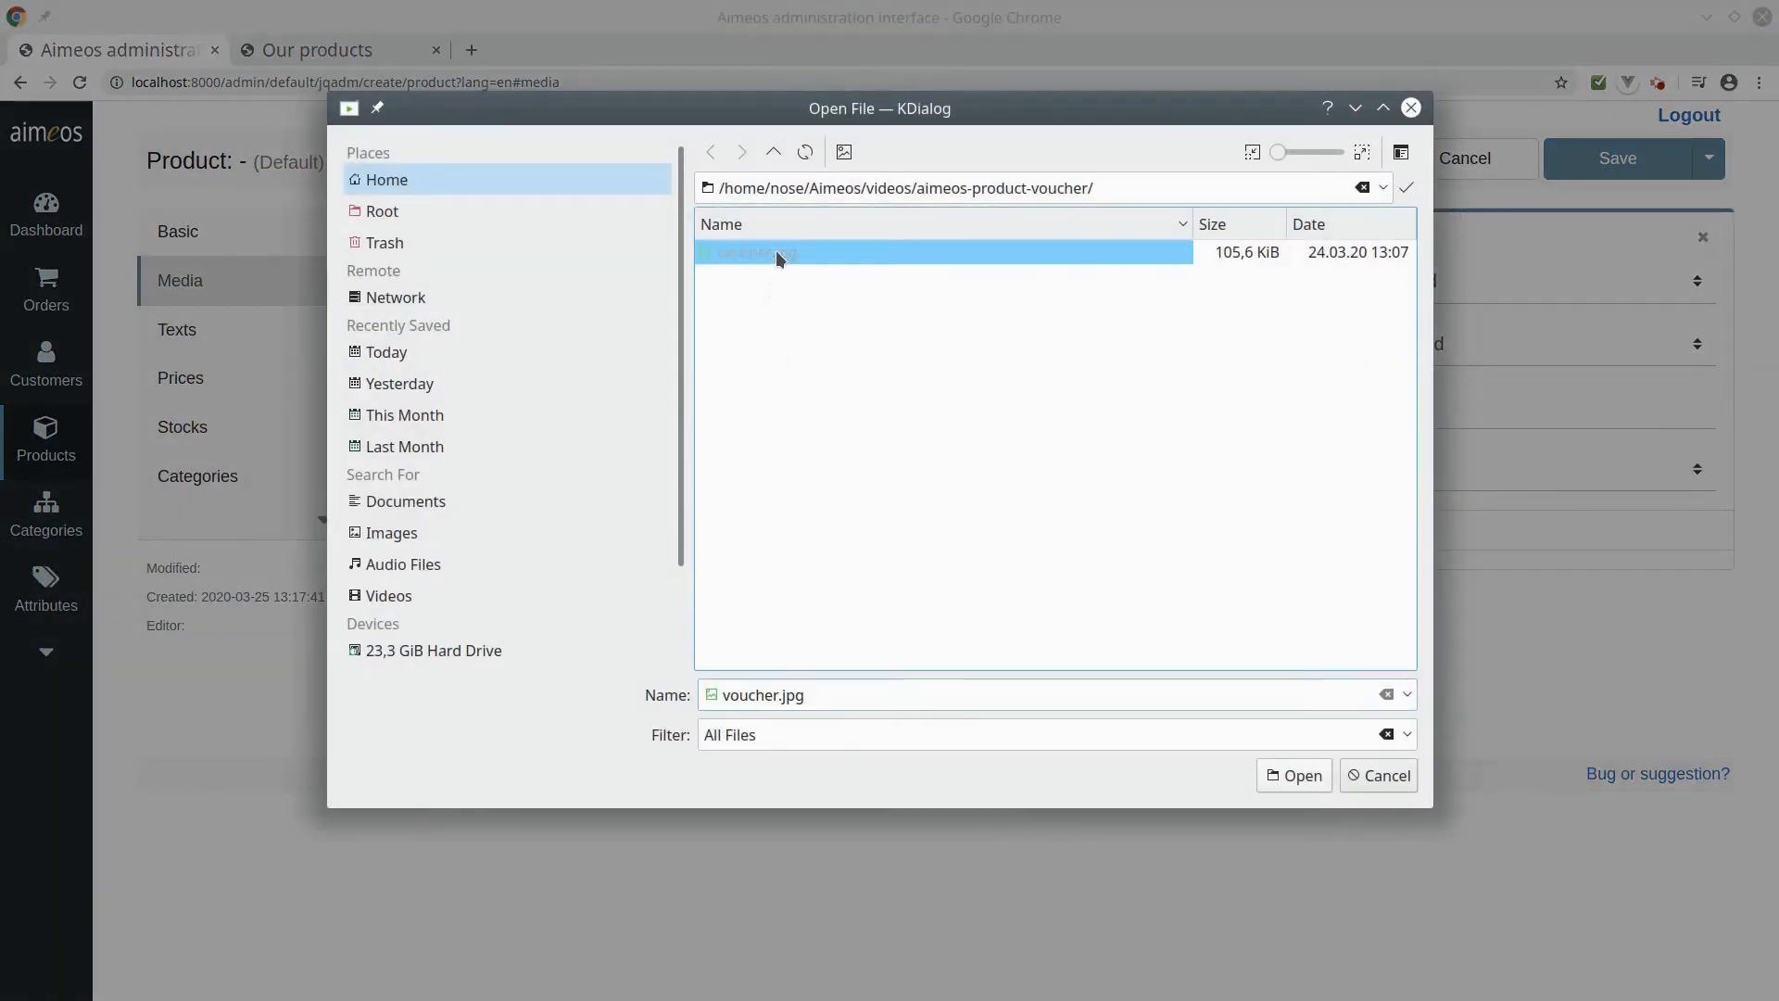
left_click(1294, 775)
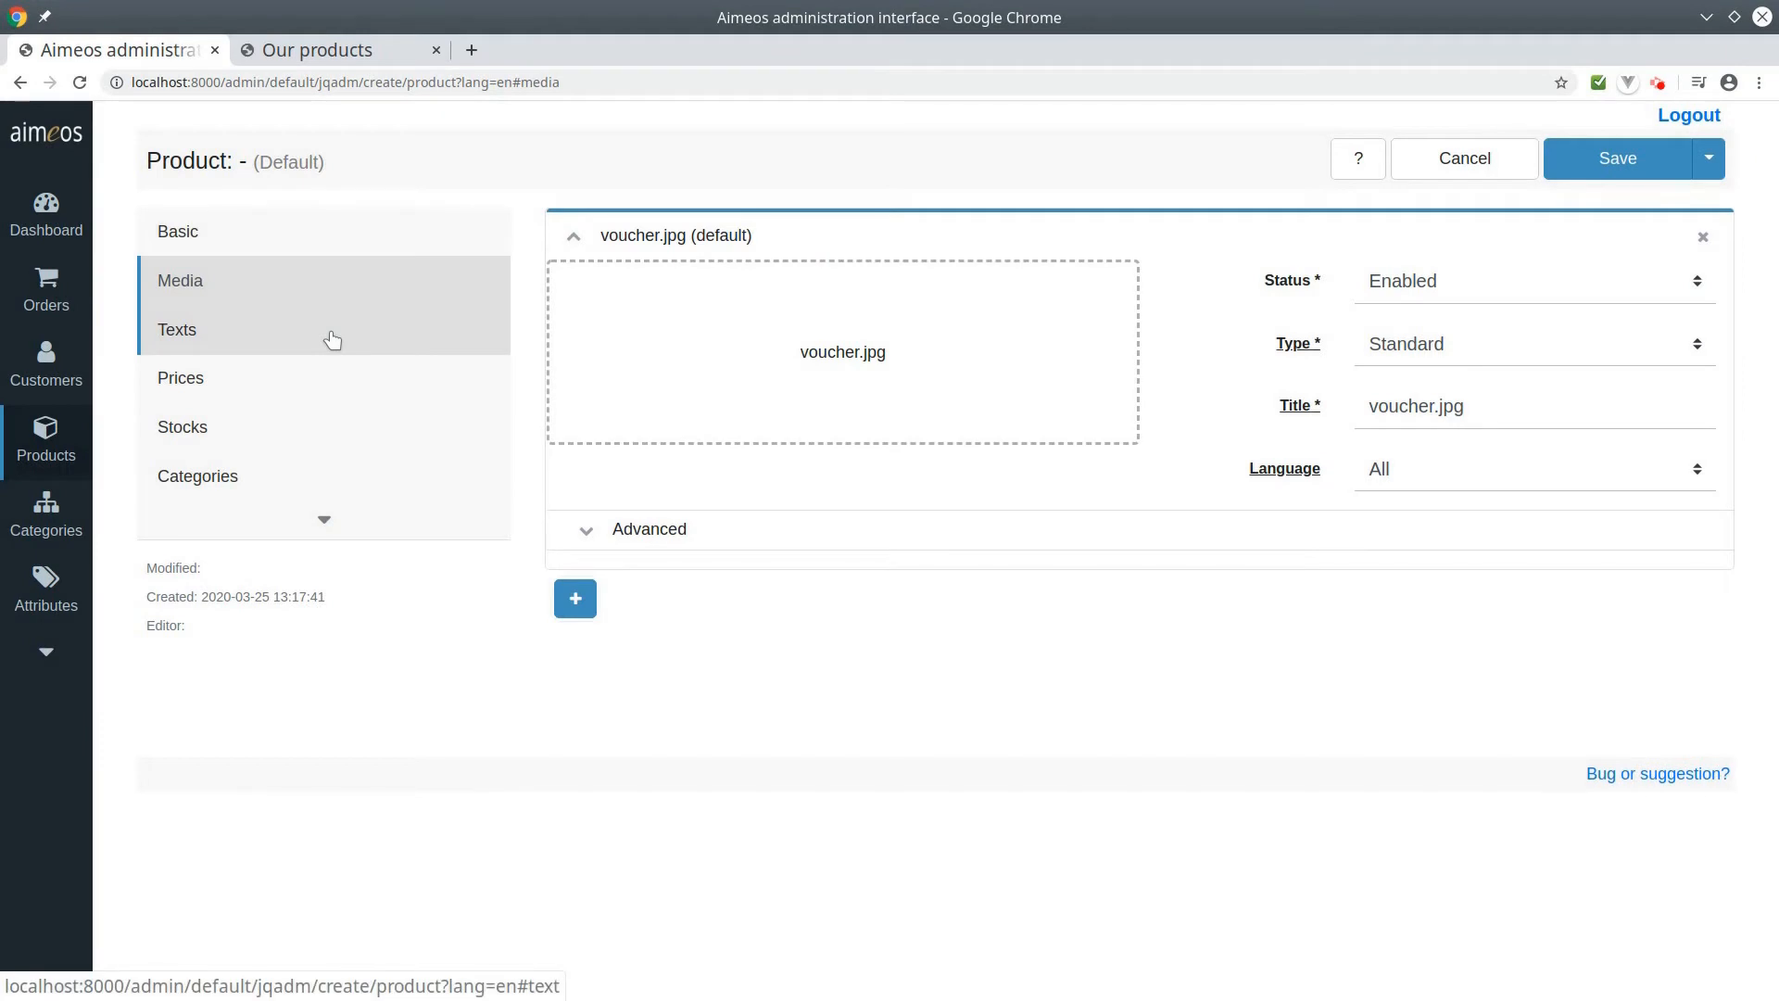
Step: Add an English text entry of type Name reading "Gift voucher"
left_click(178, 330)
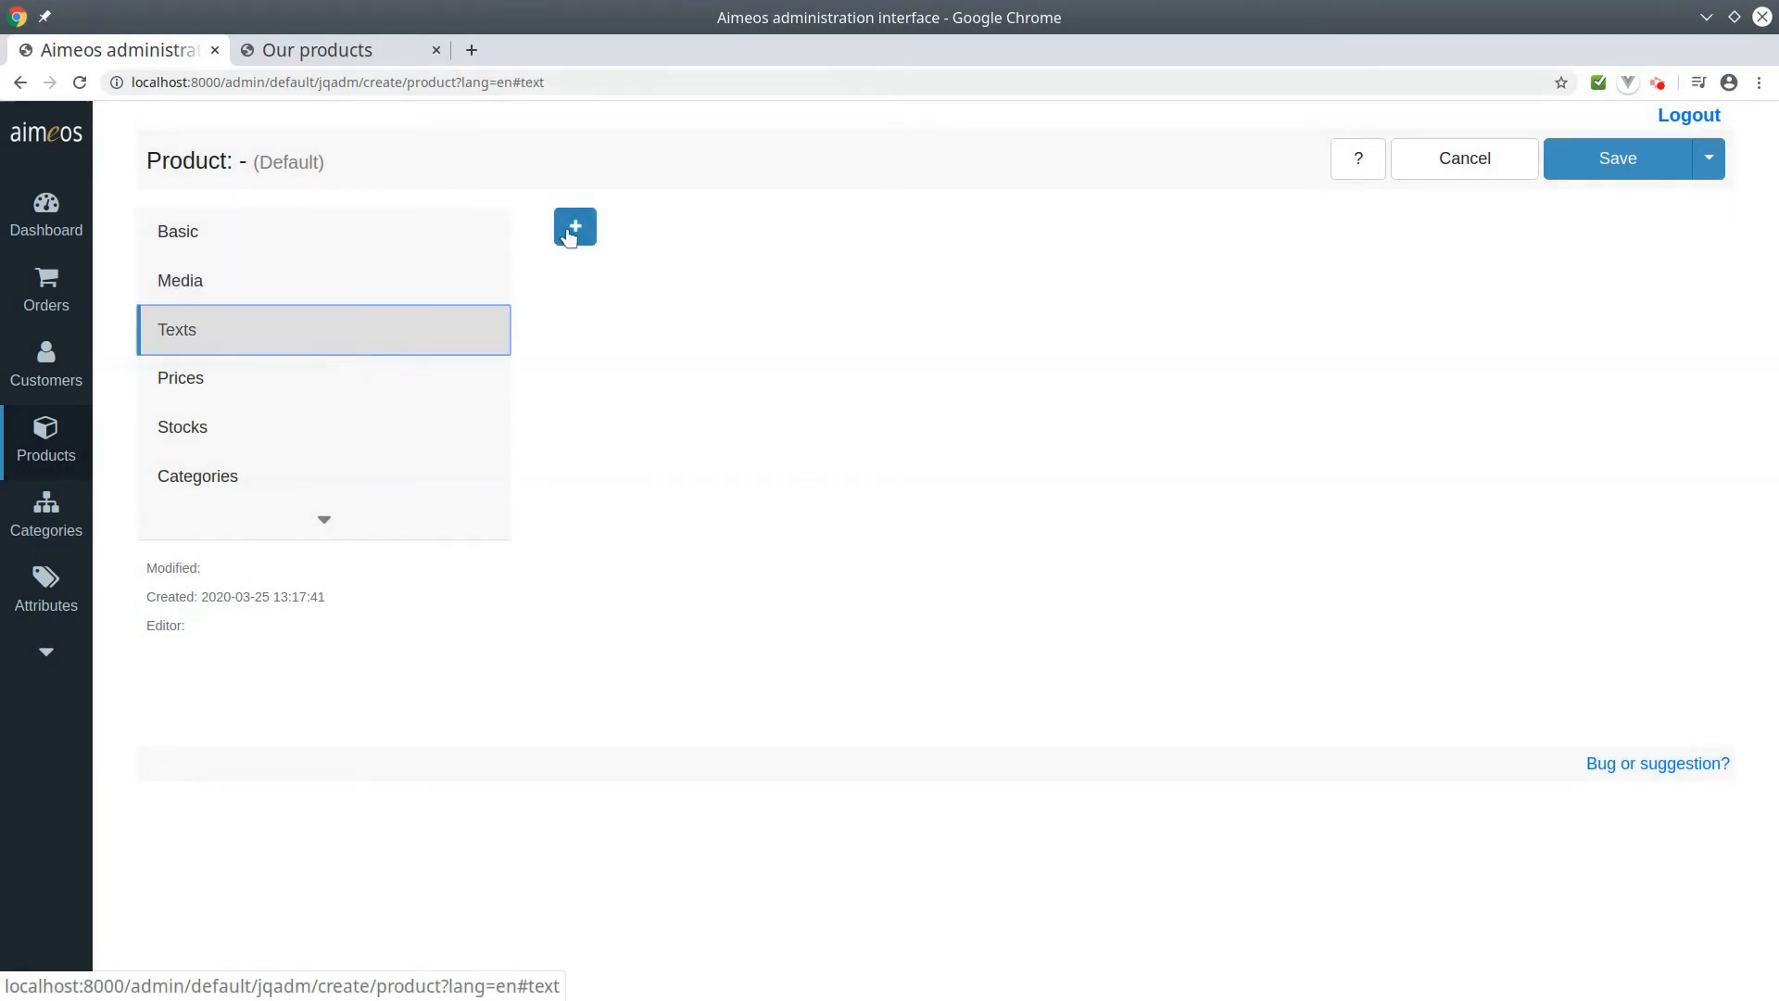
left_click(575, 227)
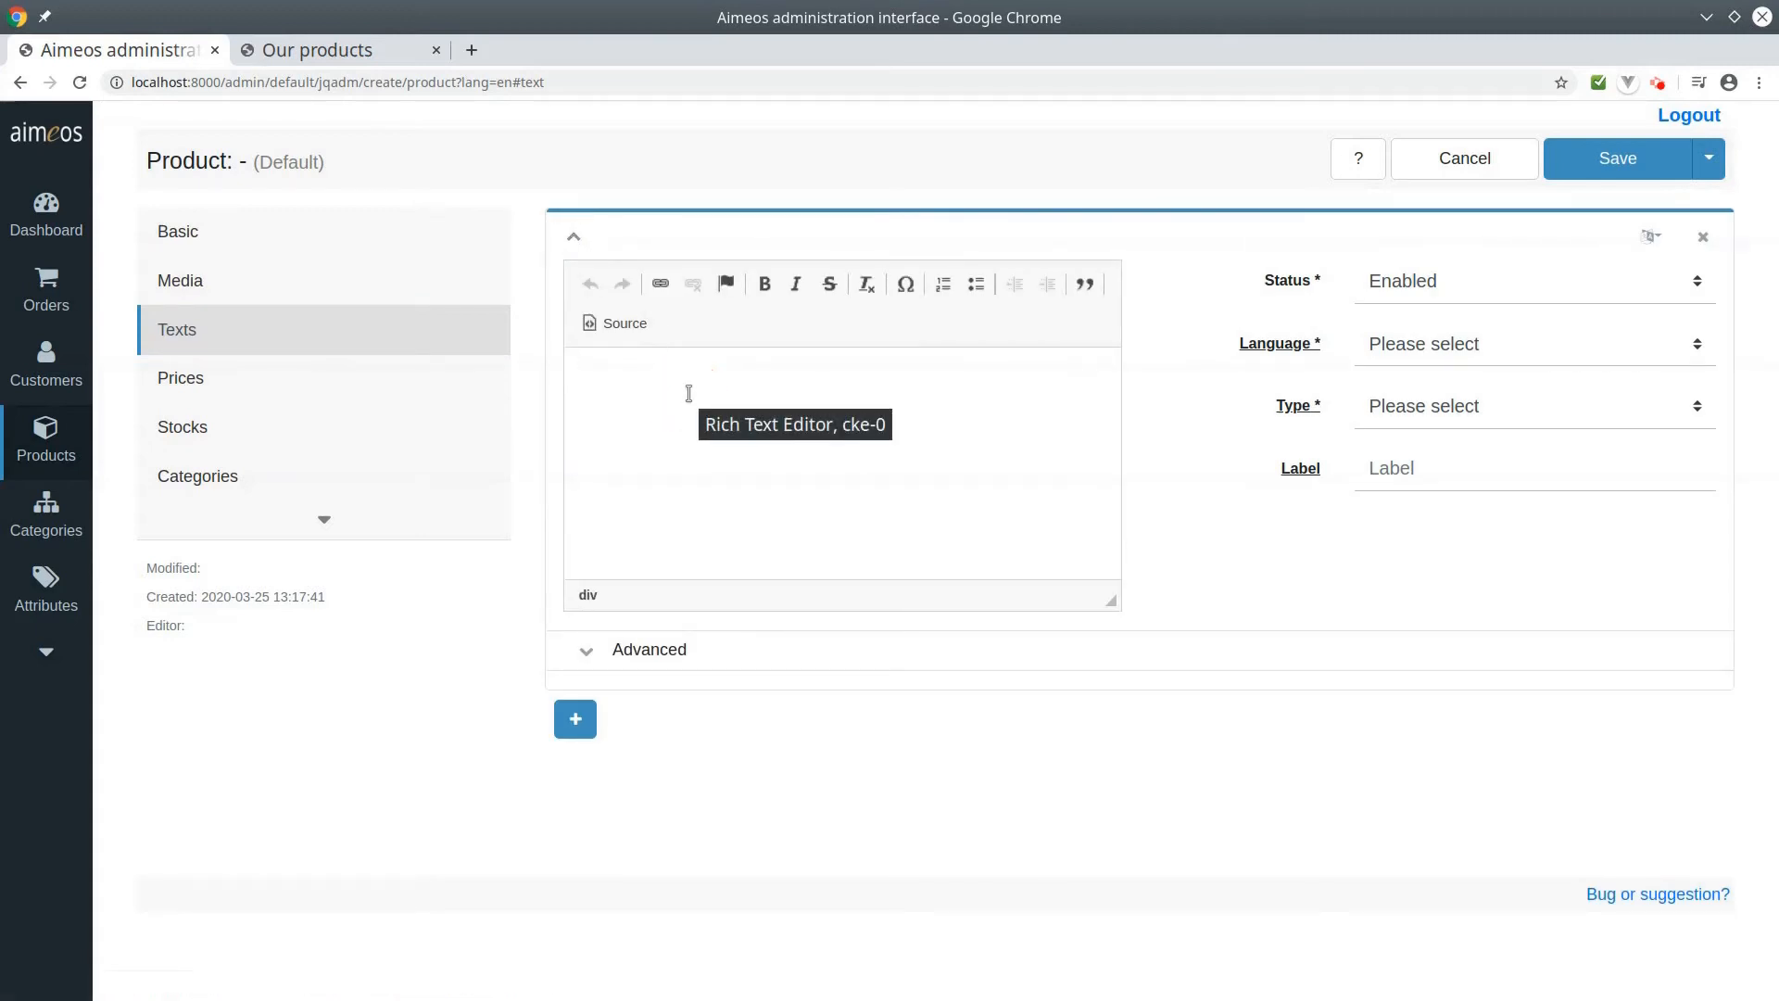
type("Gift vo")
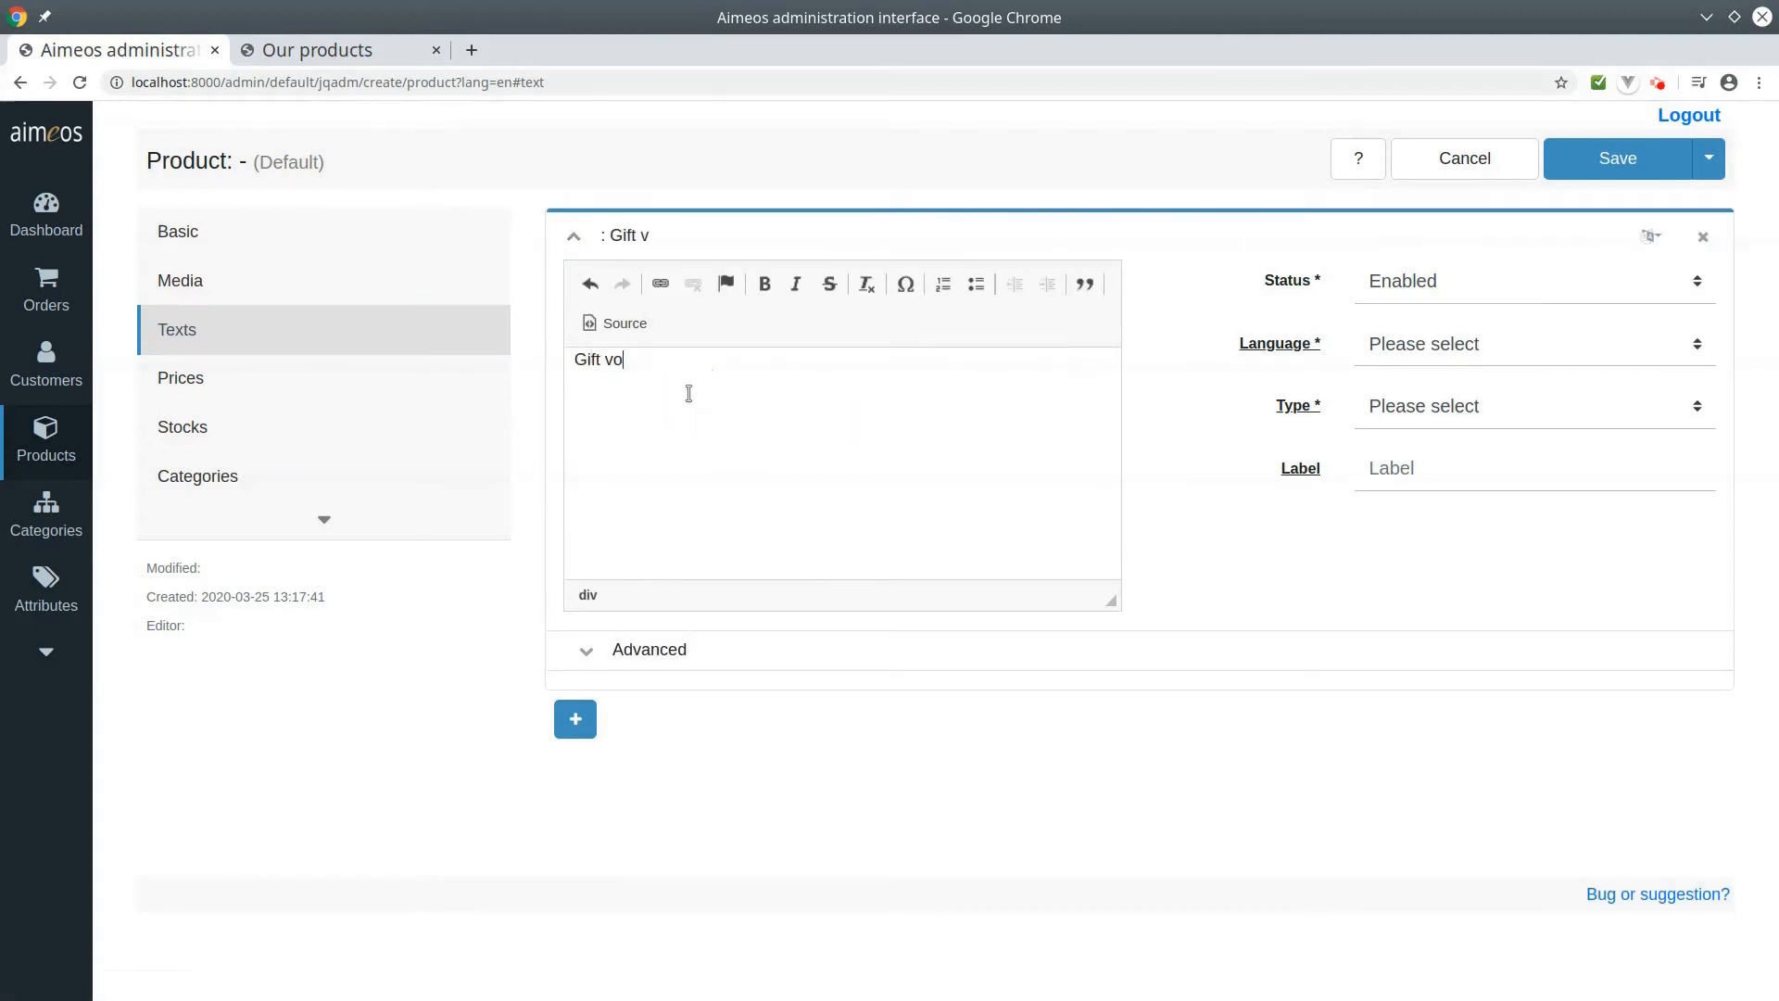
type("ucher")
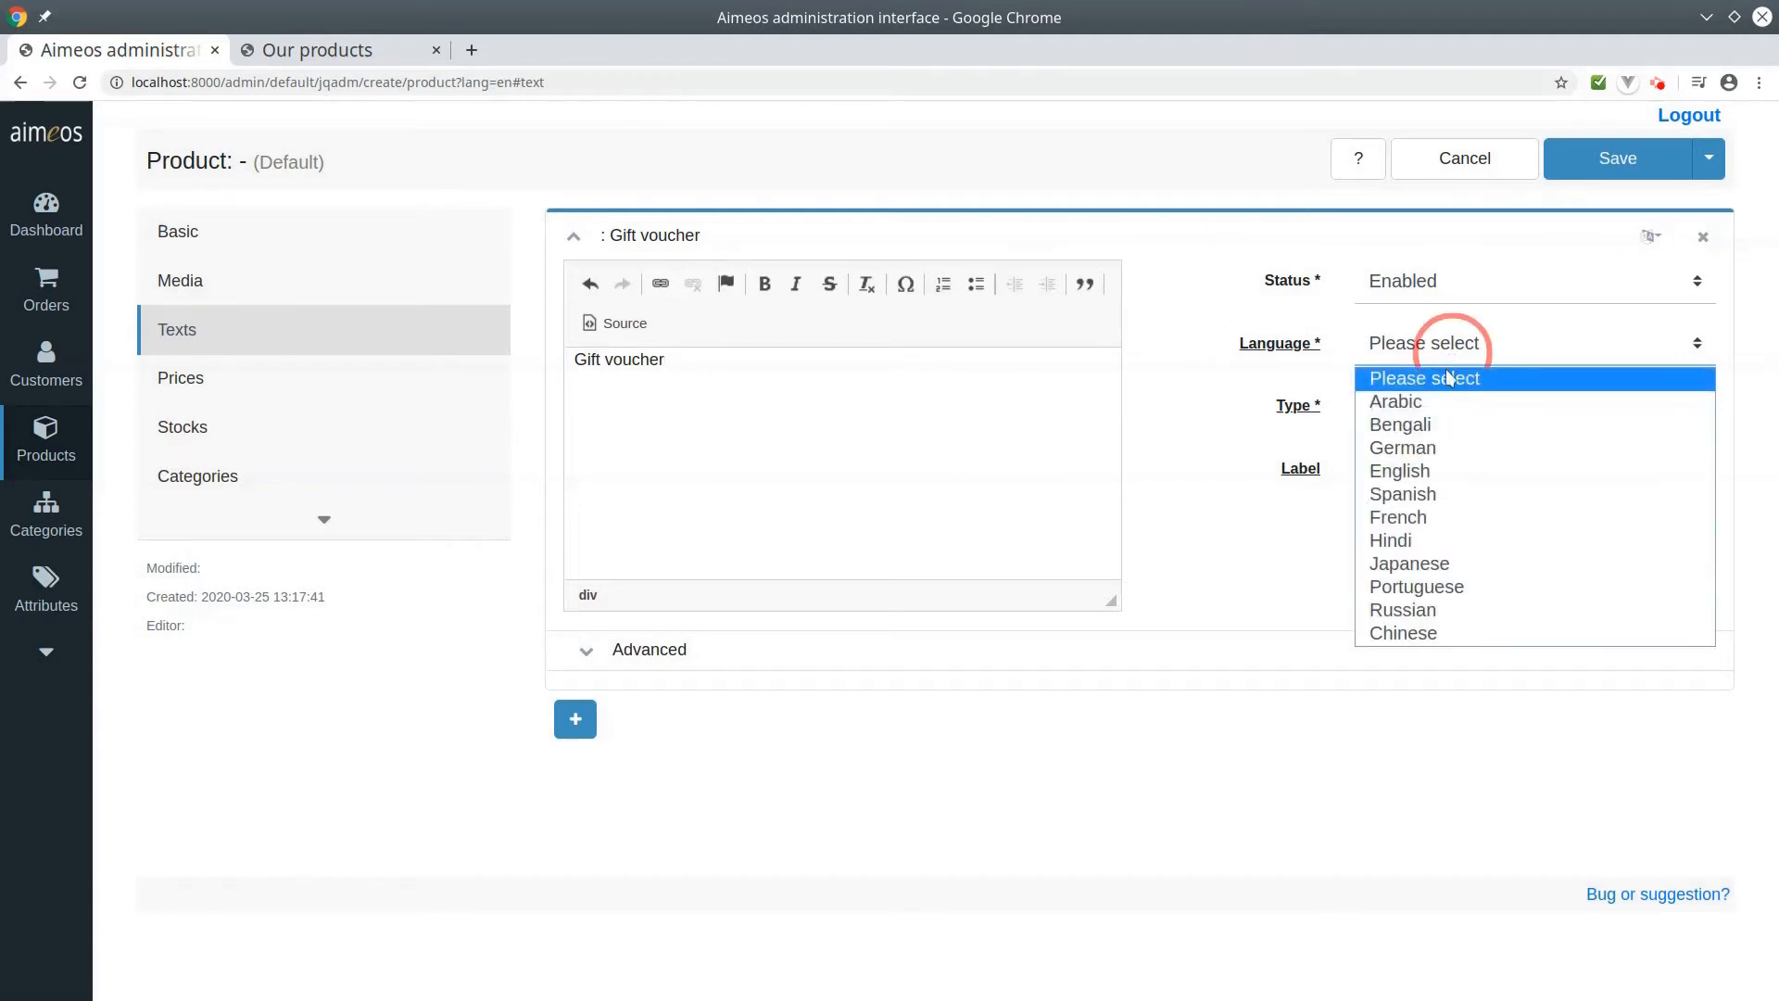
left_click(1399, 470)
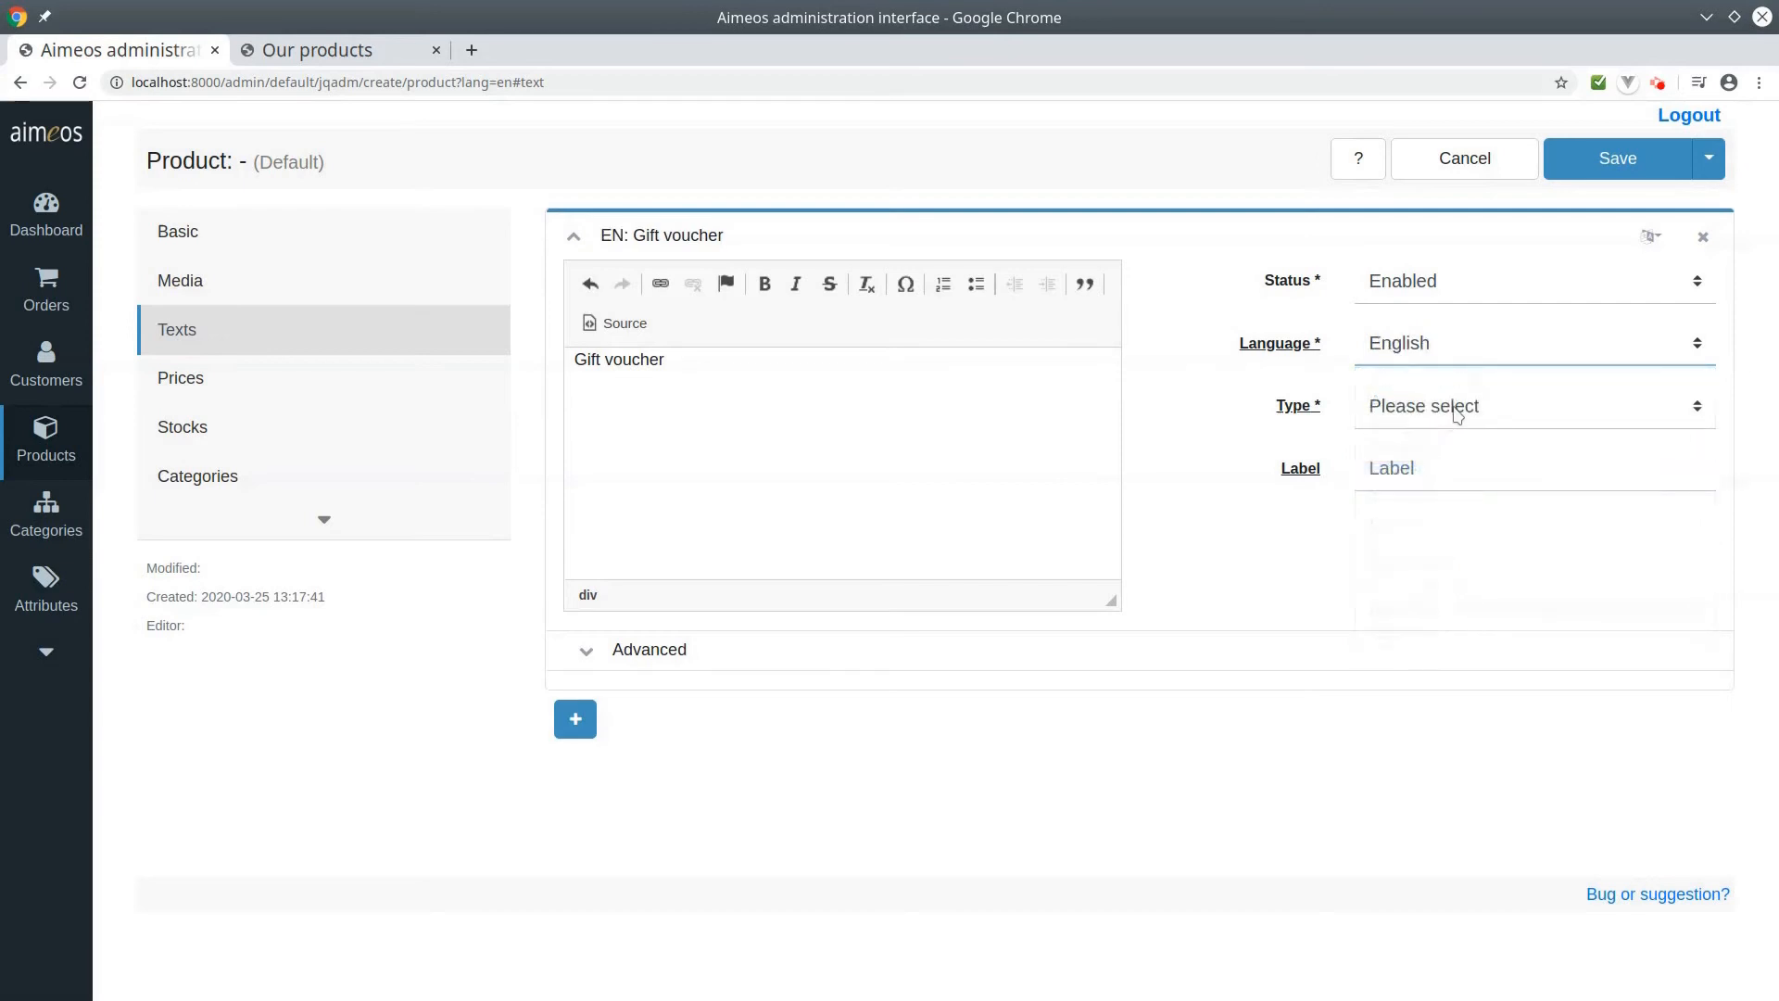
left_click(1454, 406)
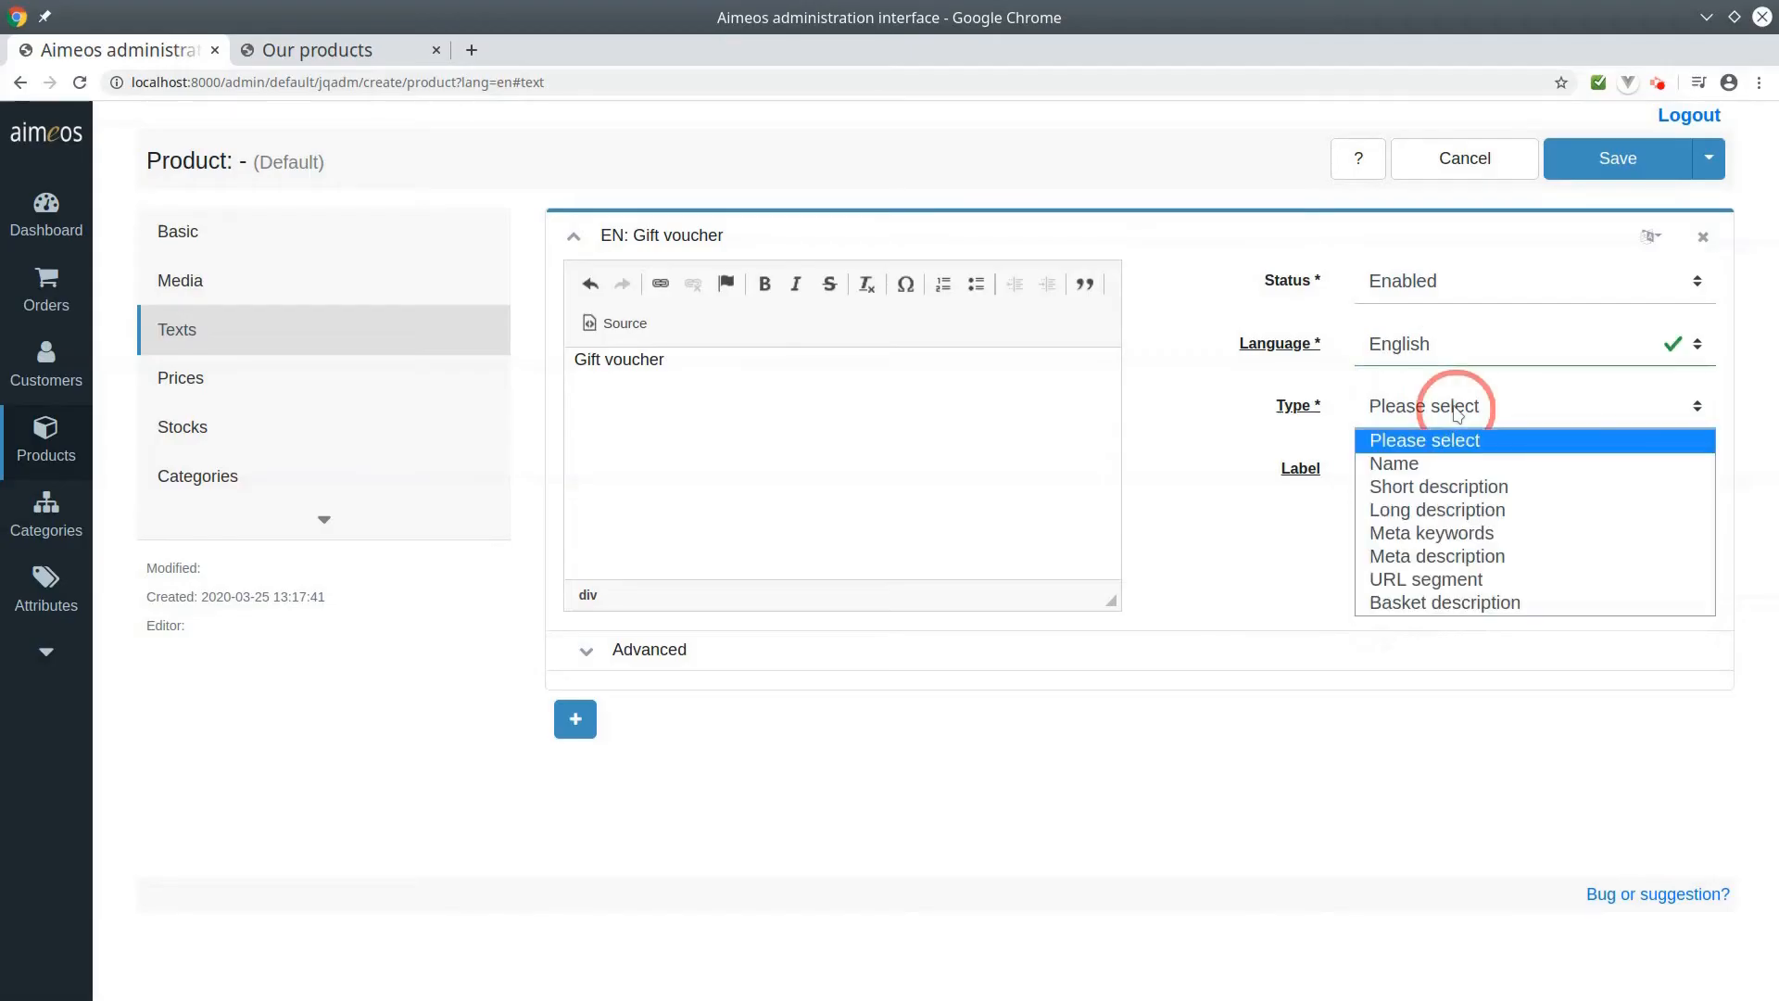
left_click(1394, 464)
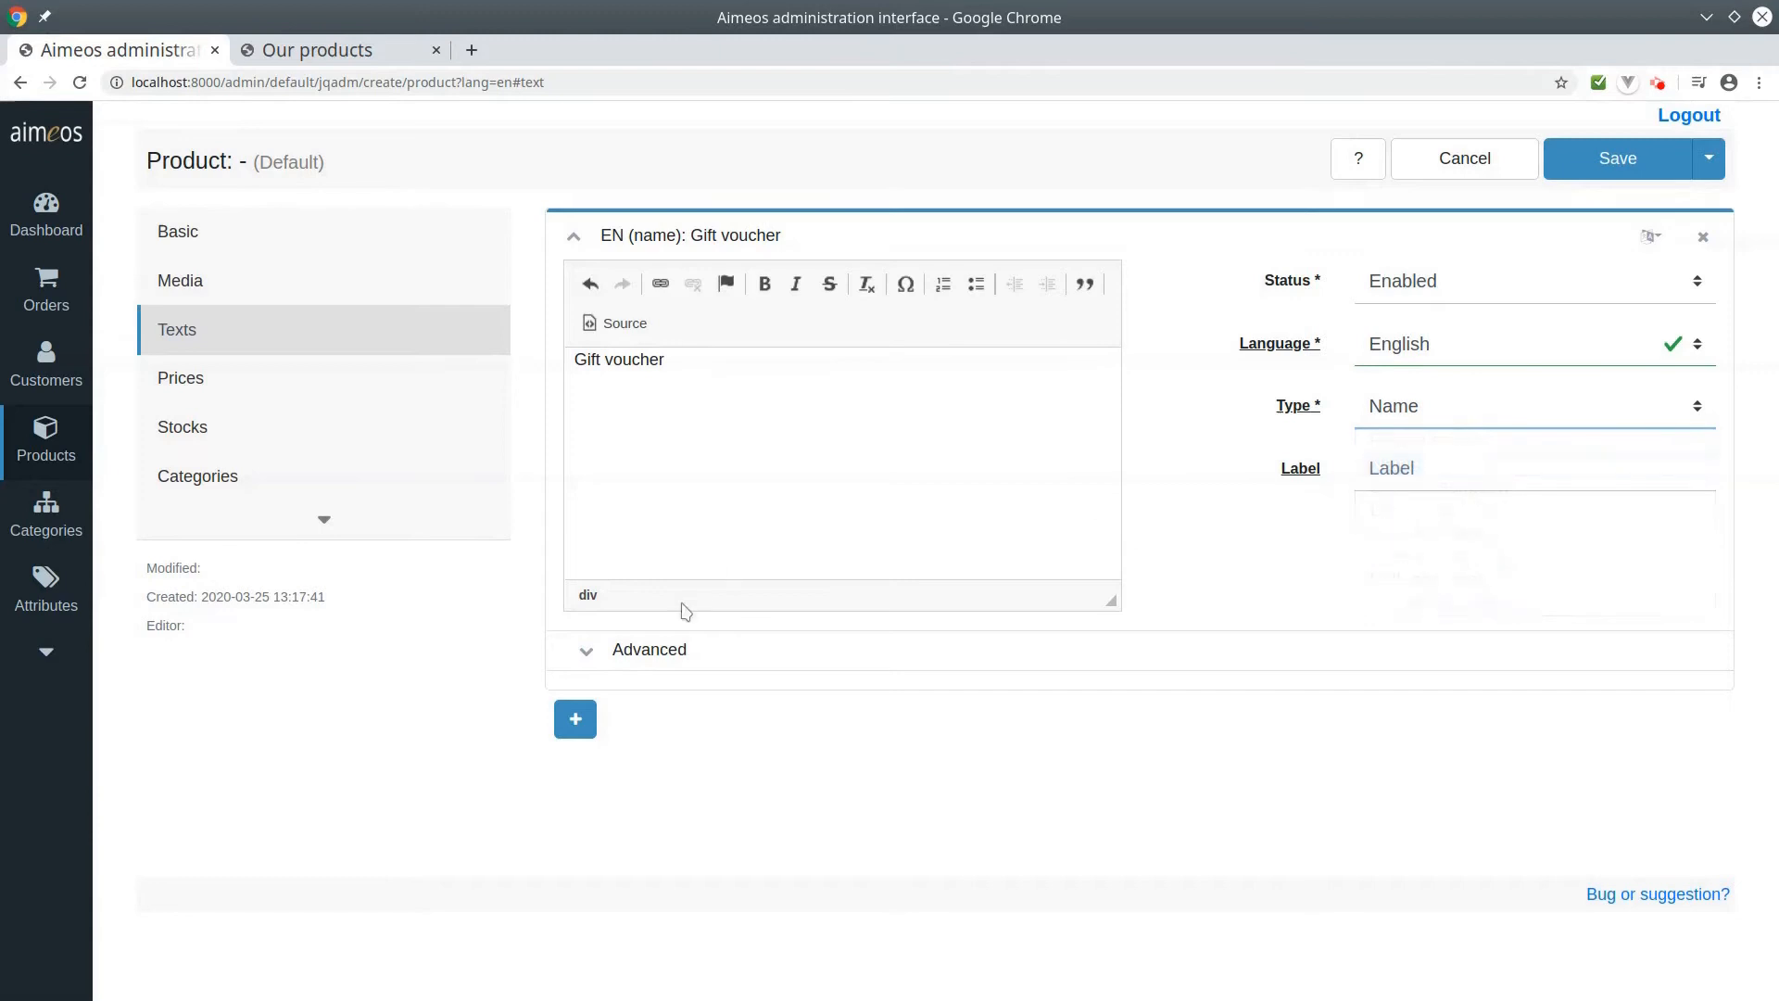
Step: Add a second English text reading "A gift for someone else" as Short description
left_click(575, 719)
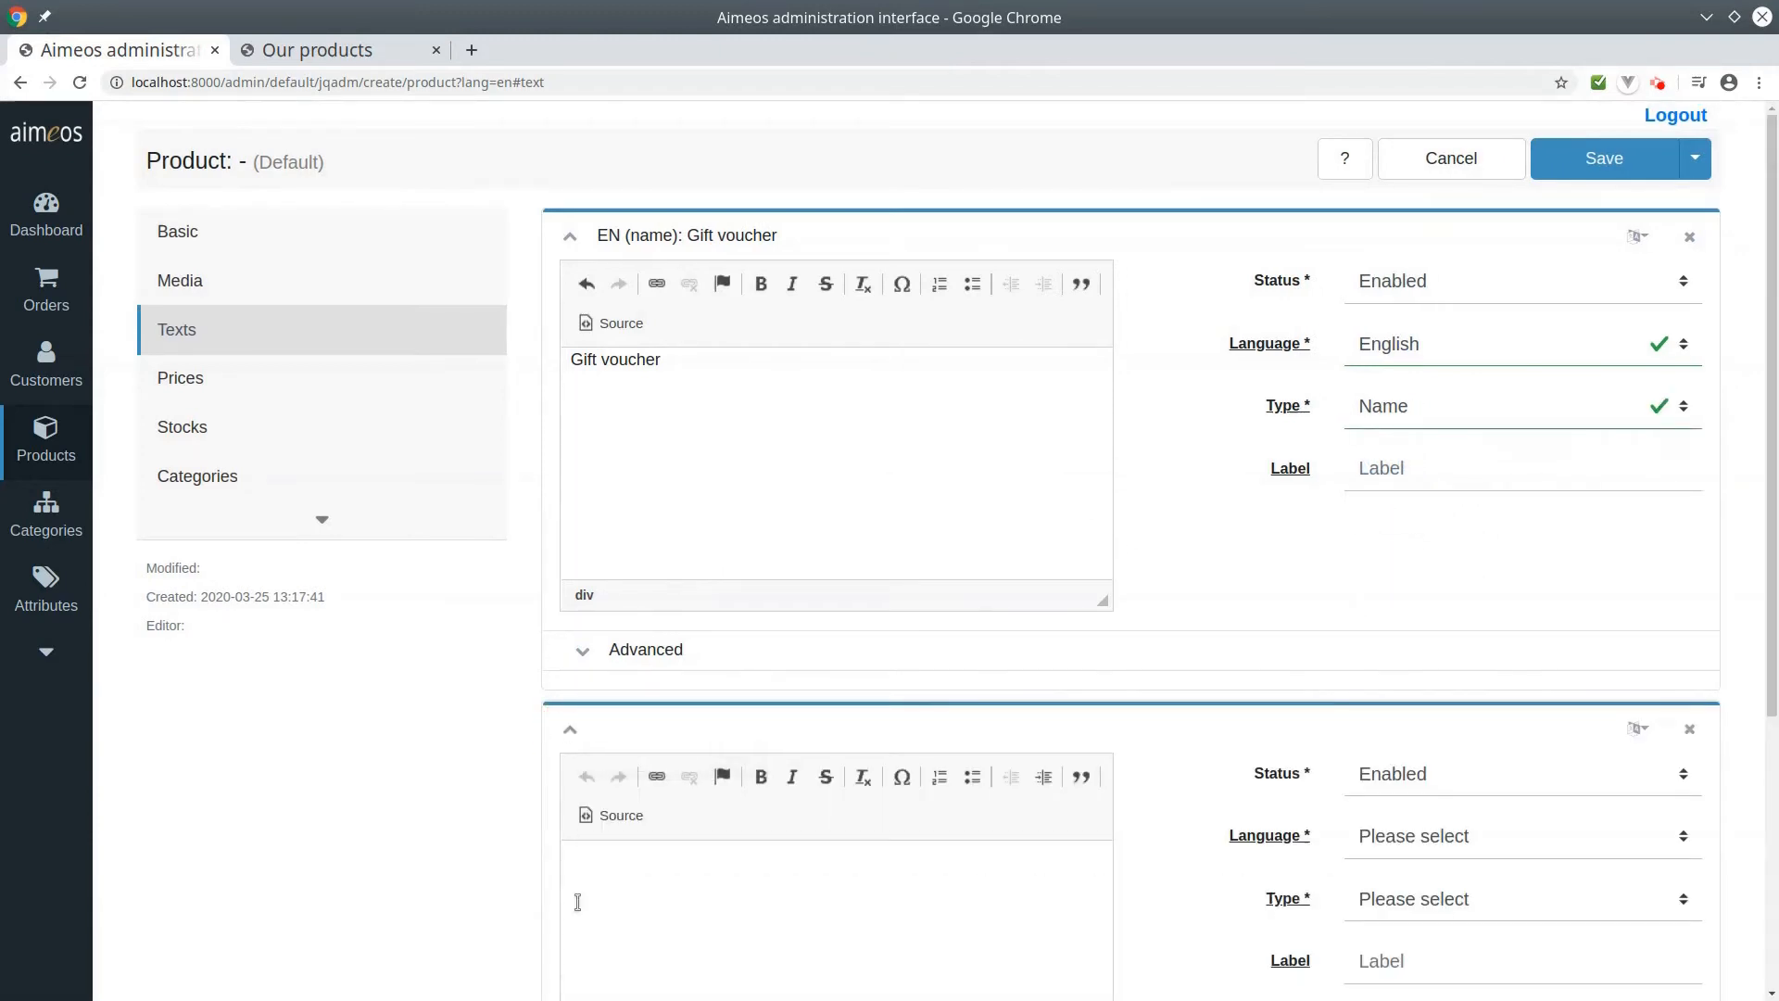
mouse_move(619, 777)
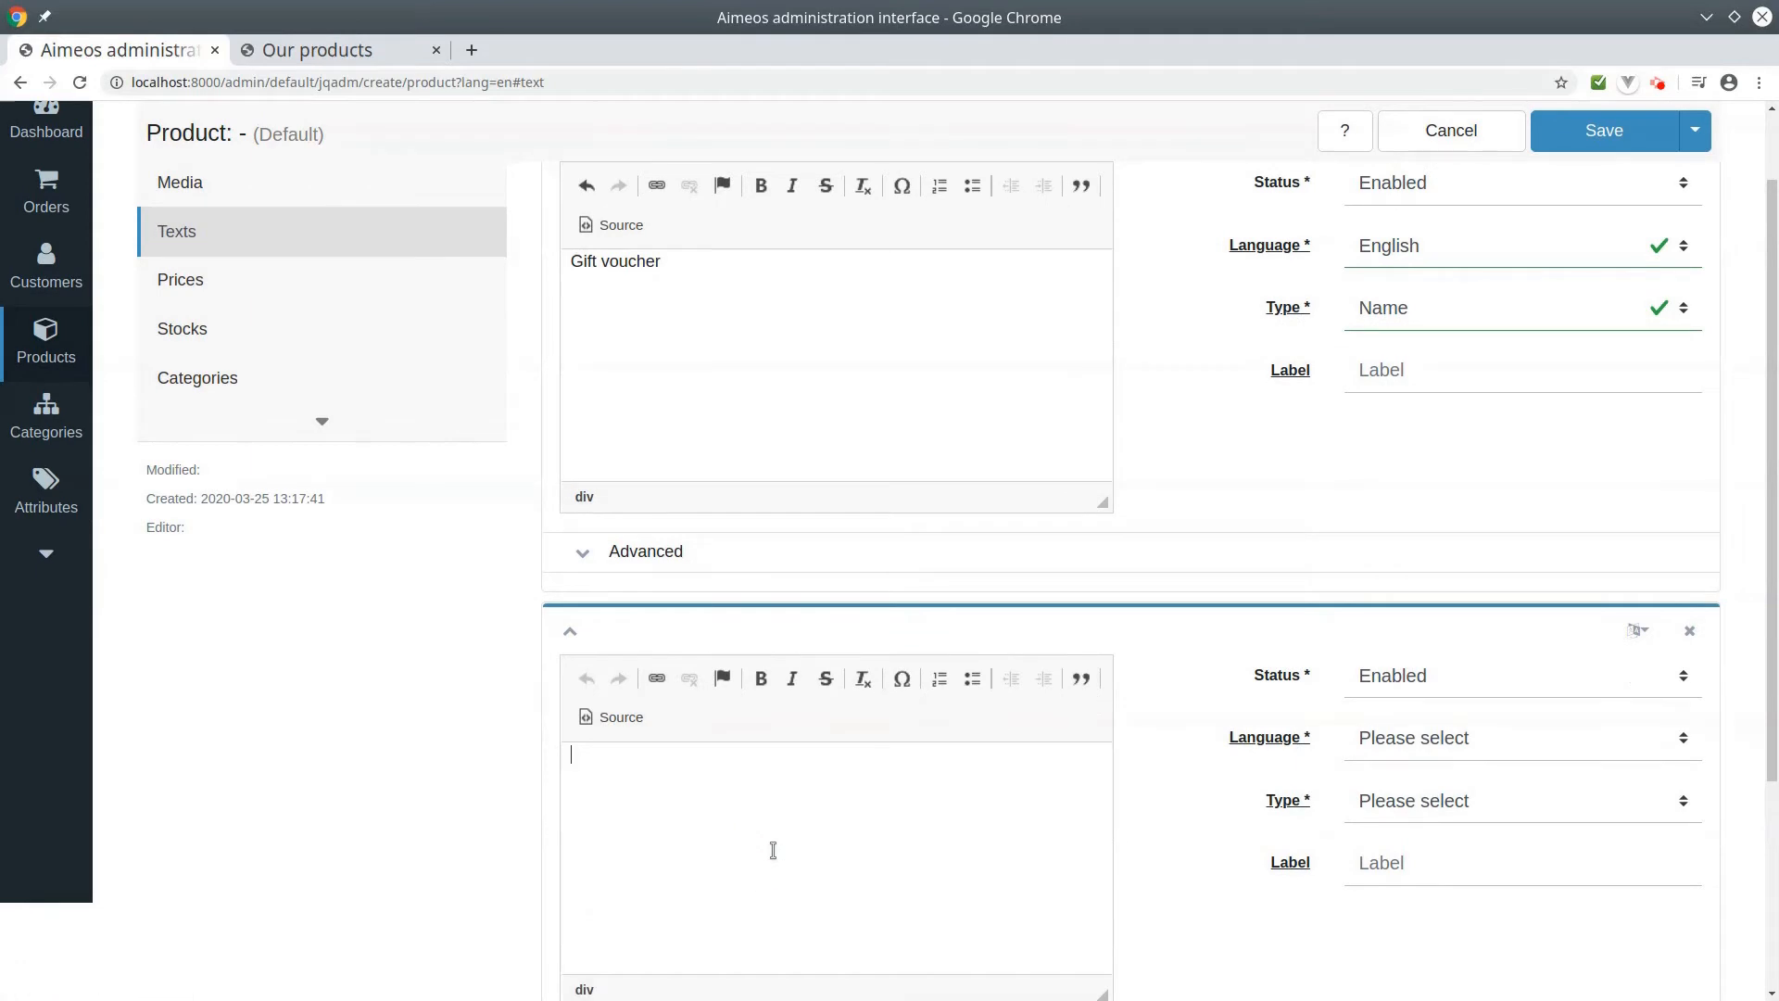
type("A gi")
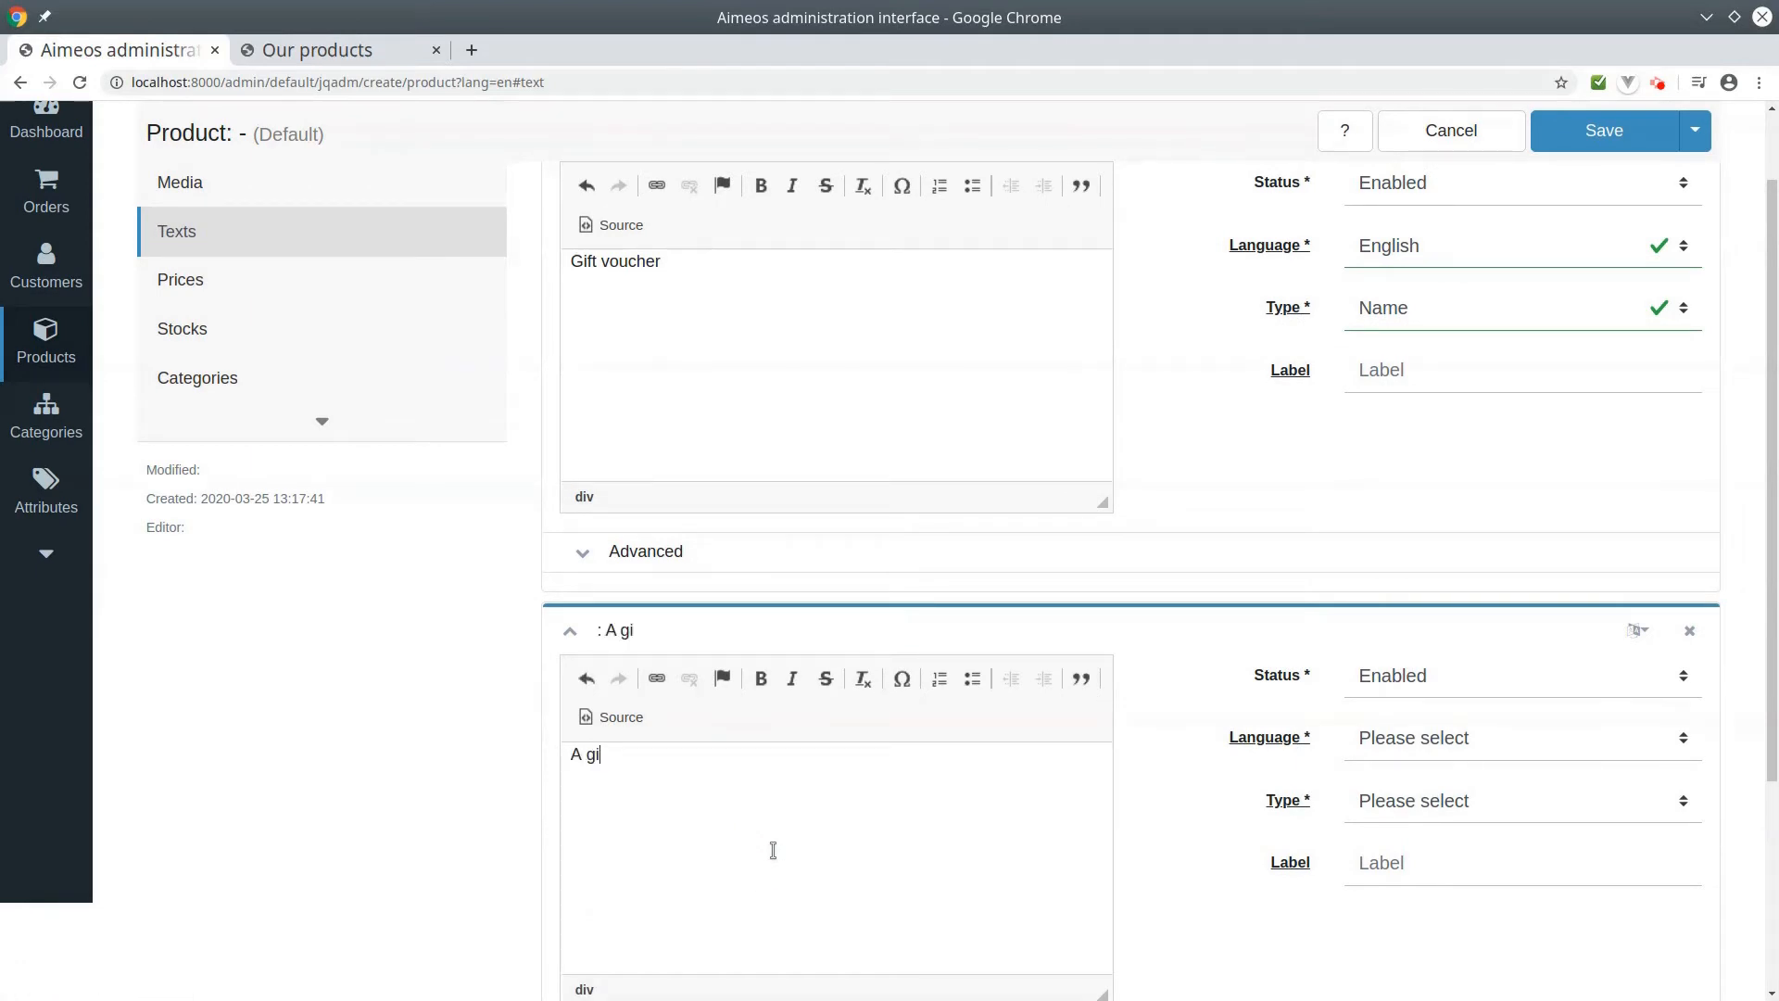
type("ft for so")
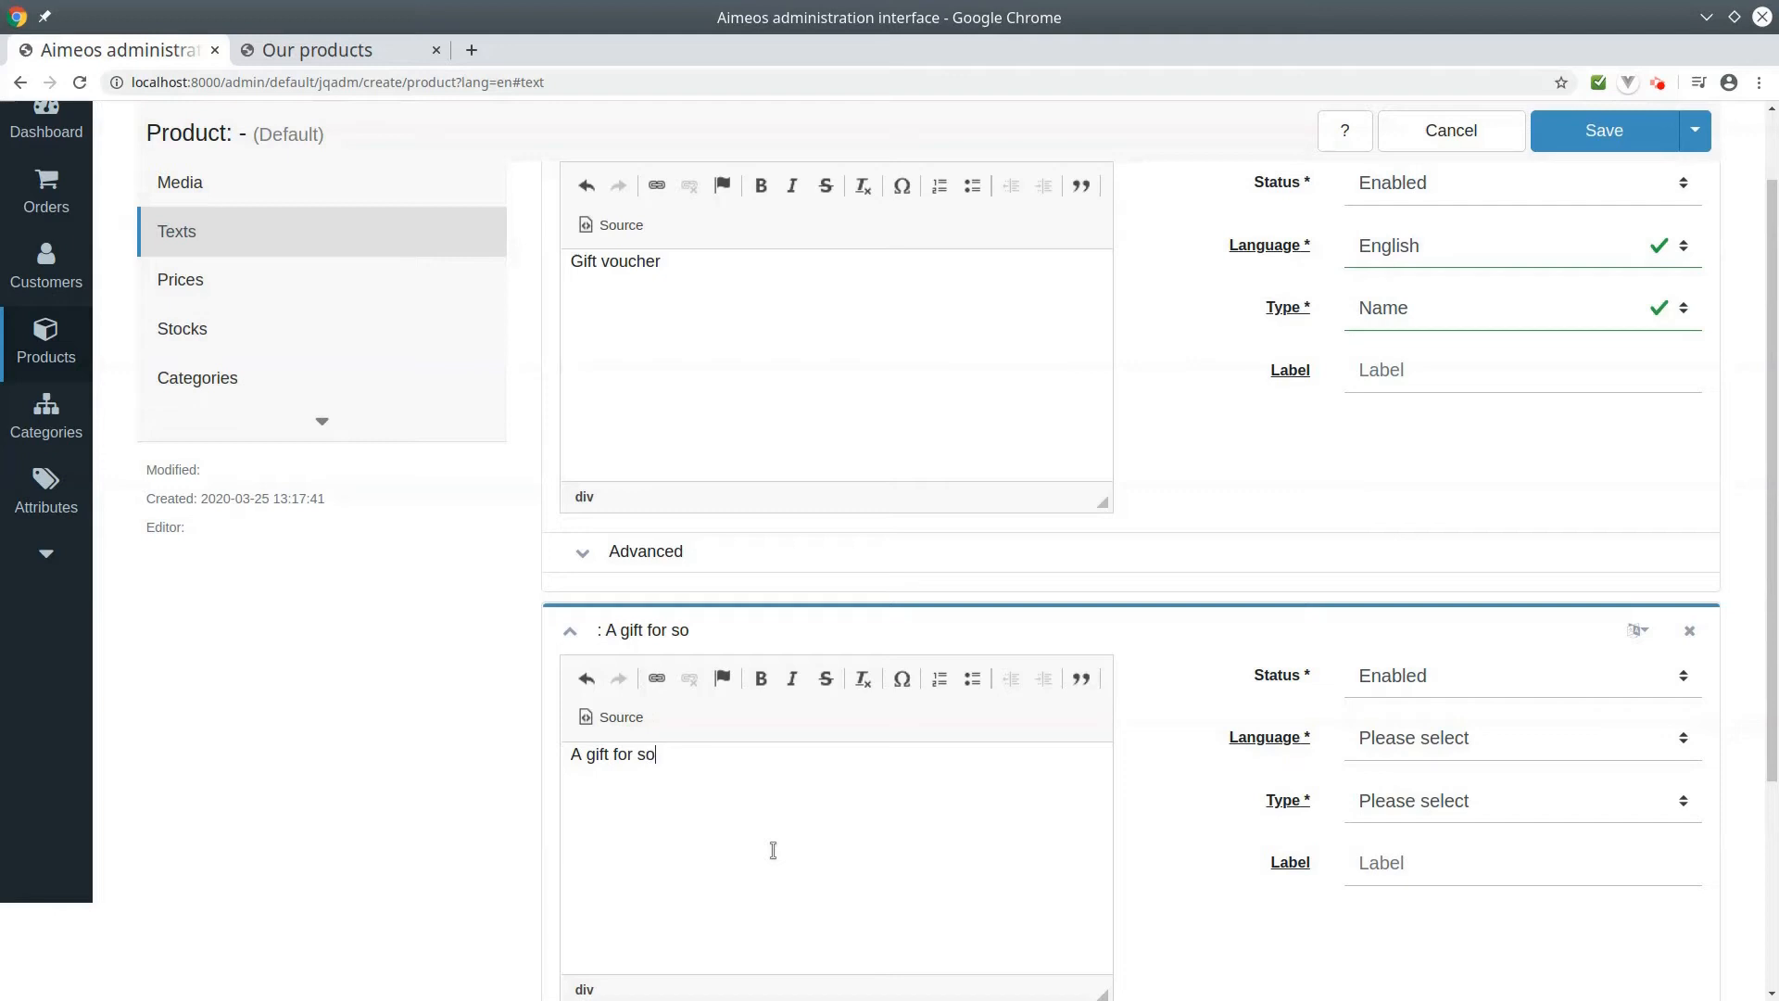
type("meone e")
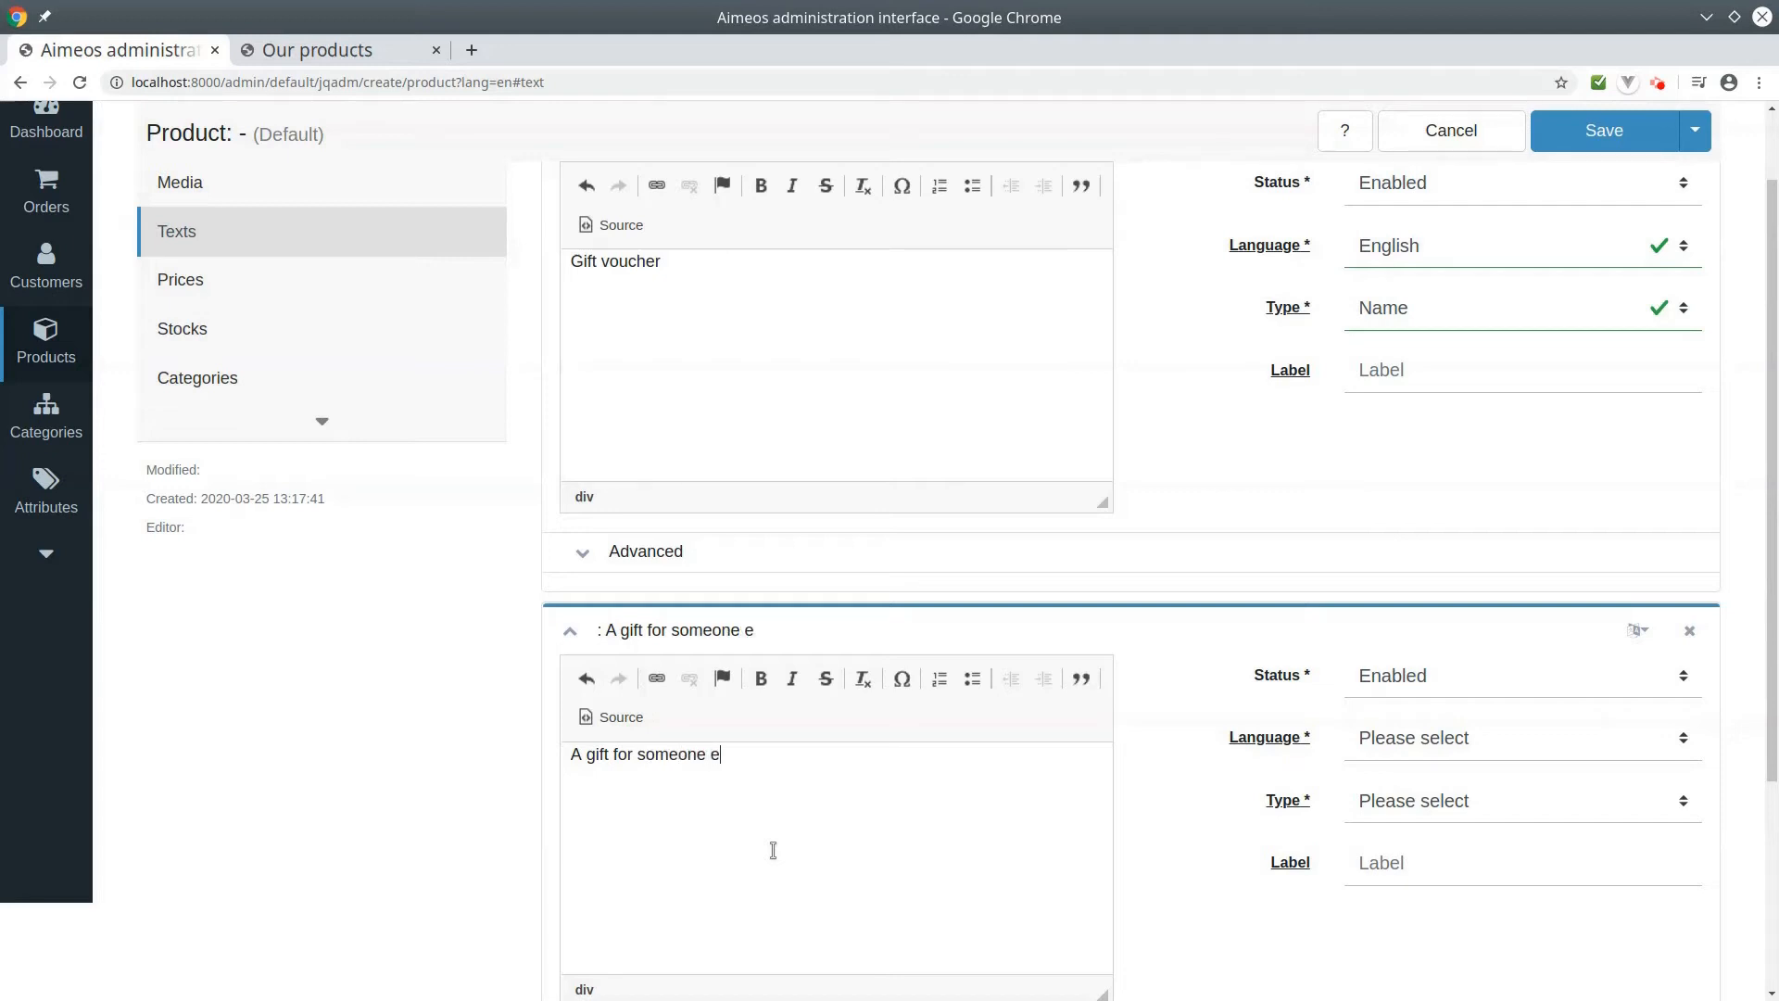
type("lse")
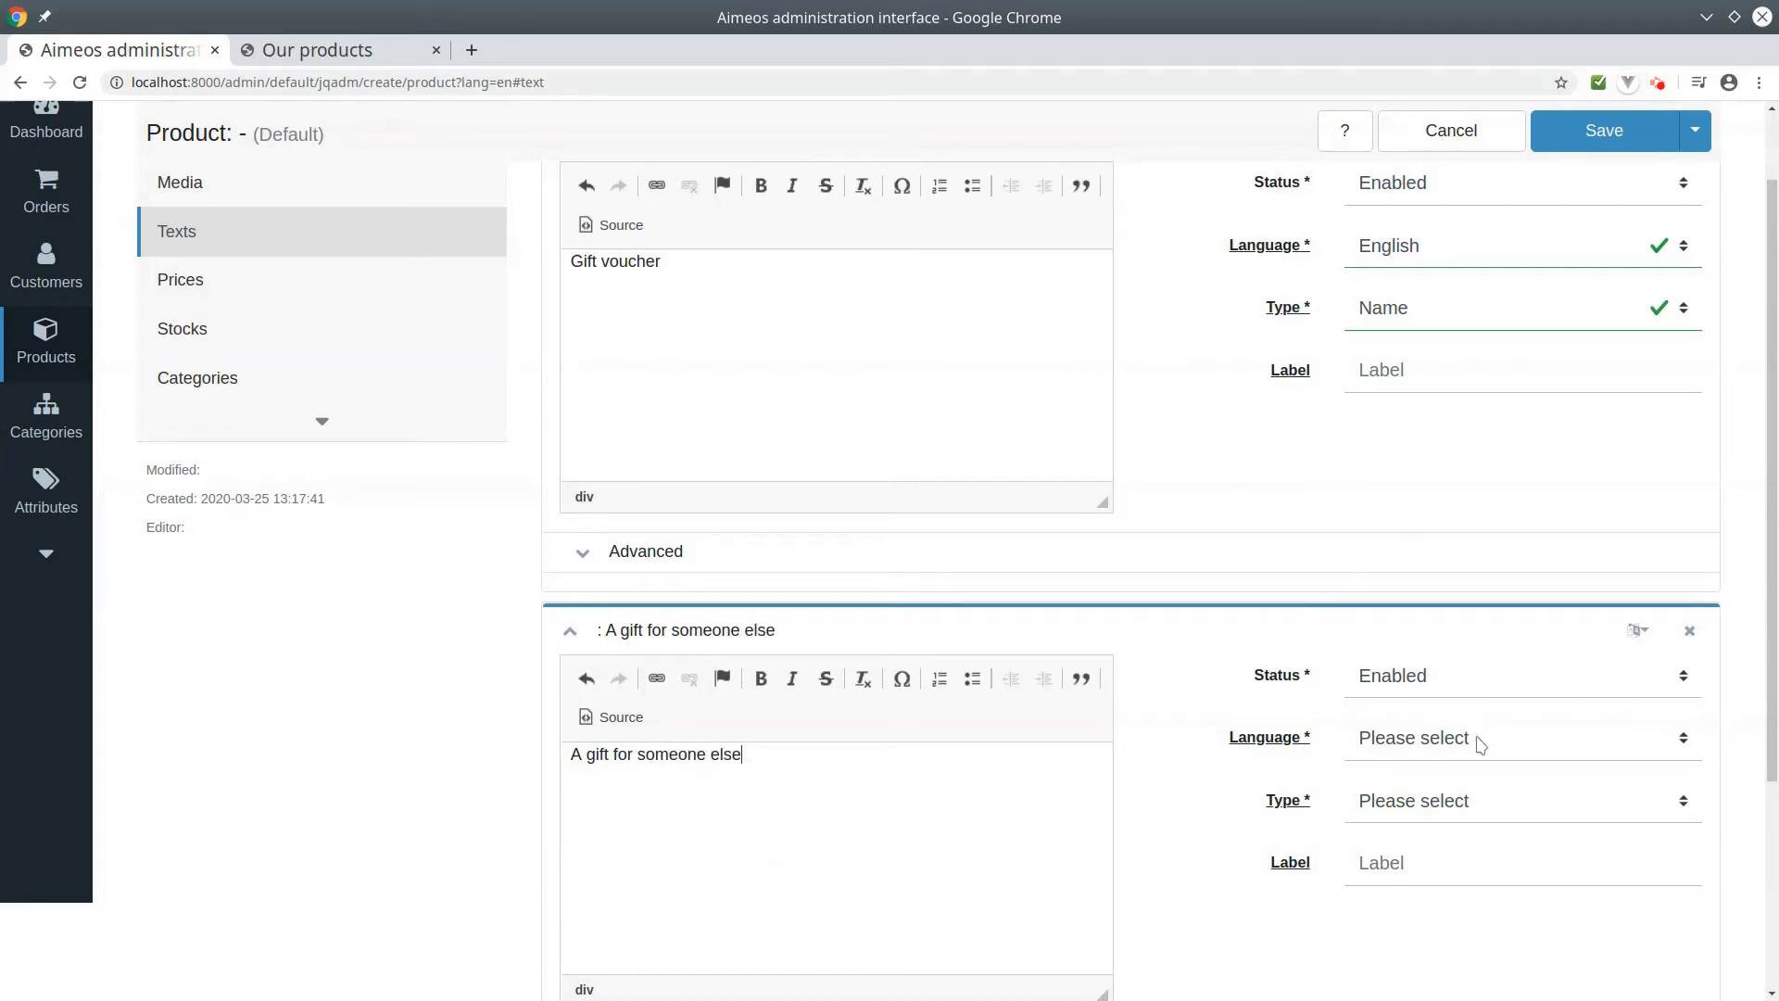
left_click(1524, 801)
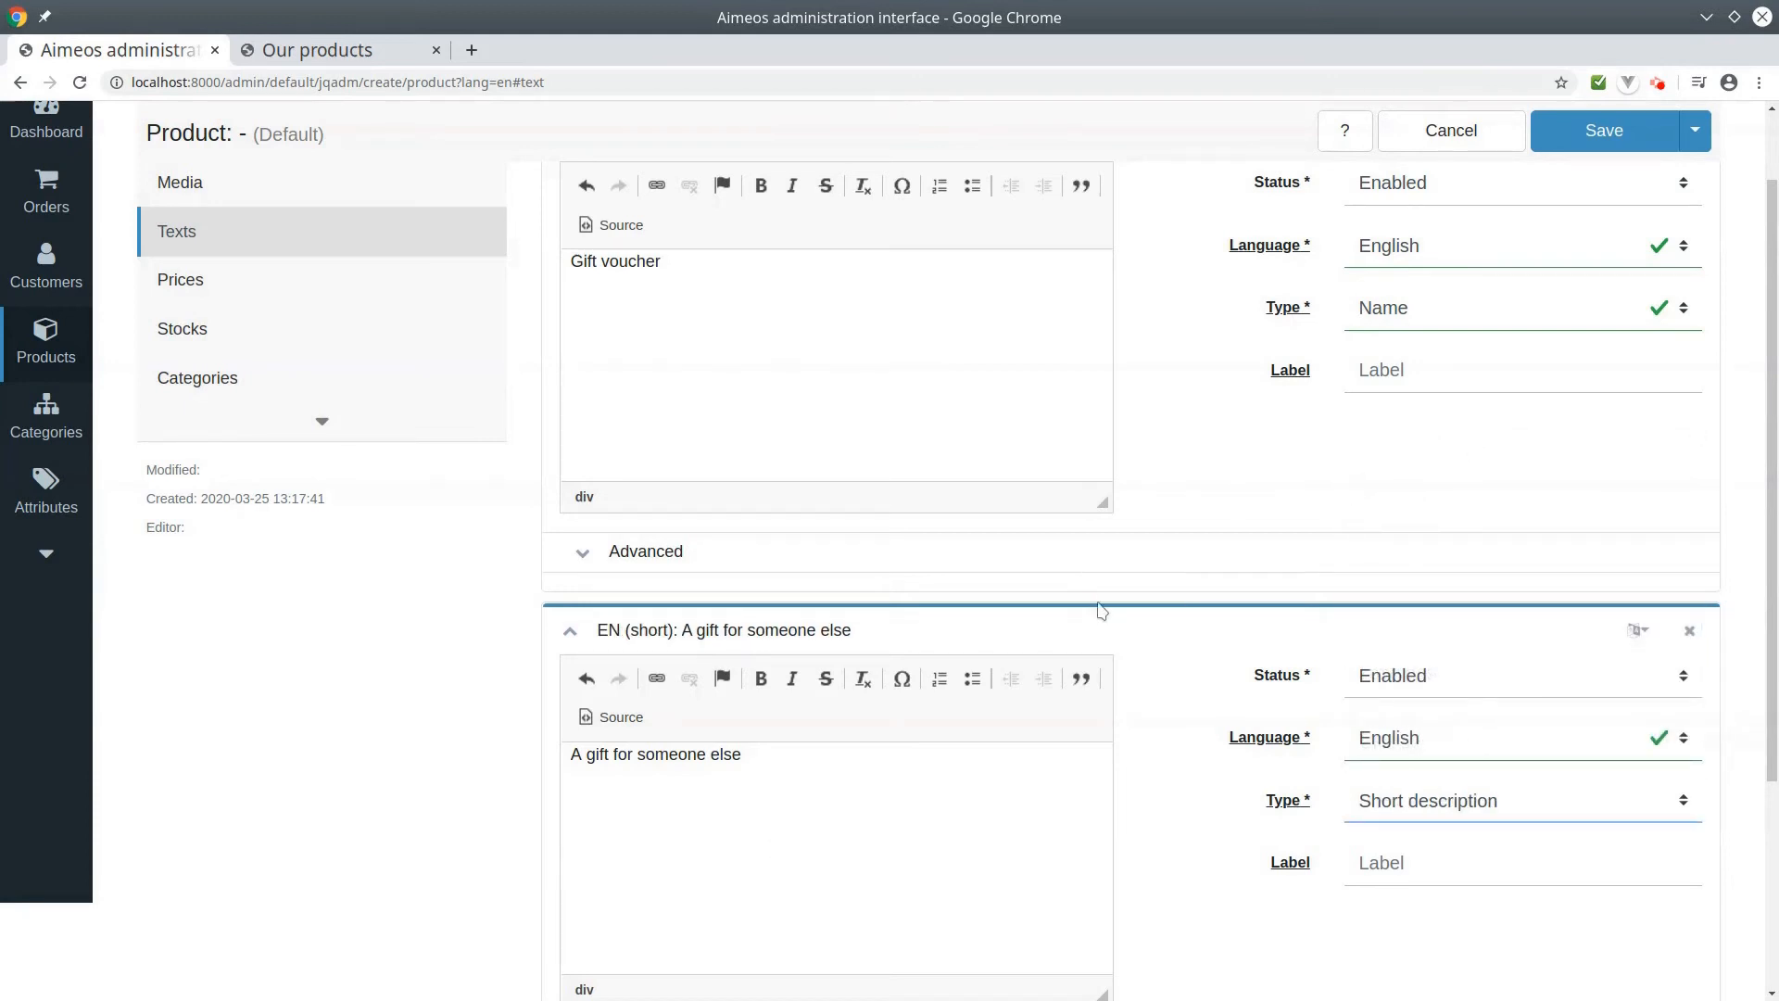
scroll("down", 3)
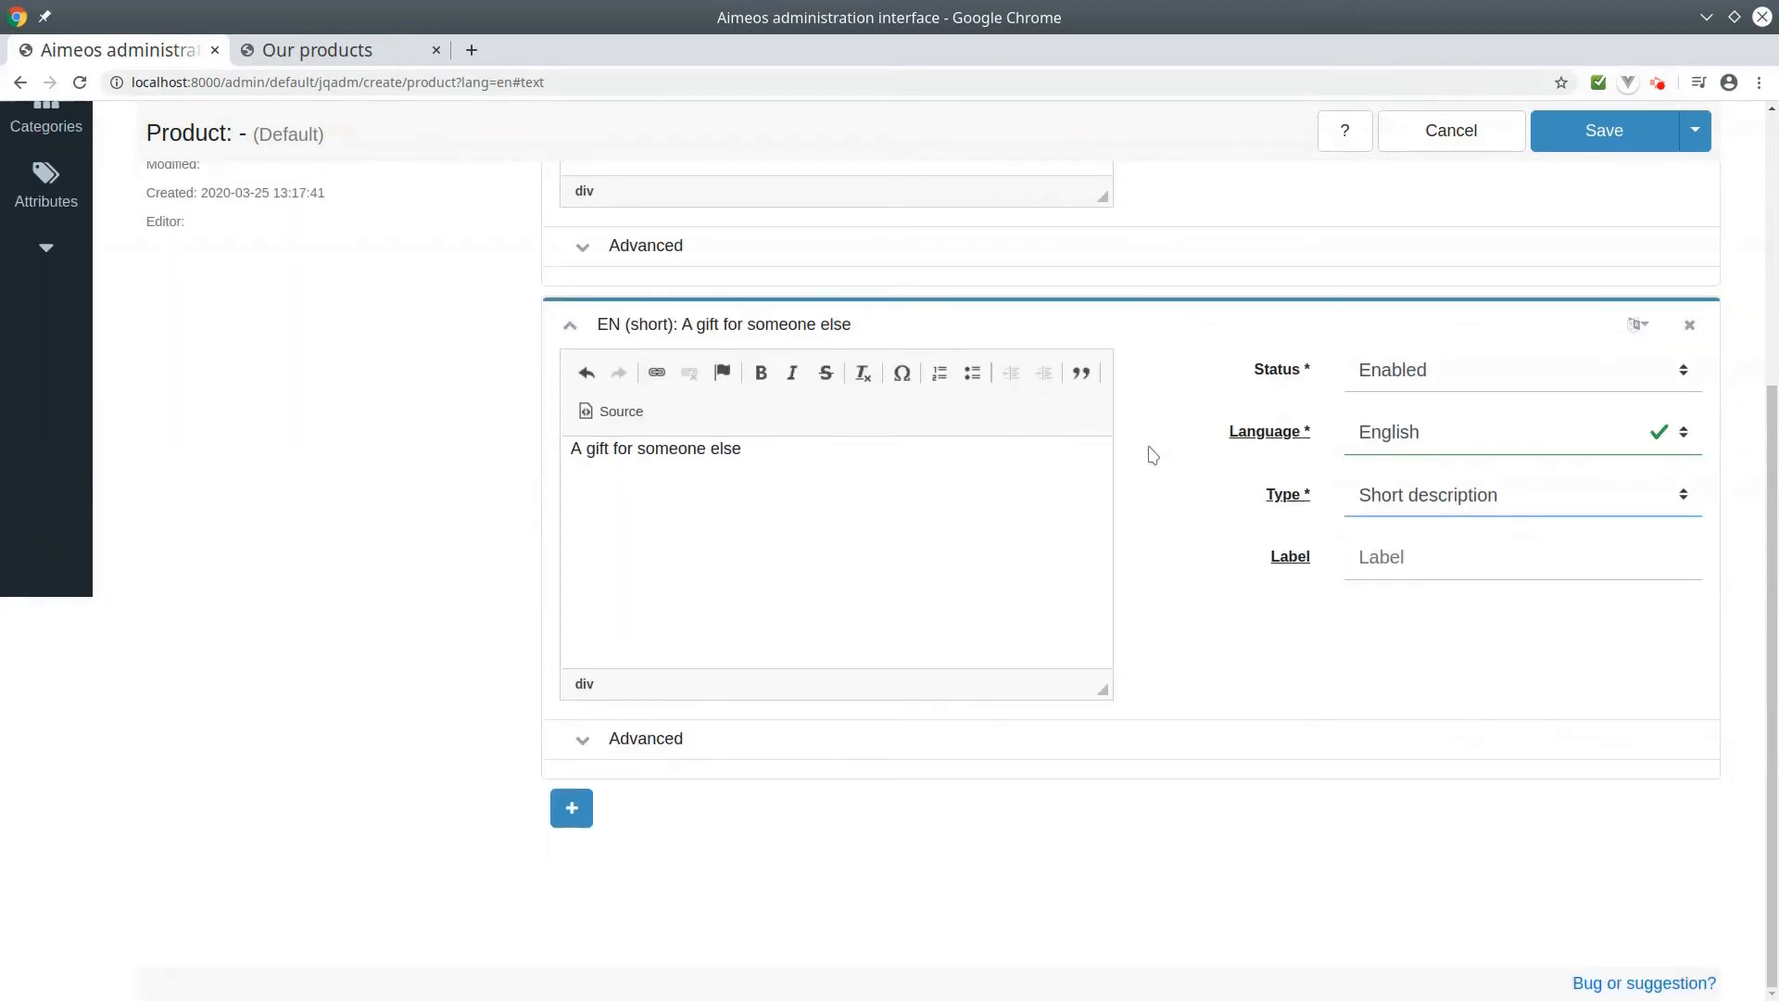
Step: Add an English text "The amount of the voucher can be choosen by yourself" and choose its type
left_click(570, 808)
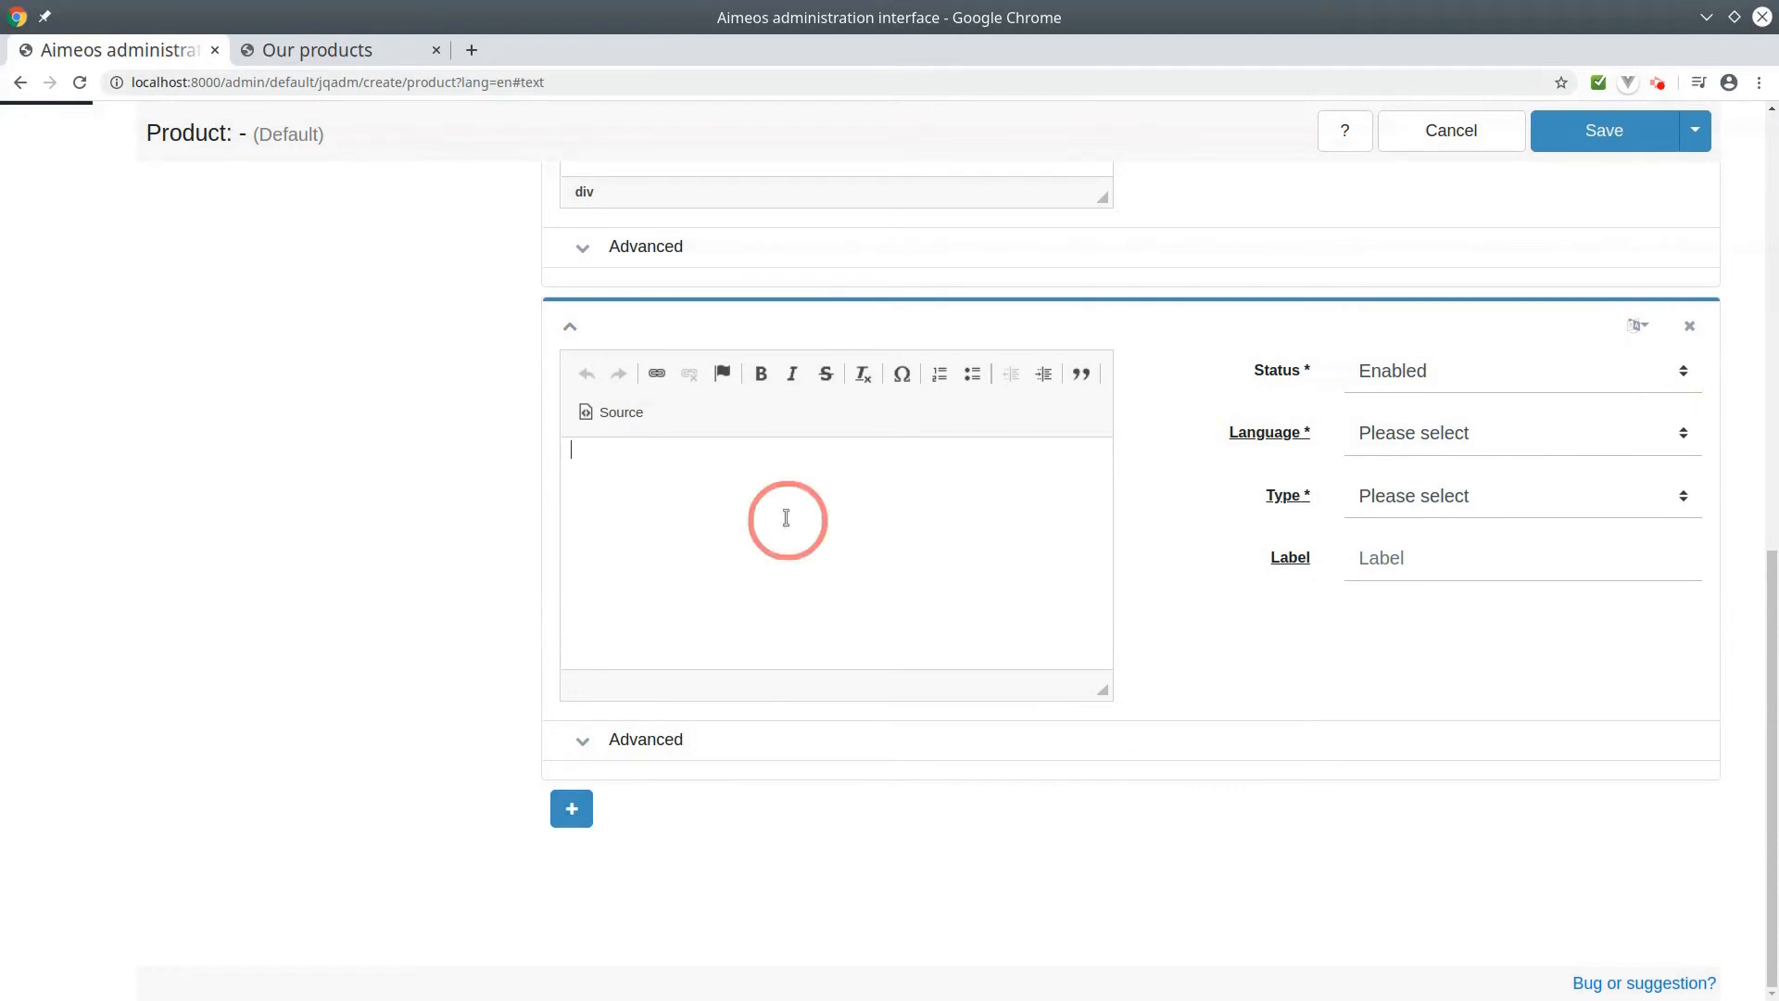
type("T")
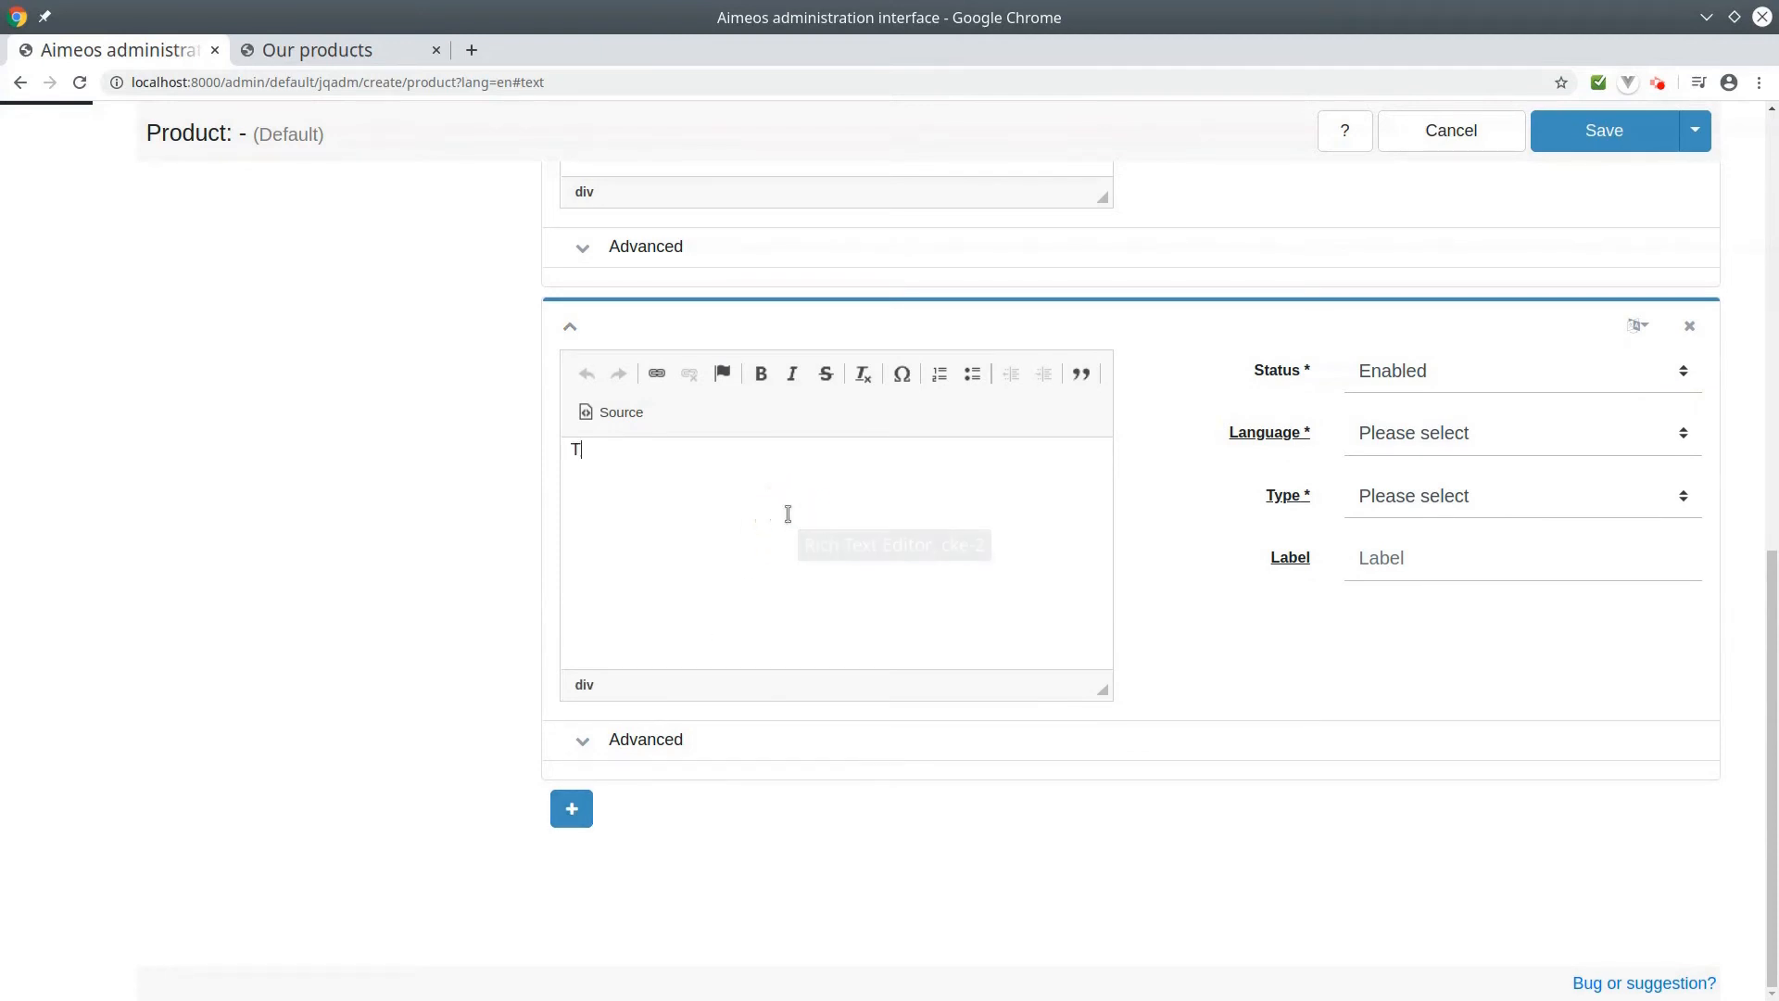
type("he amout")
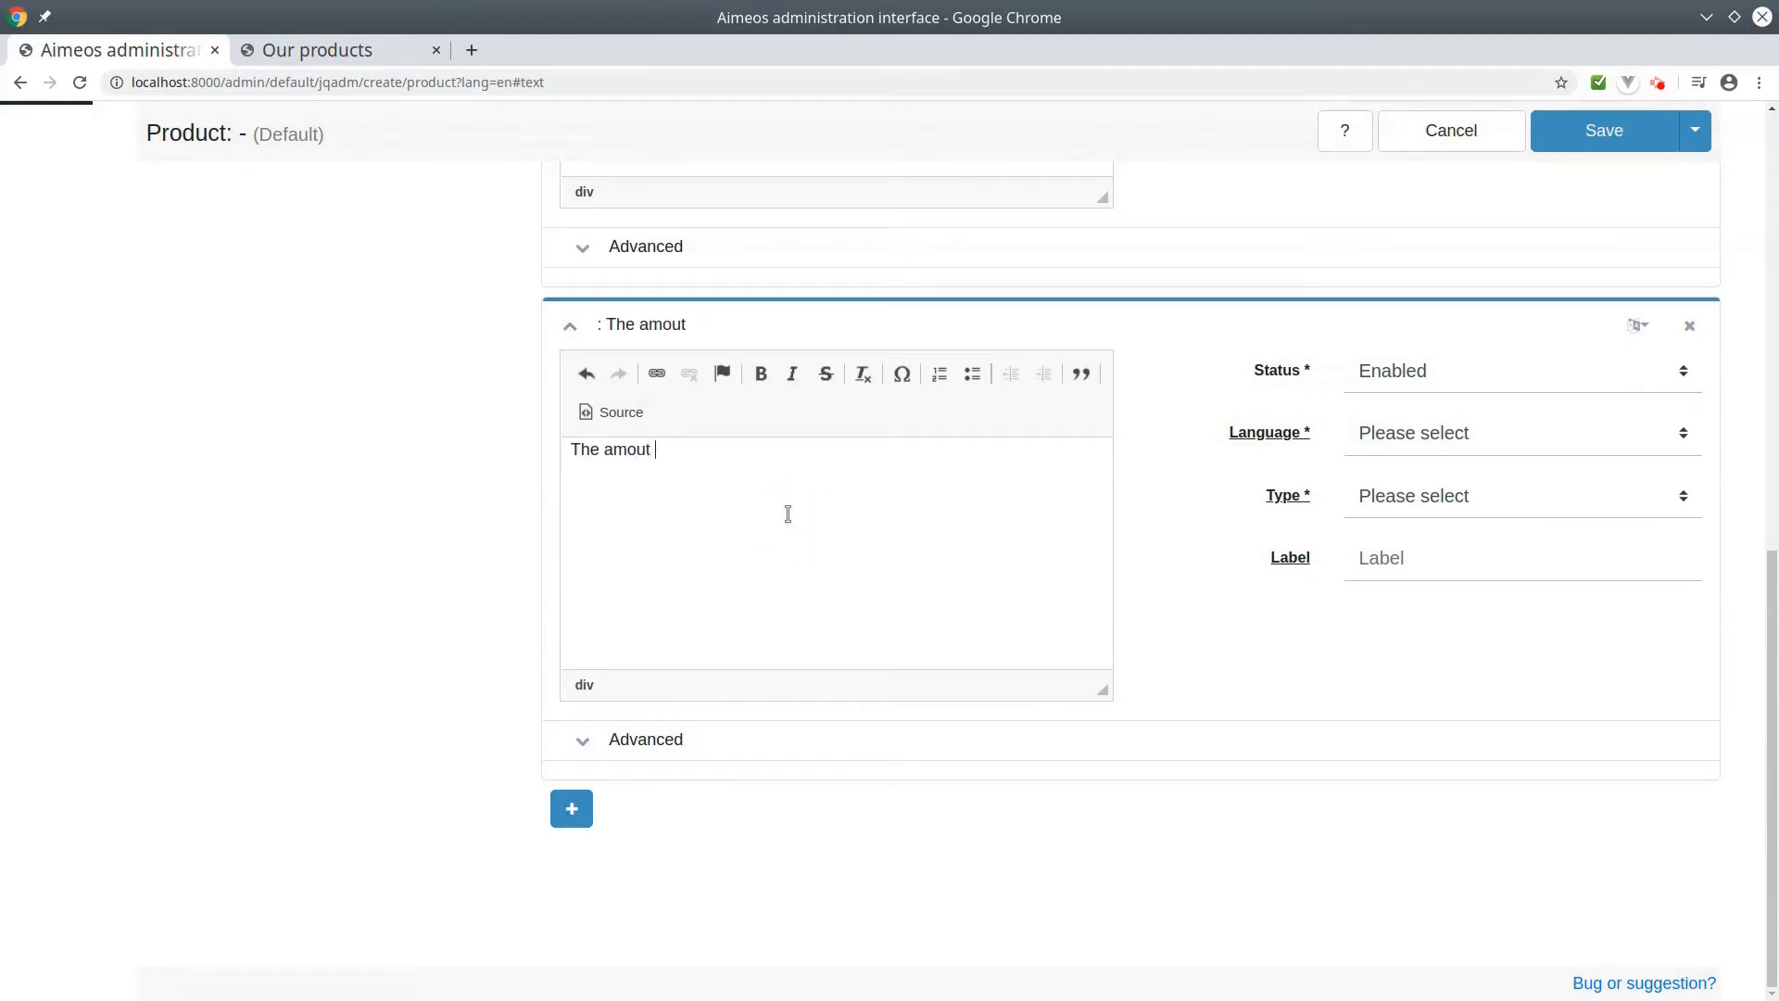
type("nt of the v")
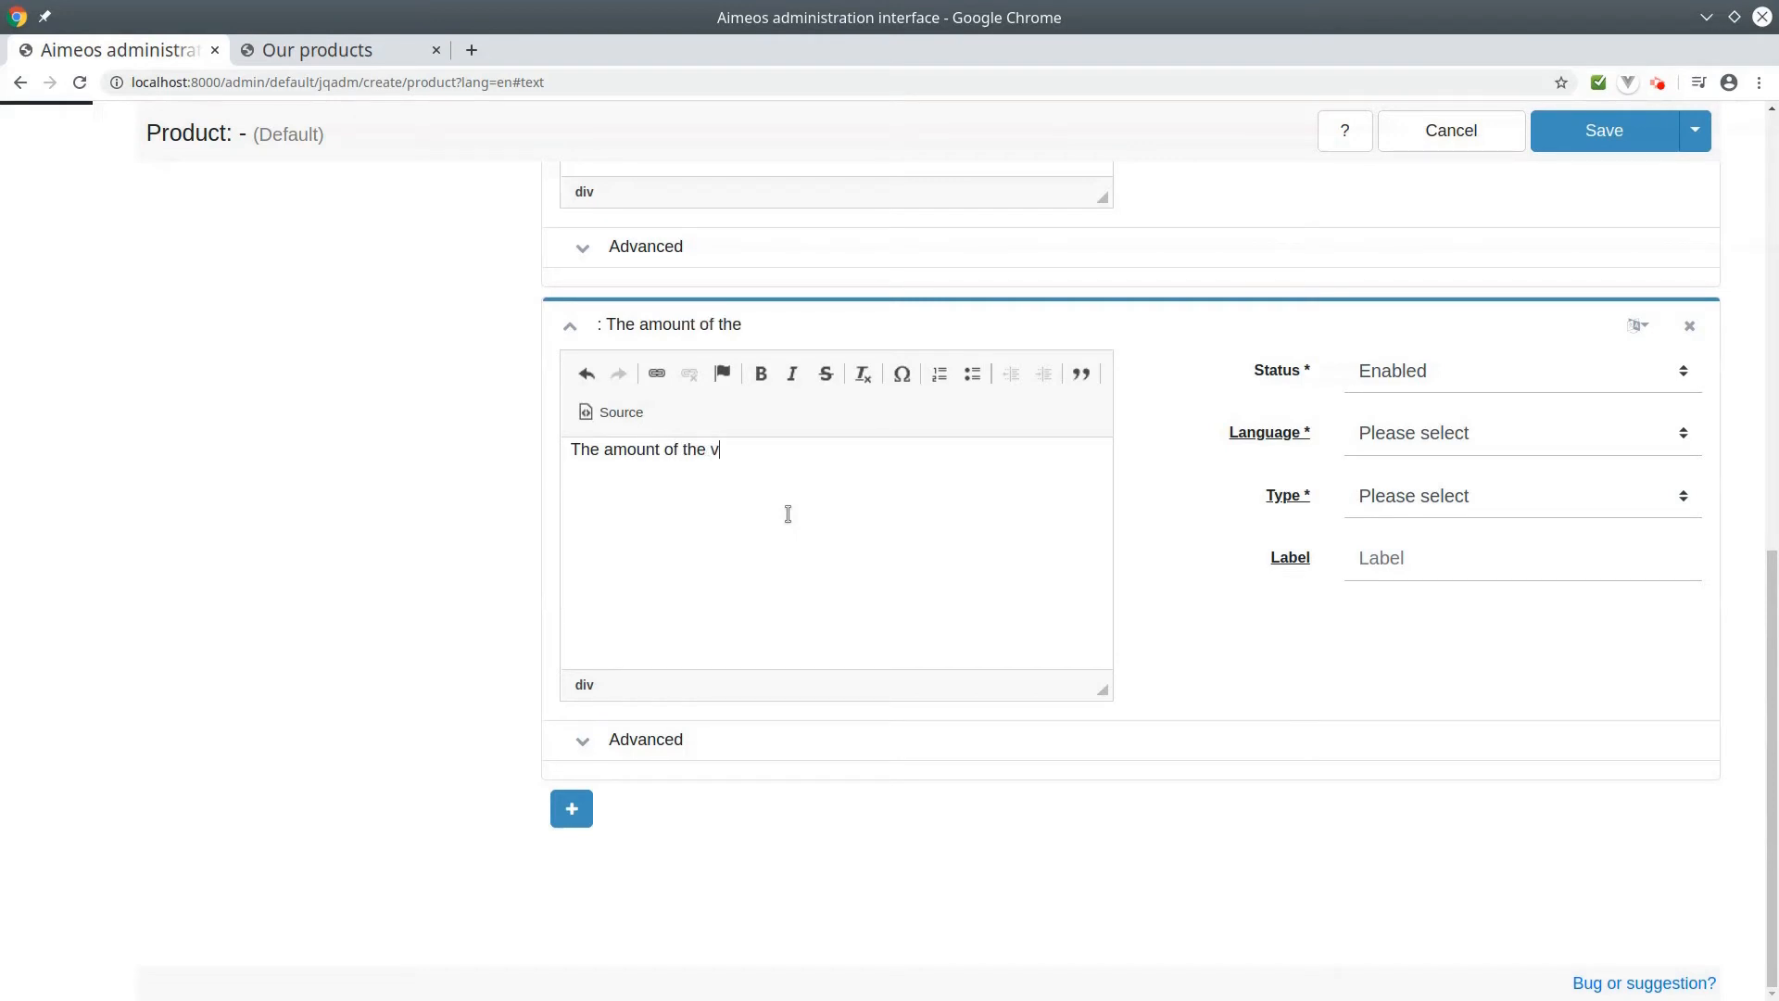
type("oucher ca")
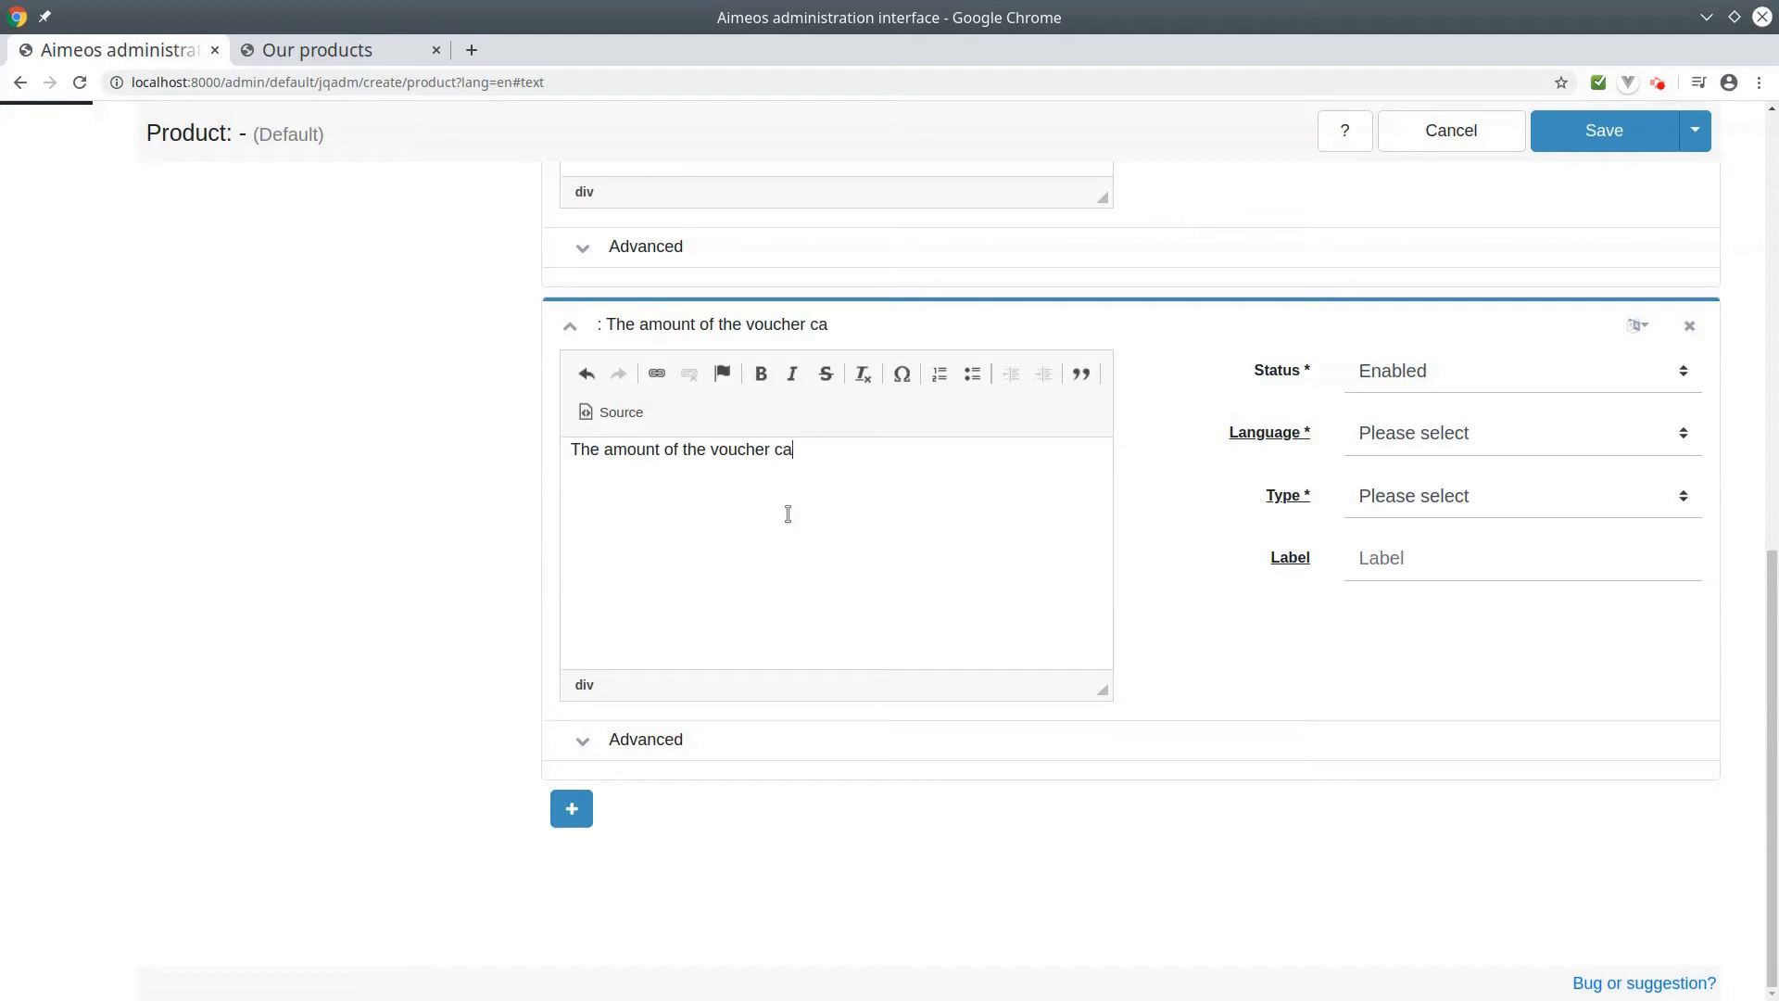
type("n be ch")
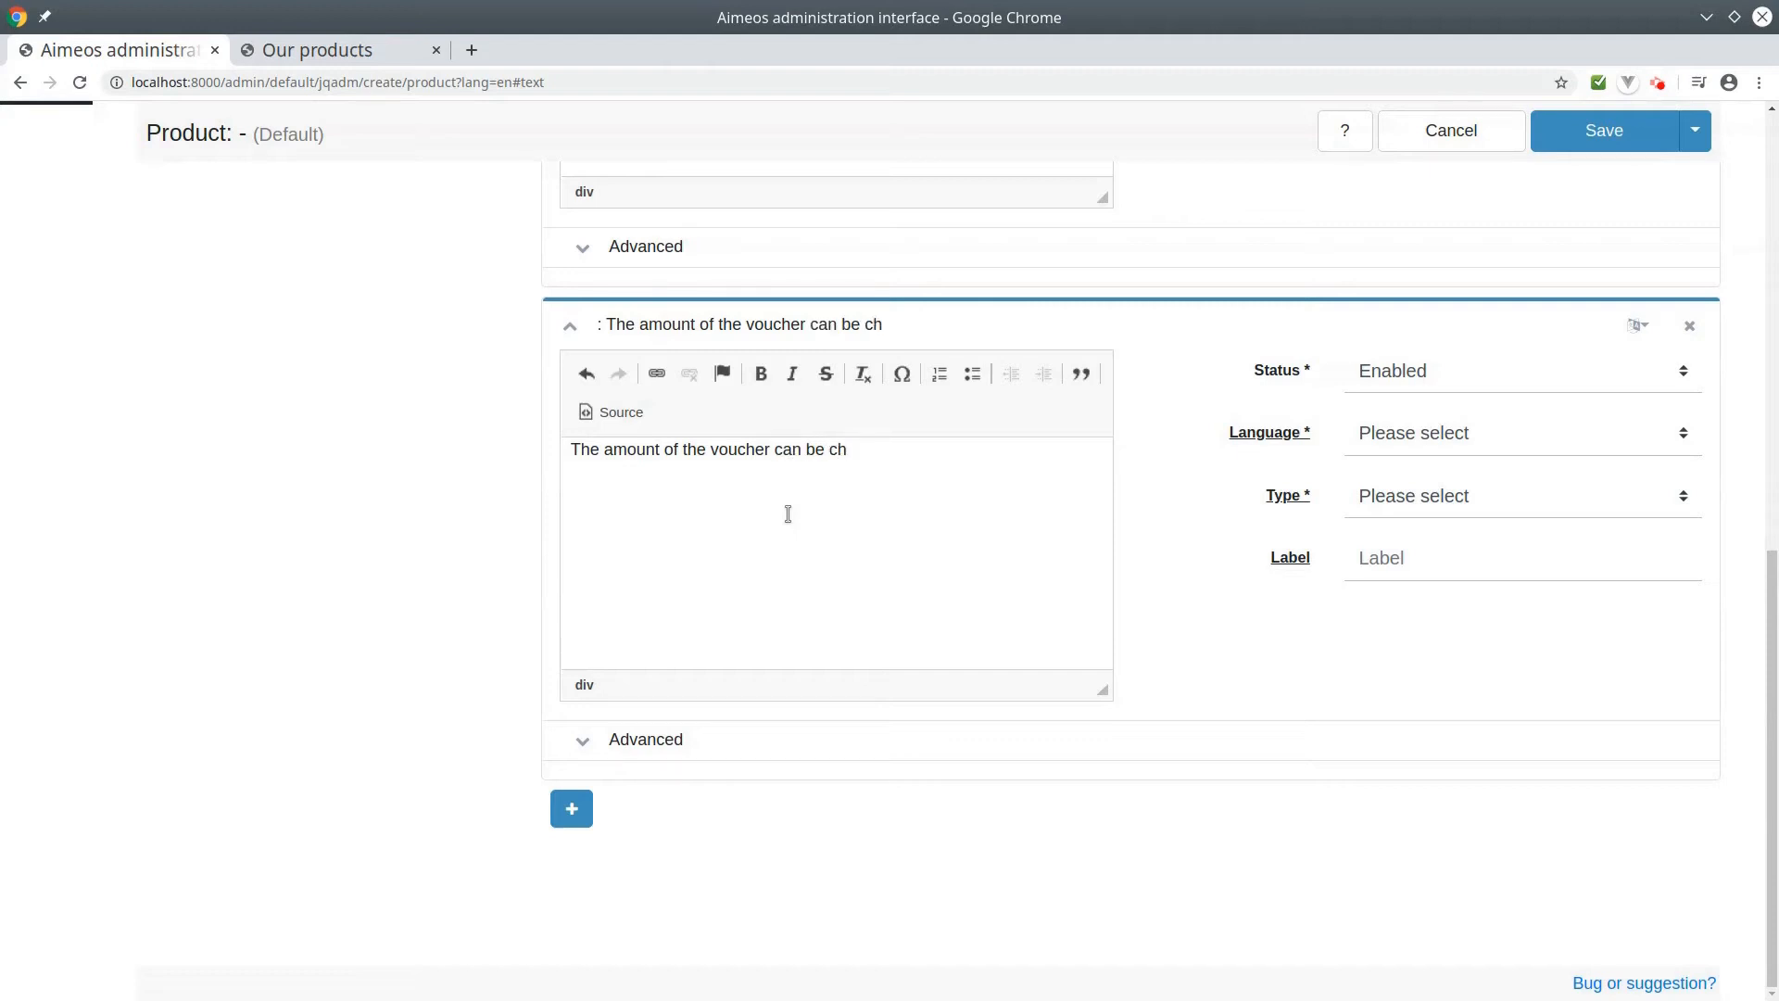
type("oosen by")
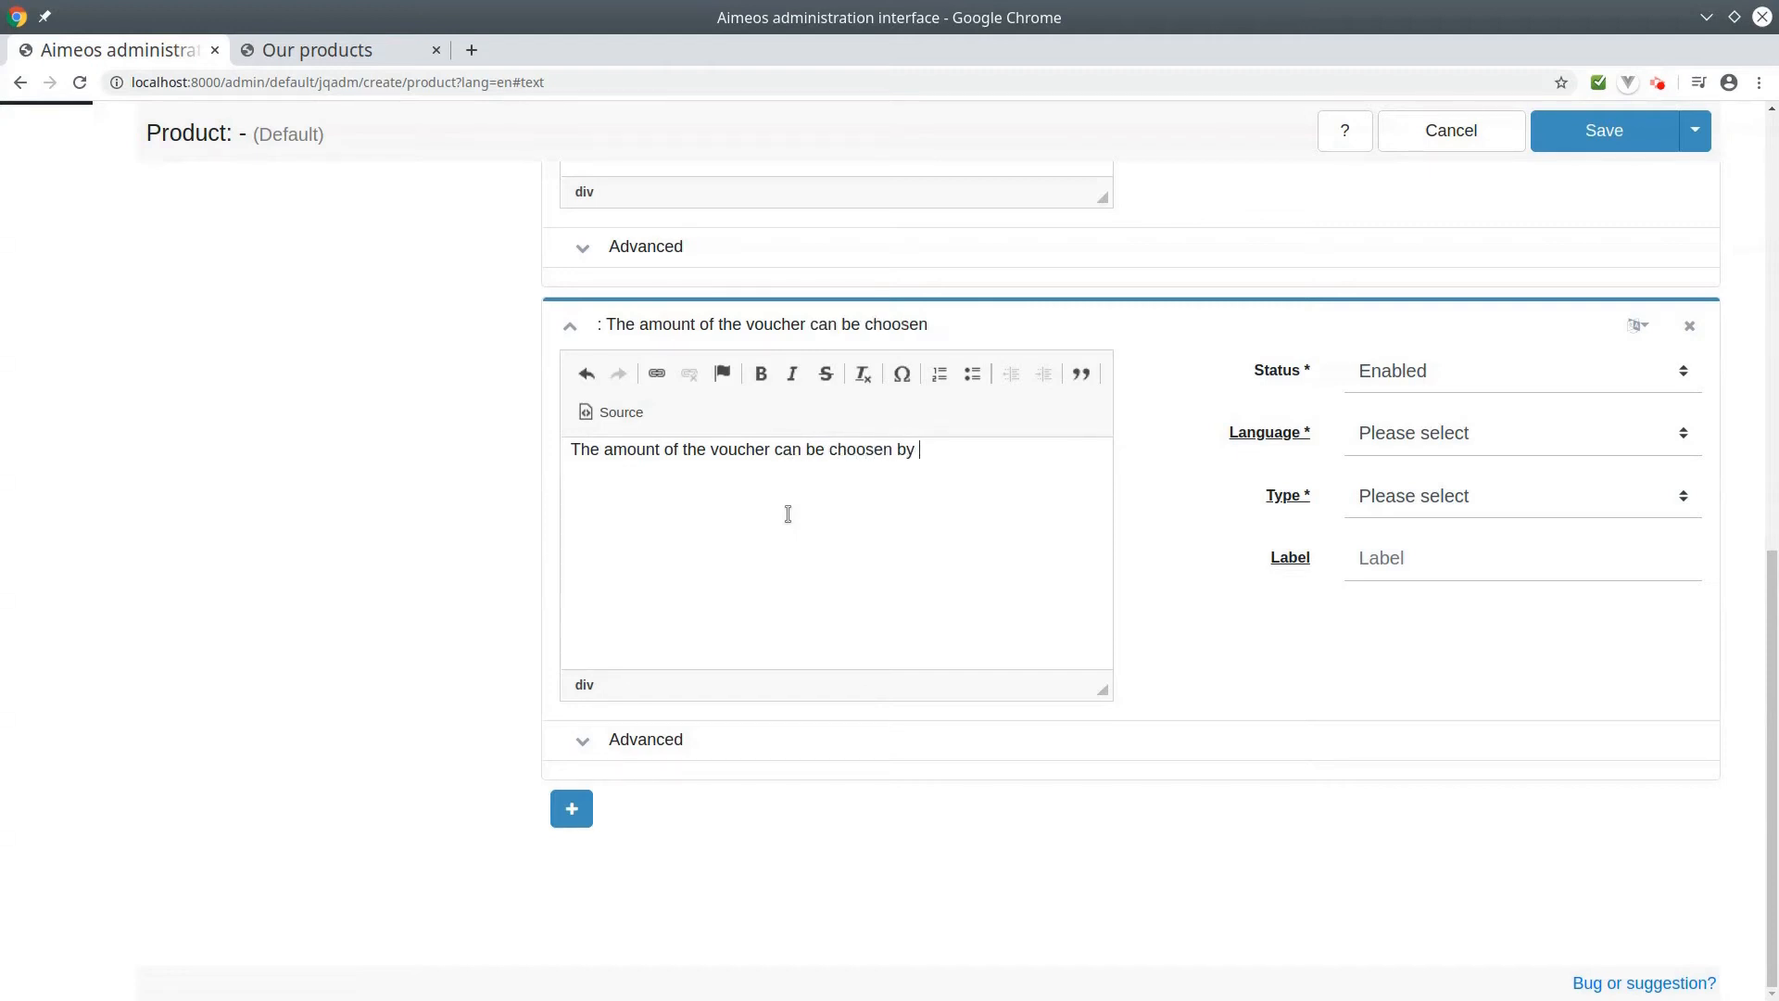
type("yoursel")
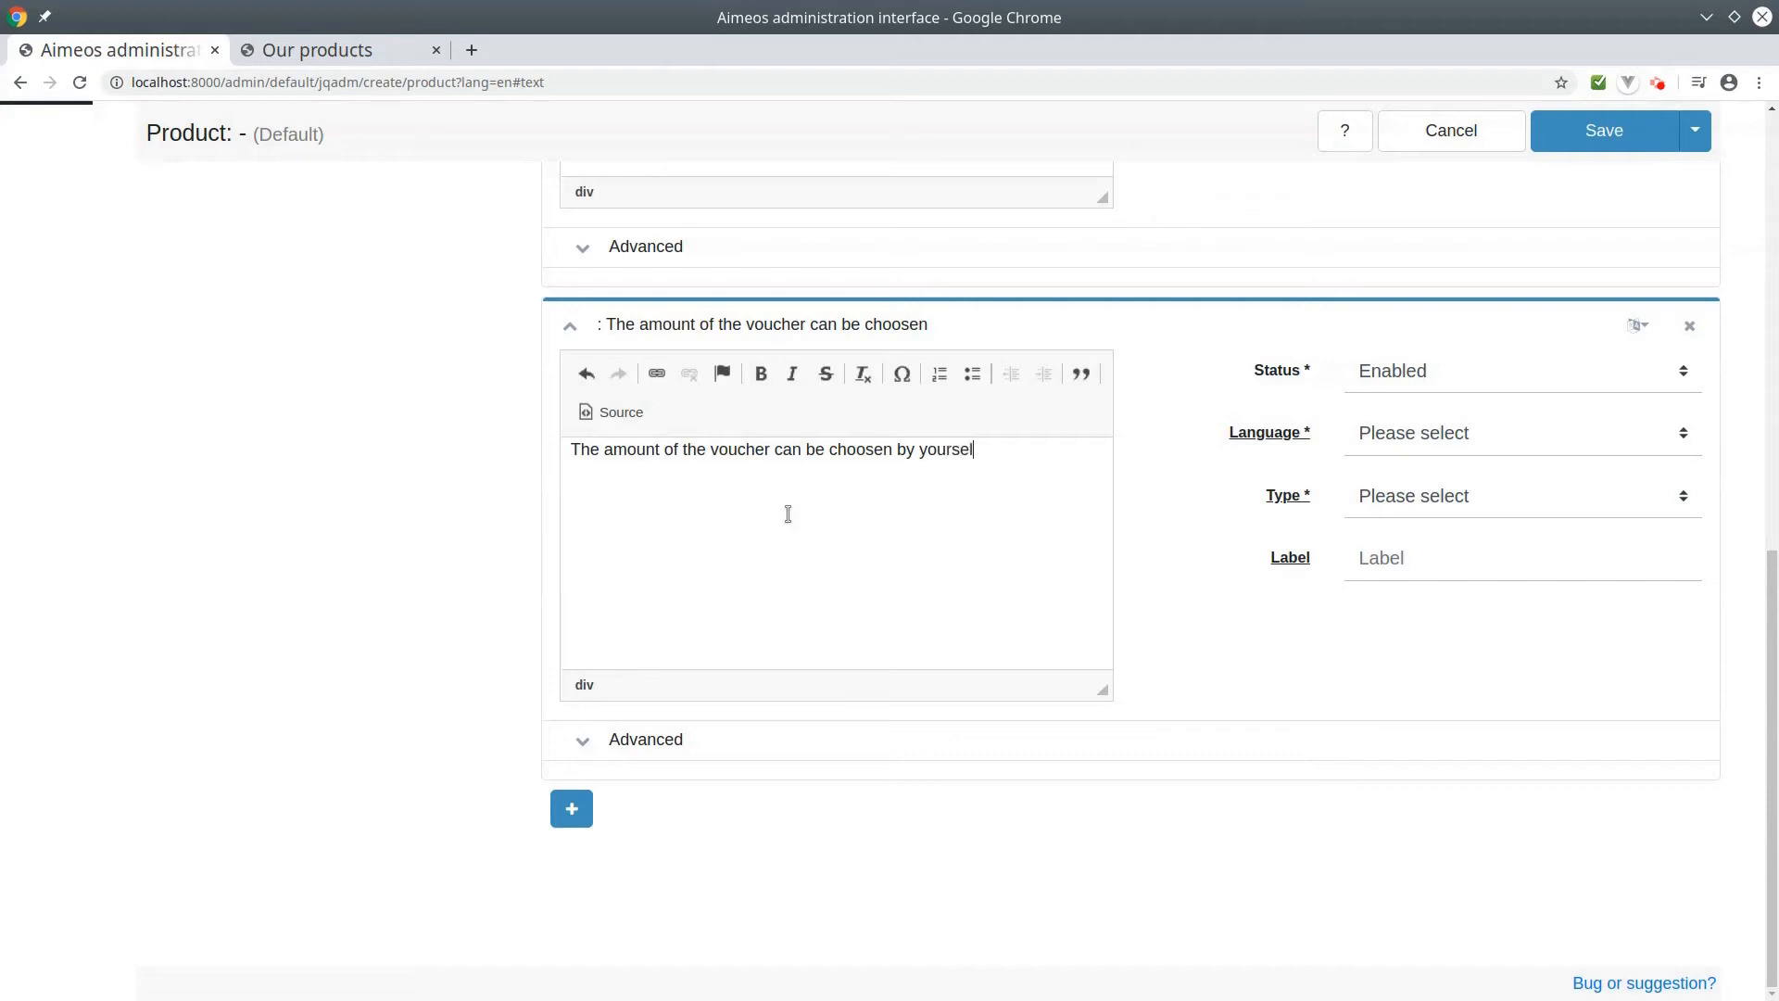
left_click(1524, 434)
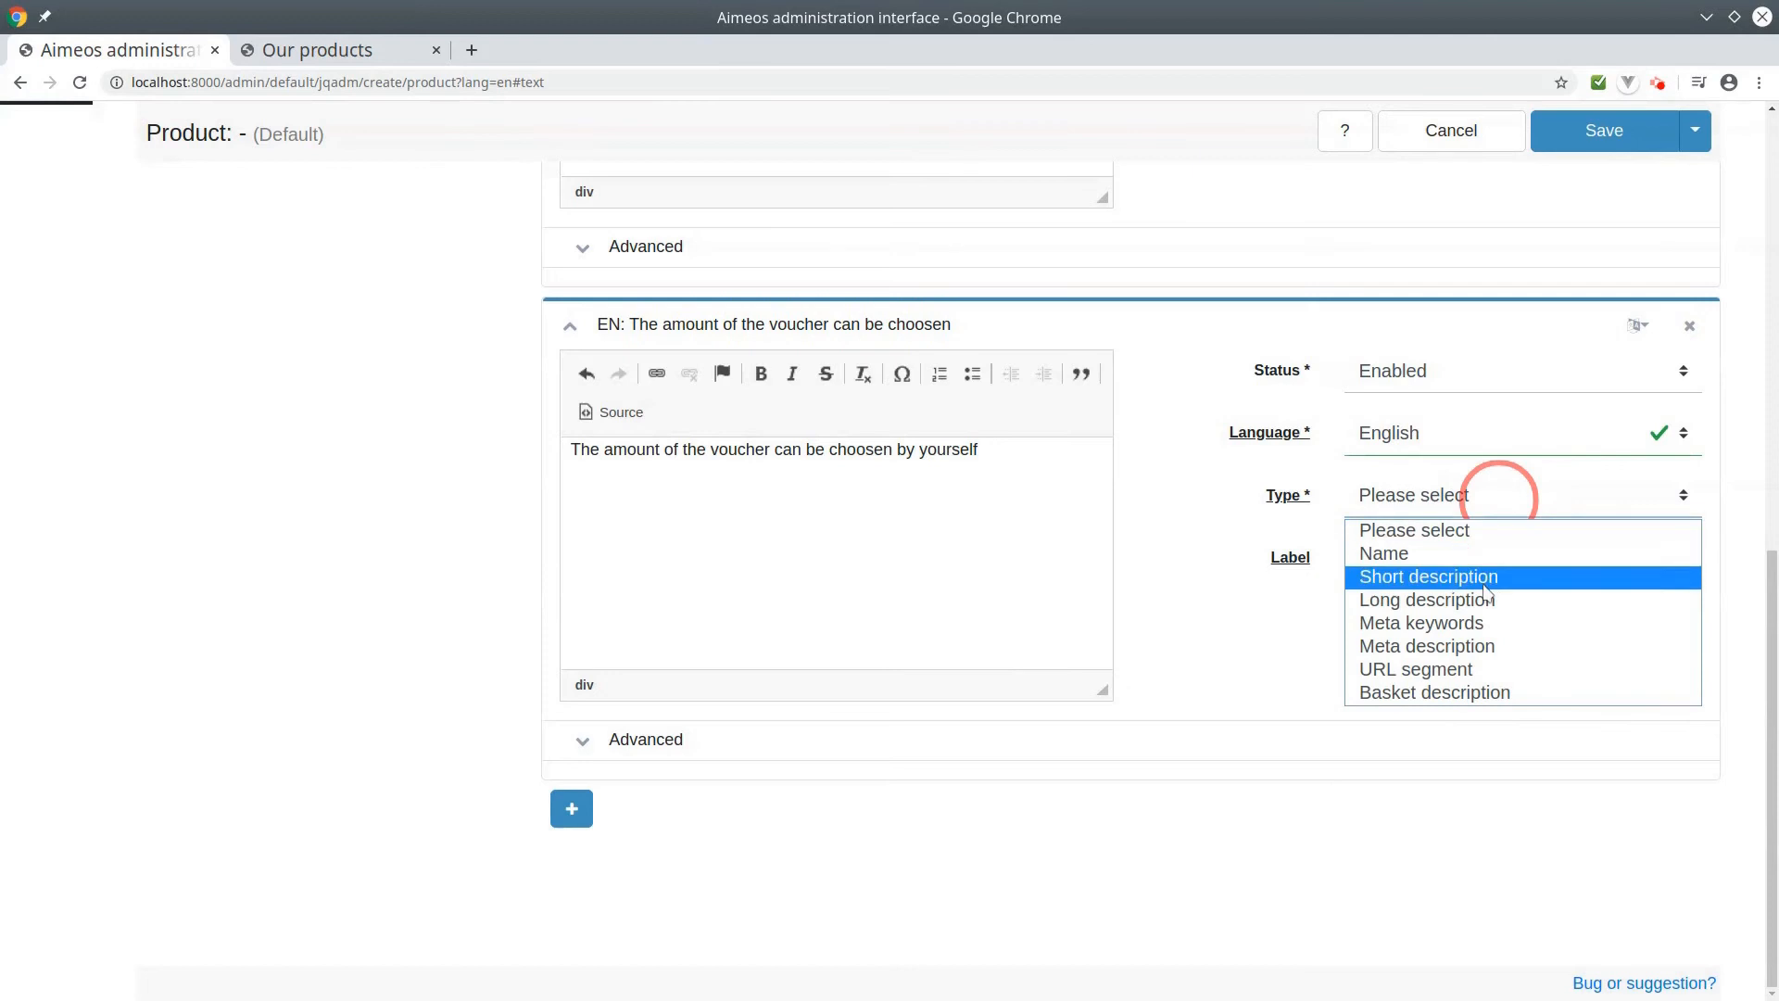
left_click(1427, 576)
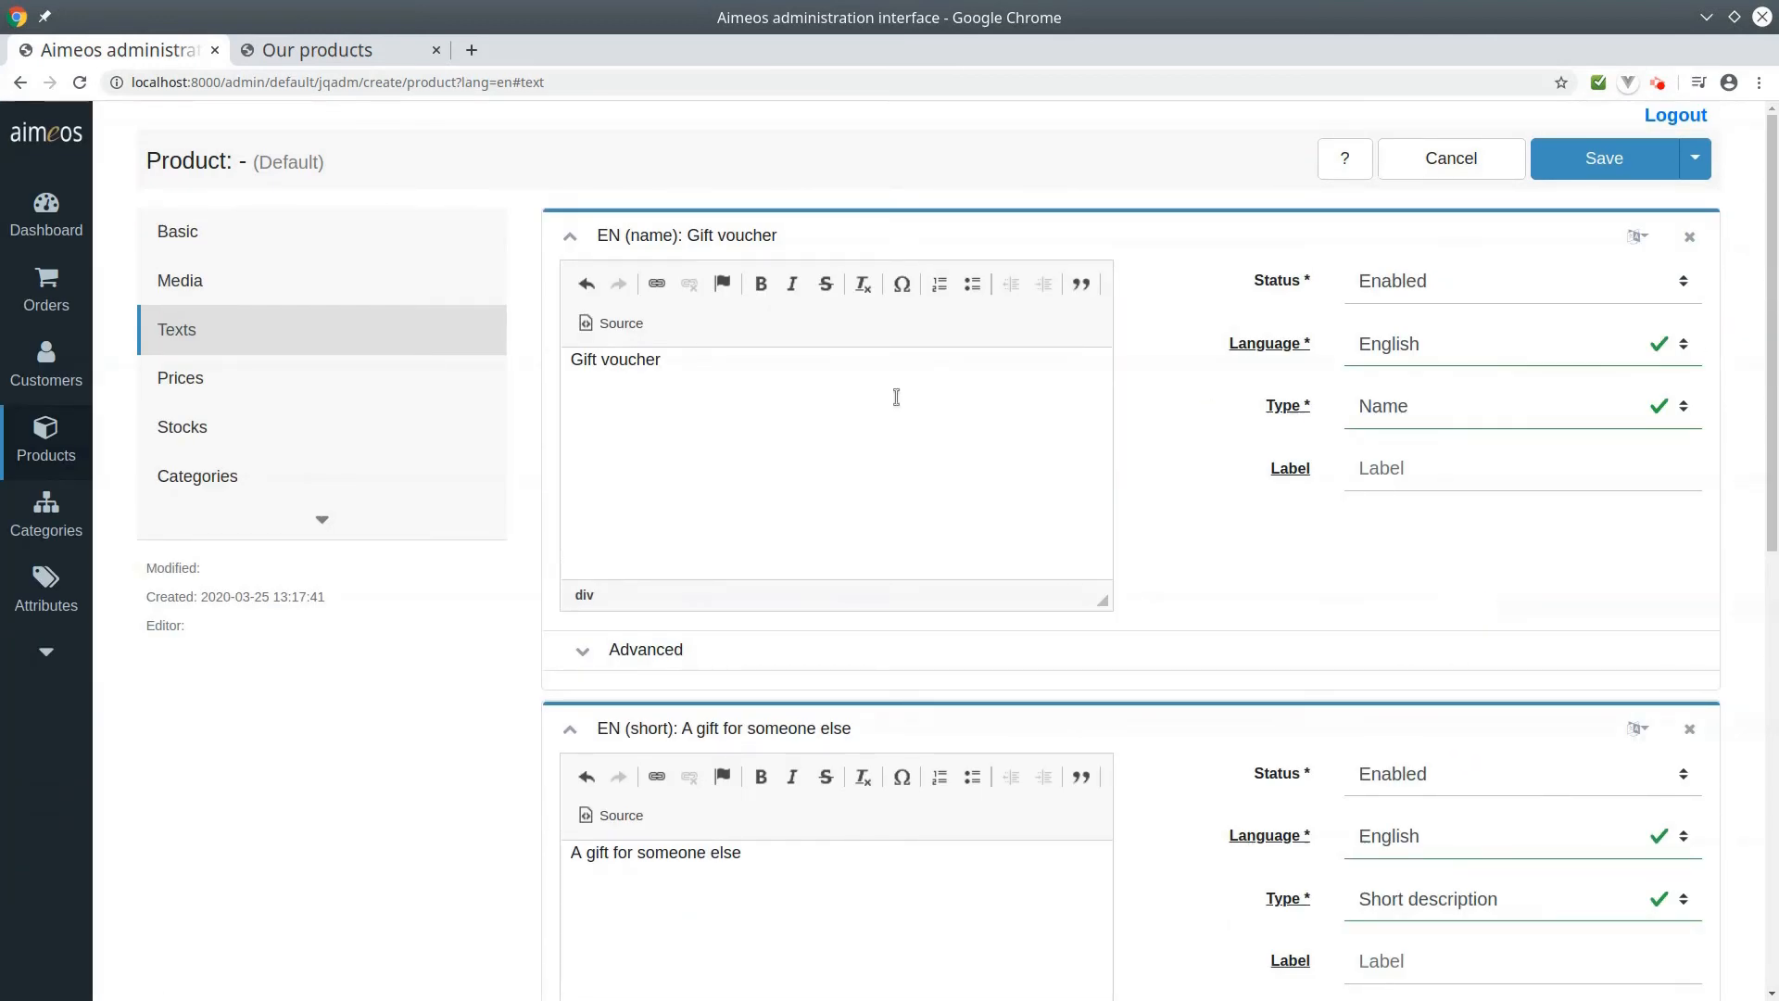
Step: Add a price of 100 Euro at 19% tax with Allow custom price ticked
left_click(179, 378)
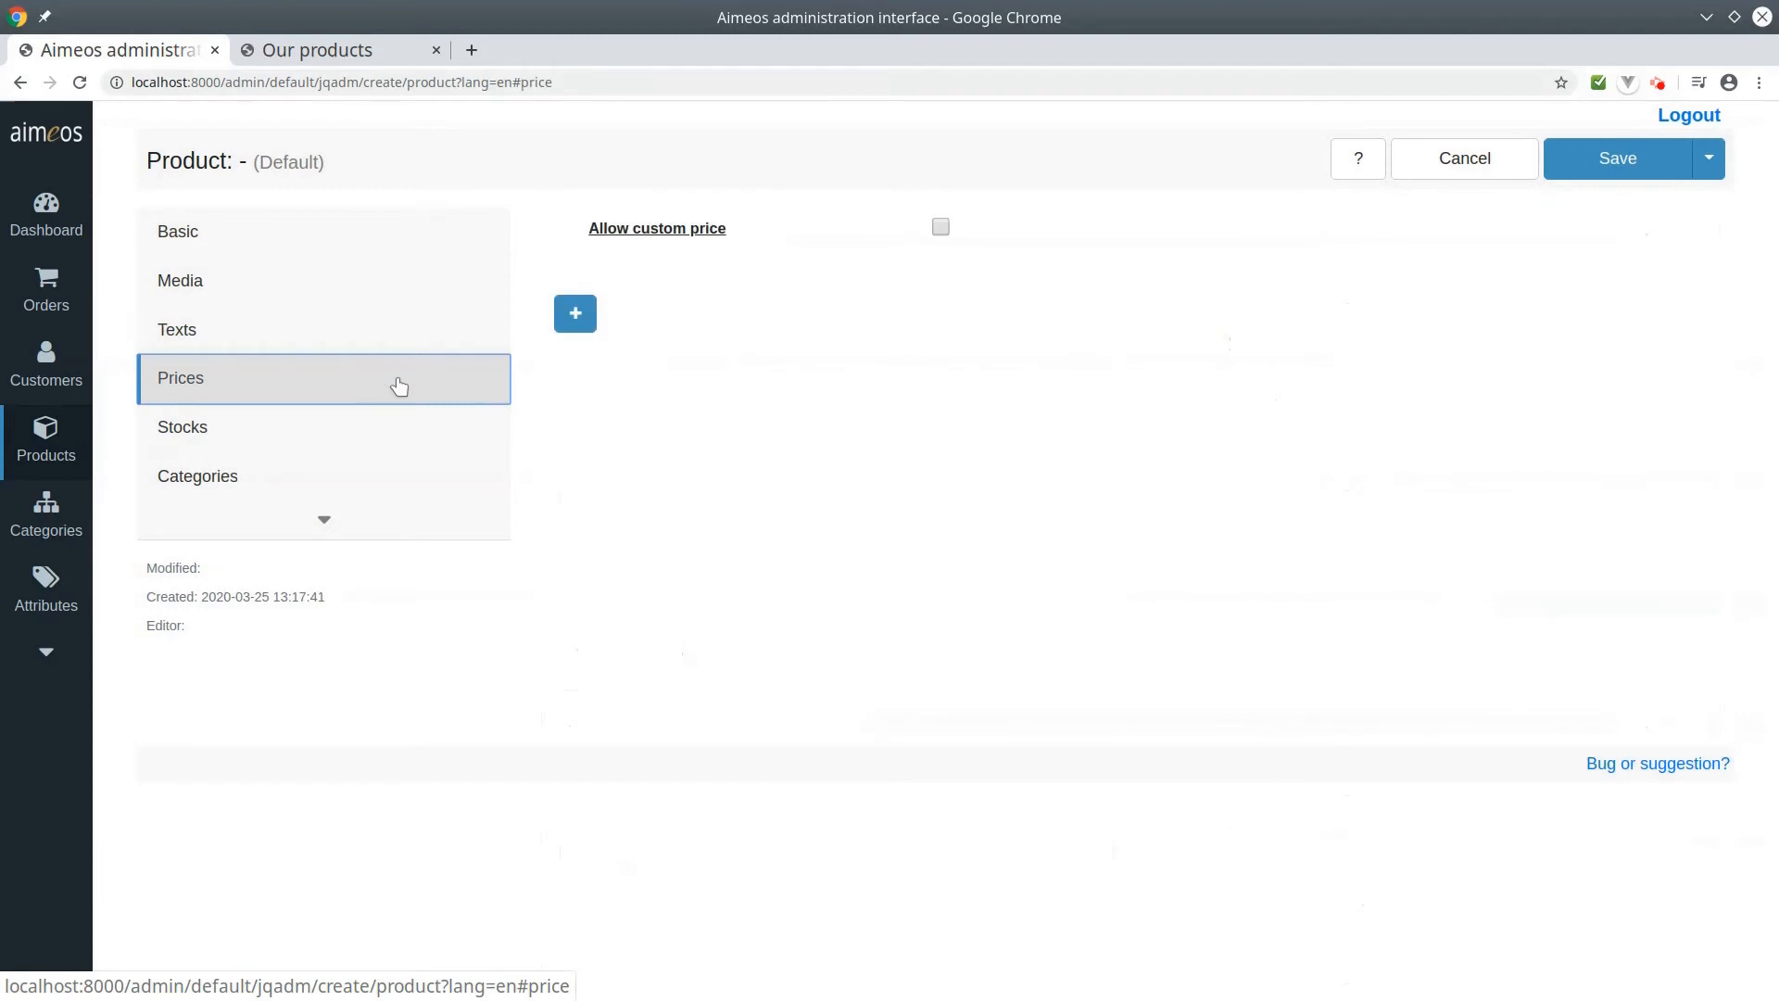
mouse_move(527, 344)
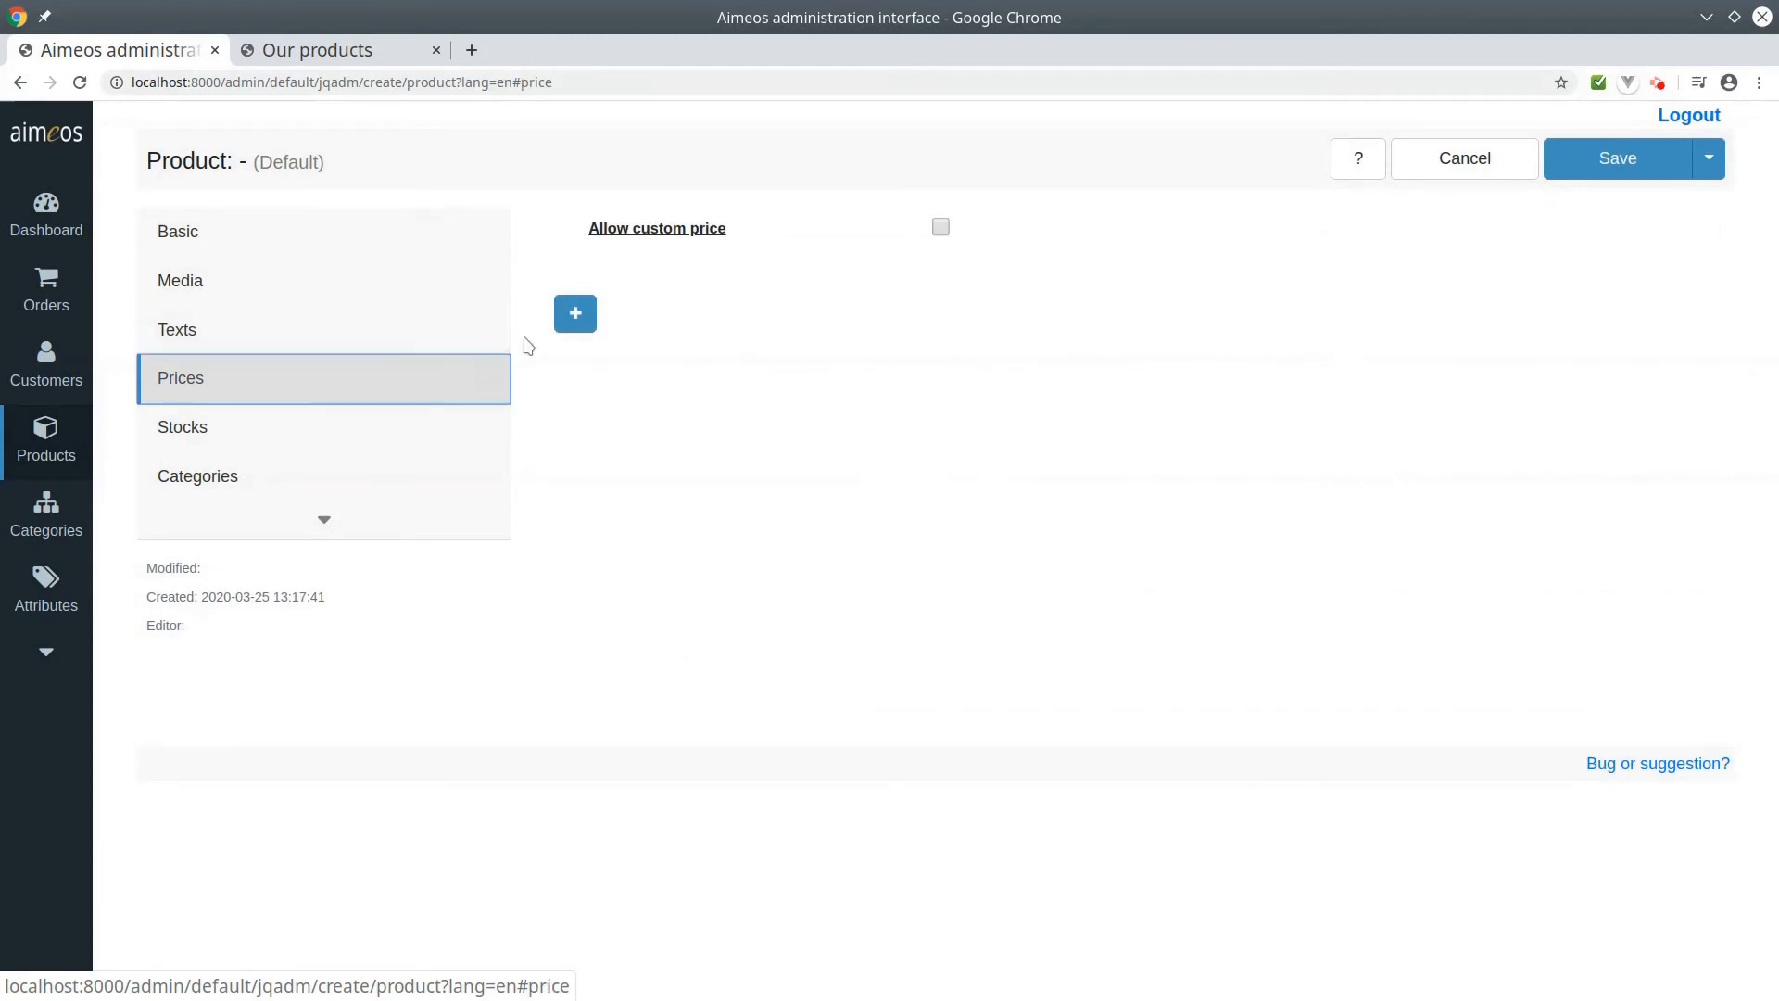
left_click(574, 313)
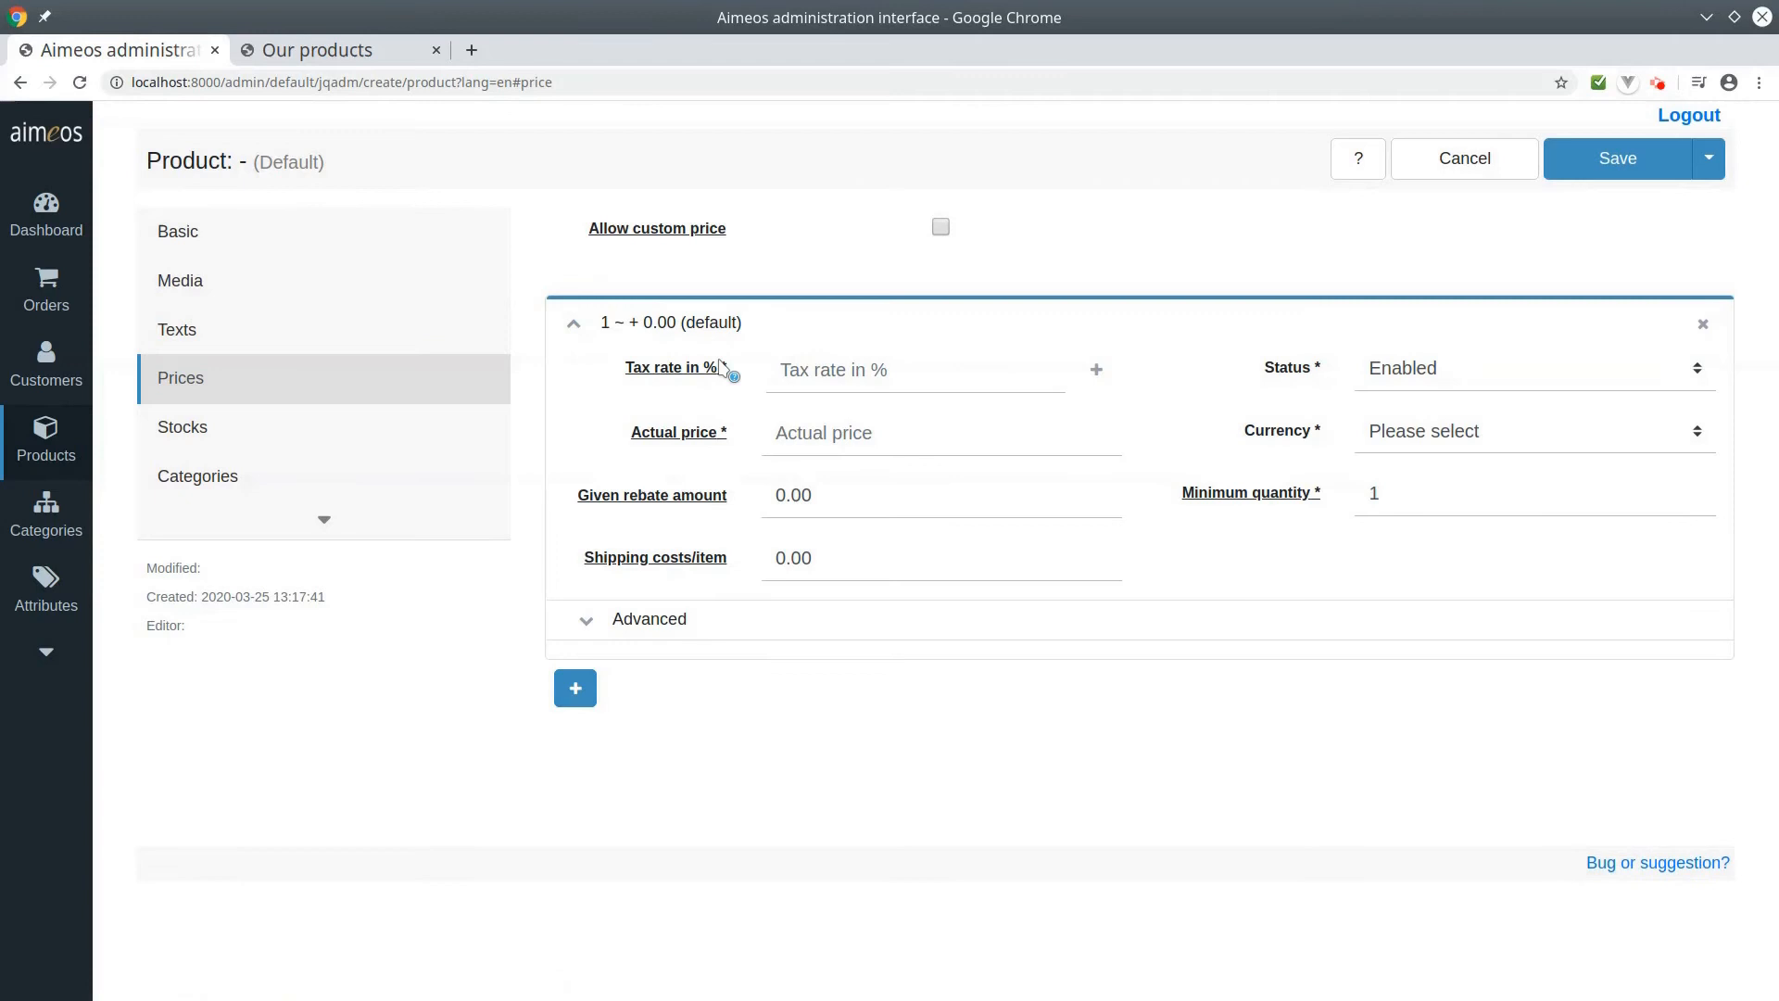
type("19")
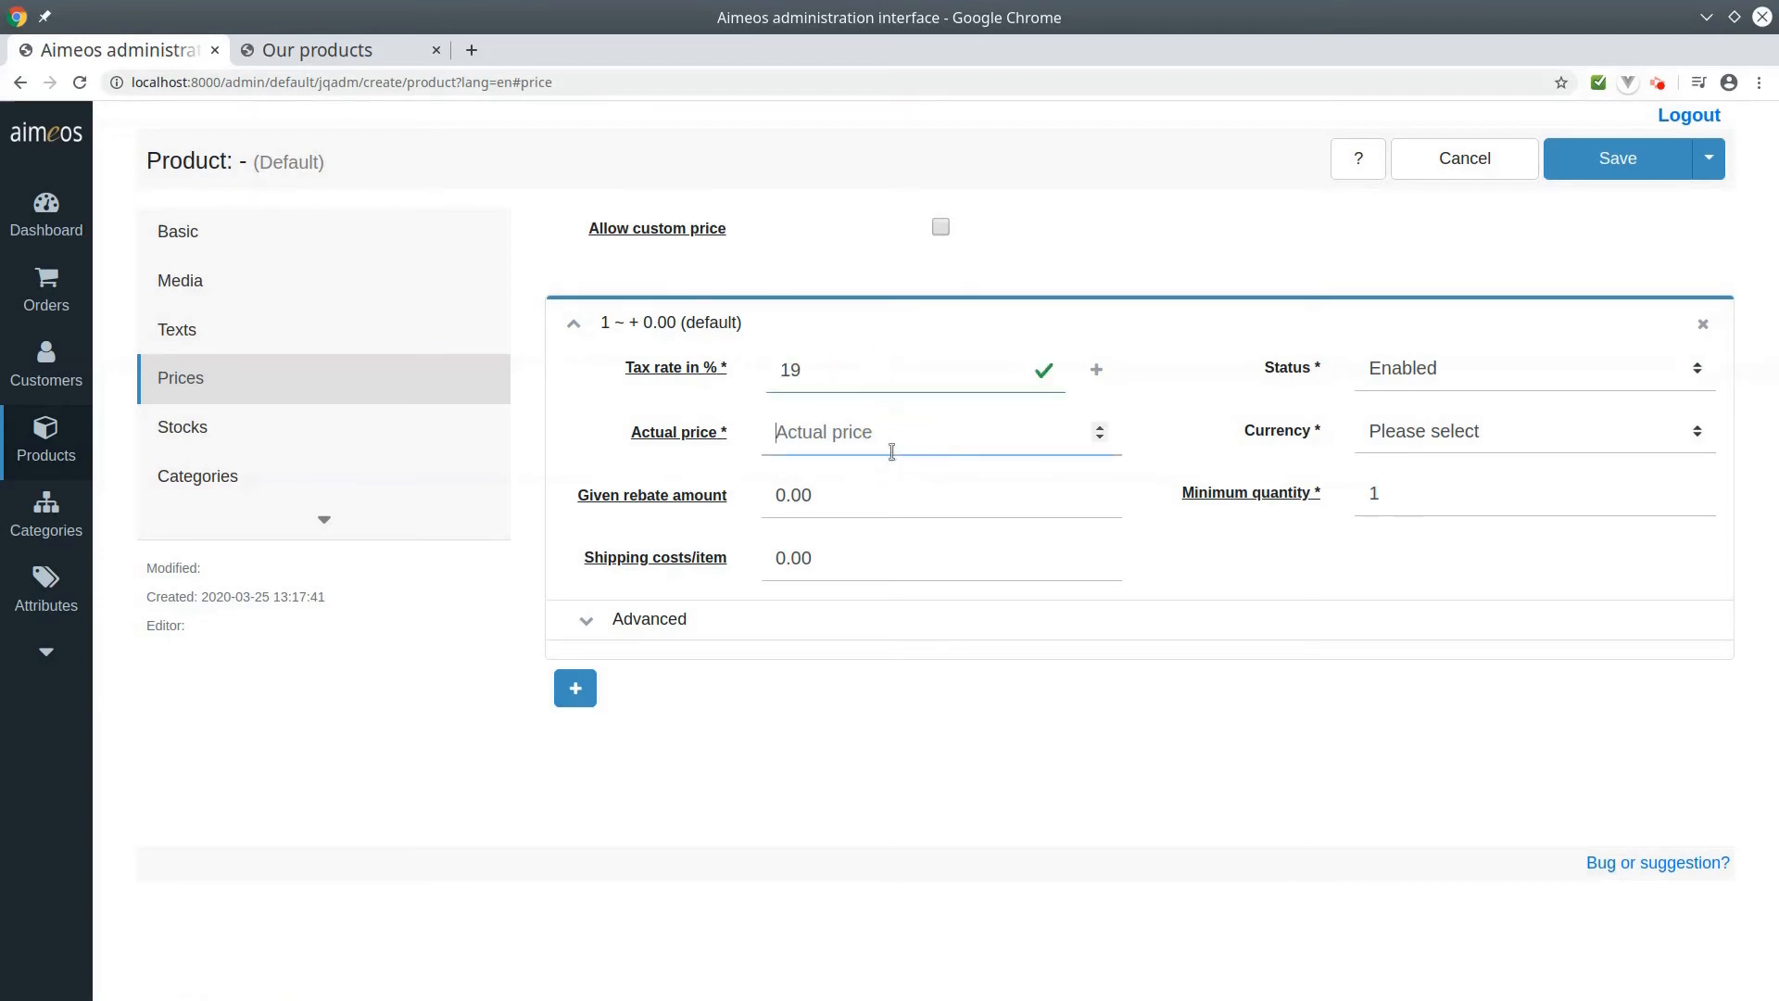
type("100")
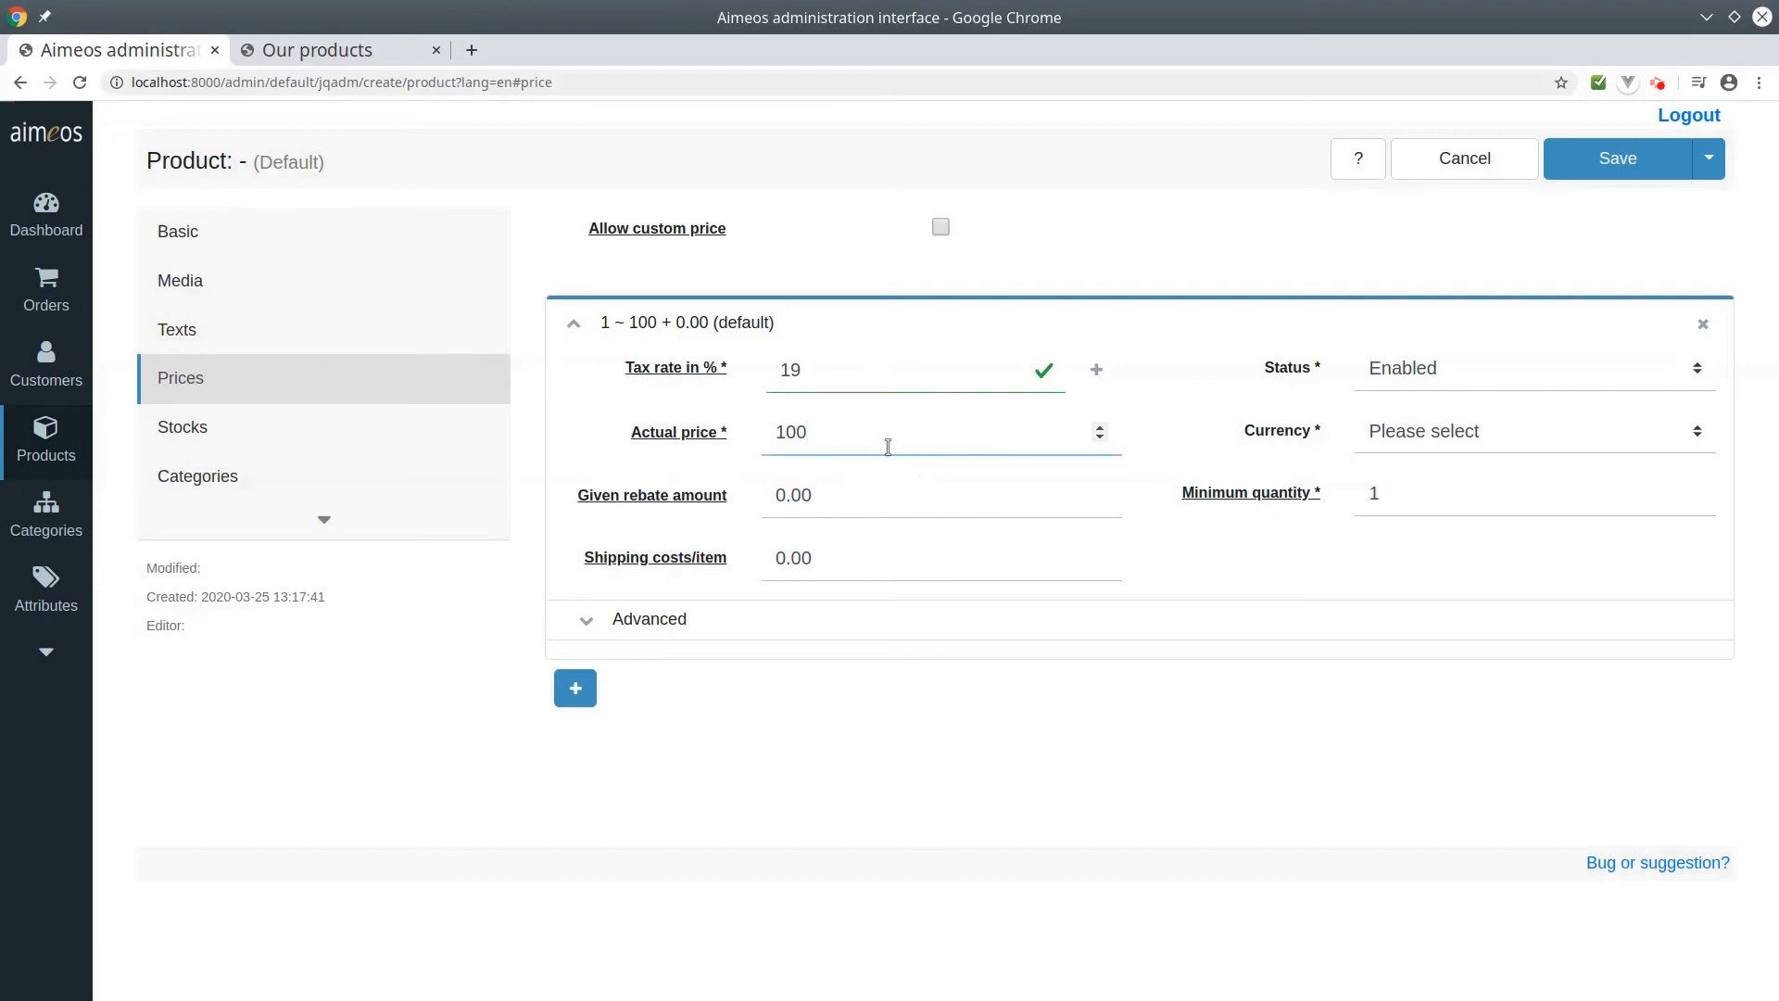
left_click(1534, 430)
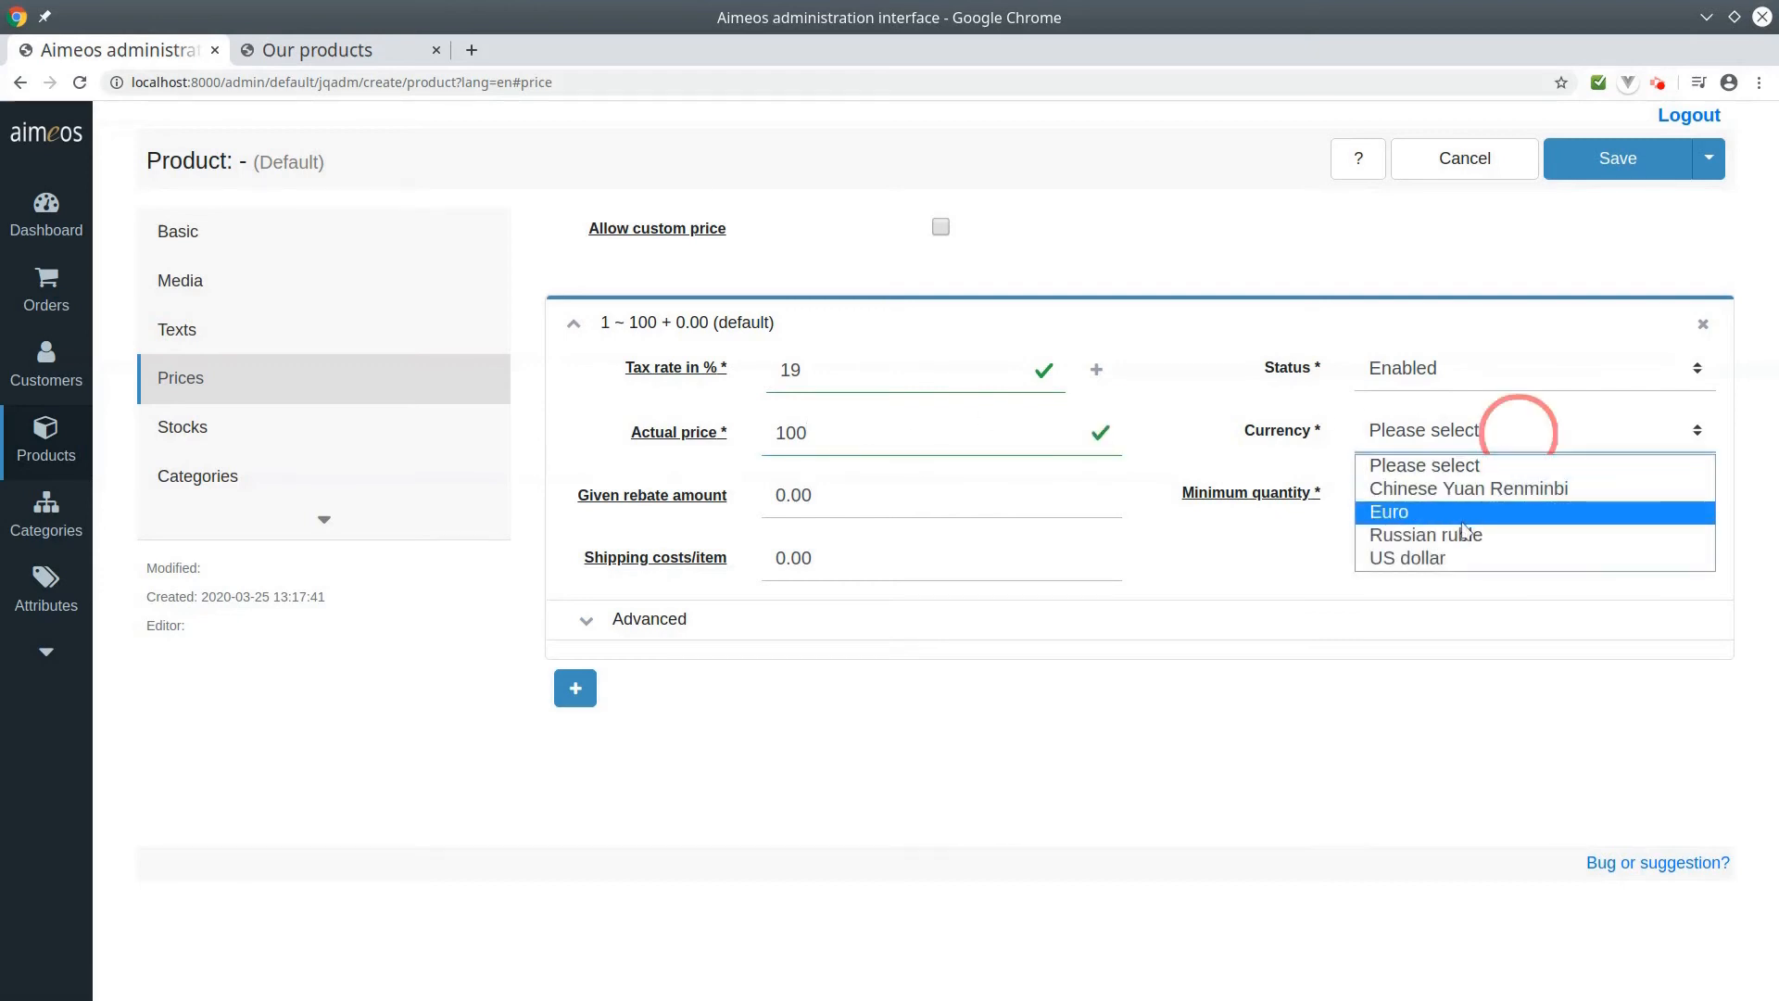
left_click(1390, 511)
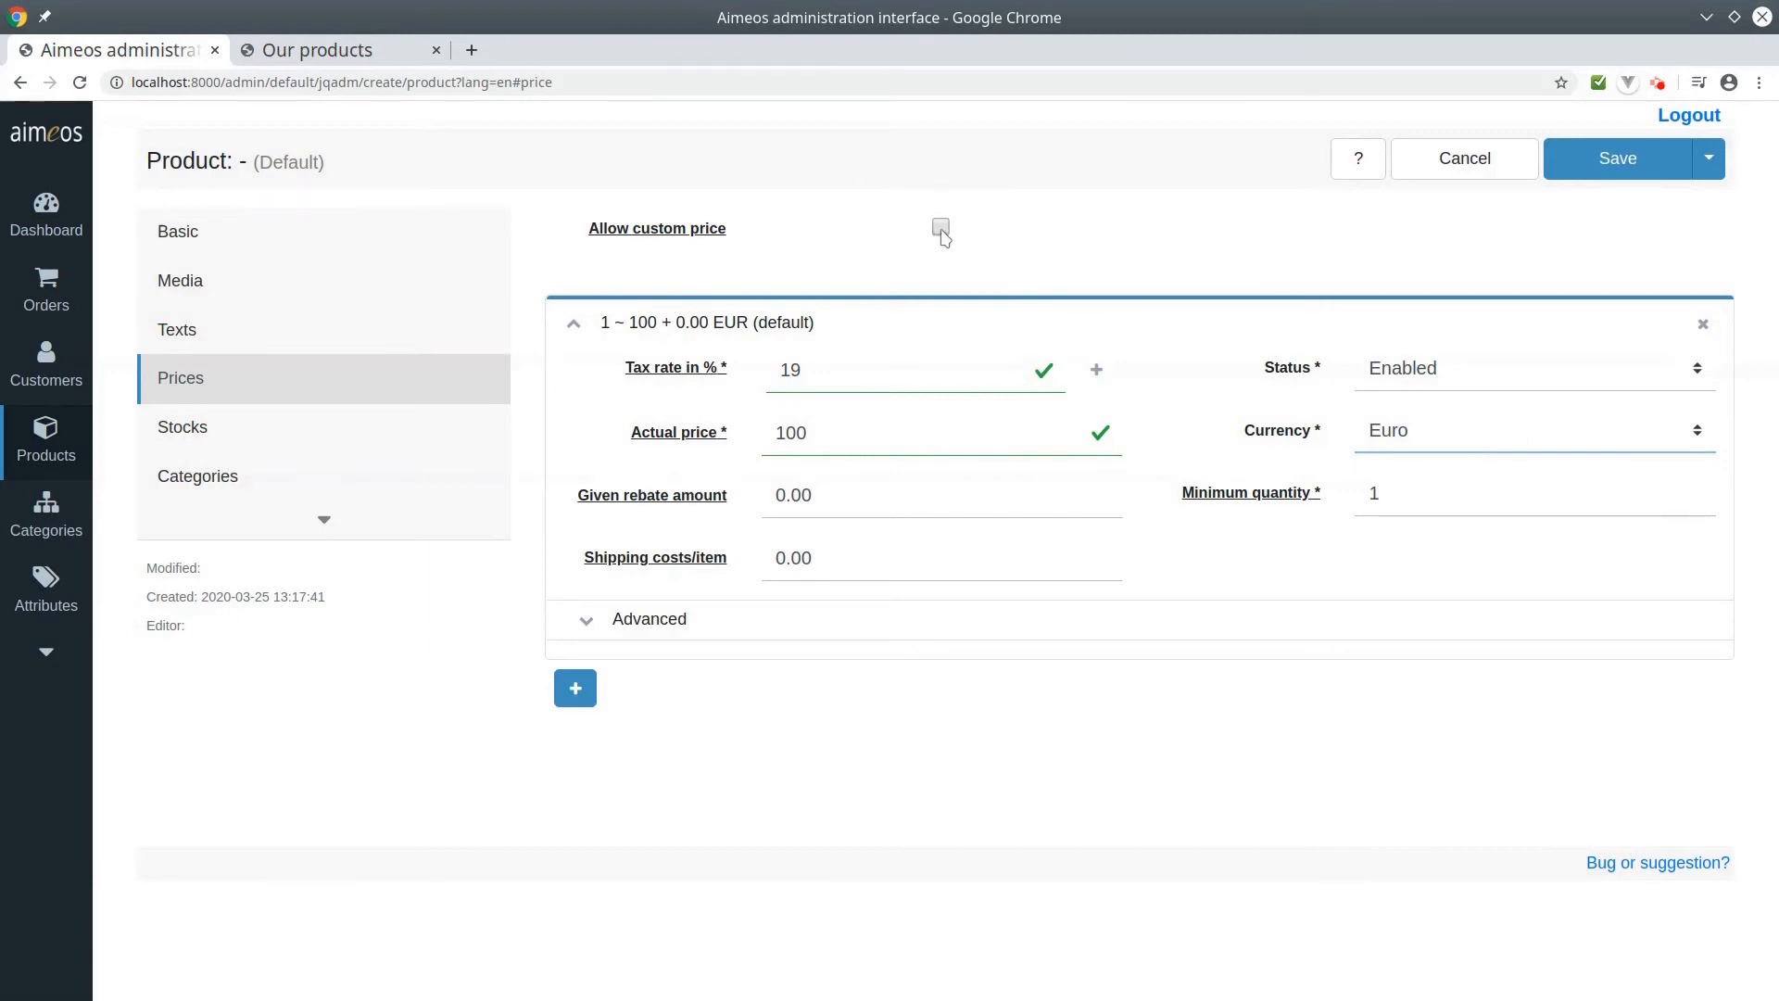
left_click(940, 226)
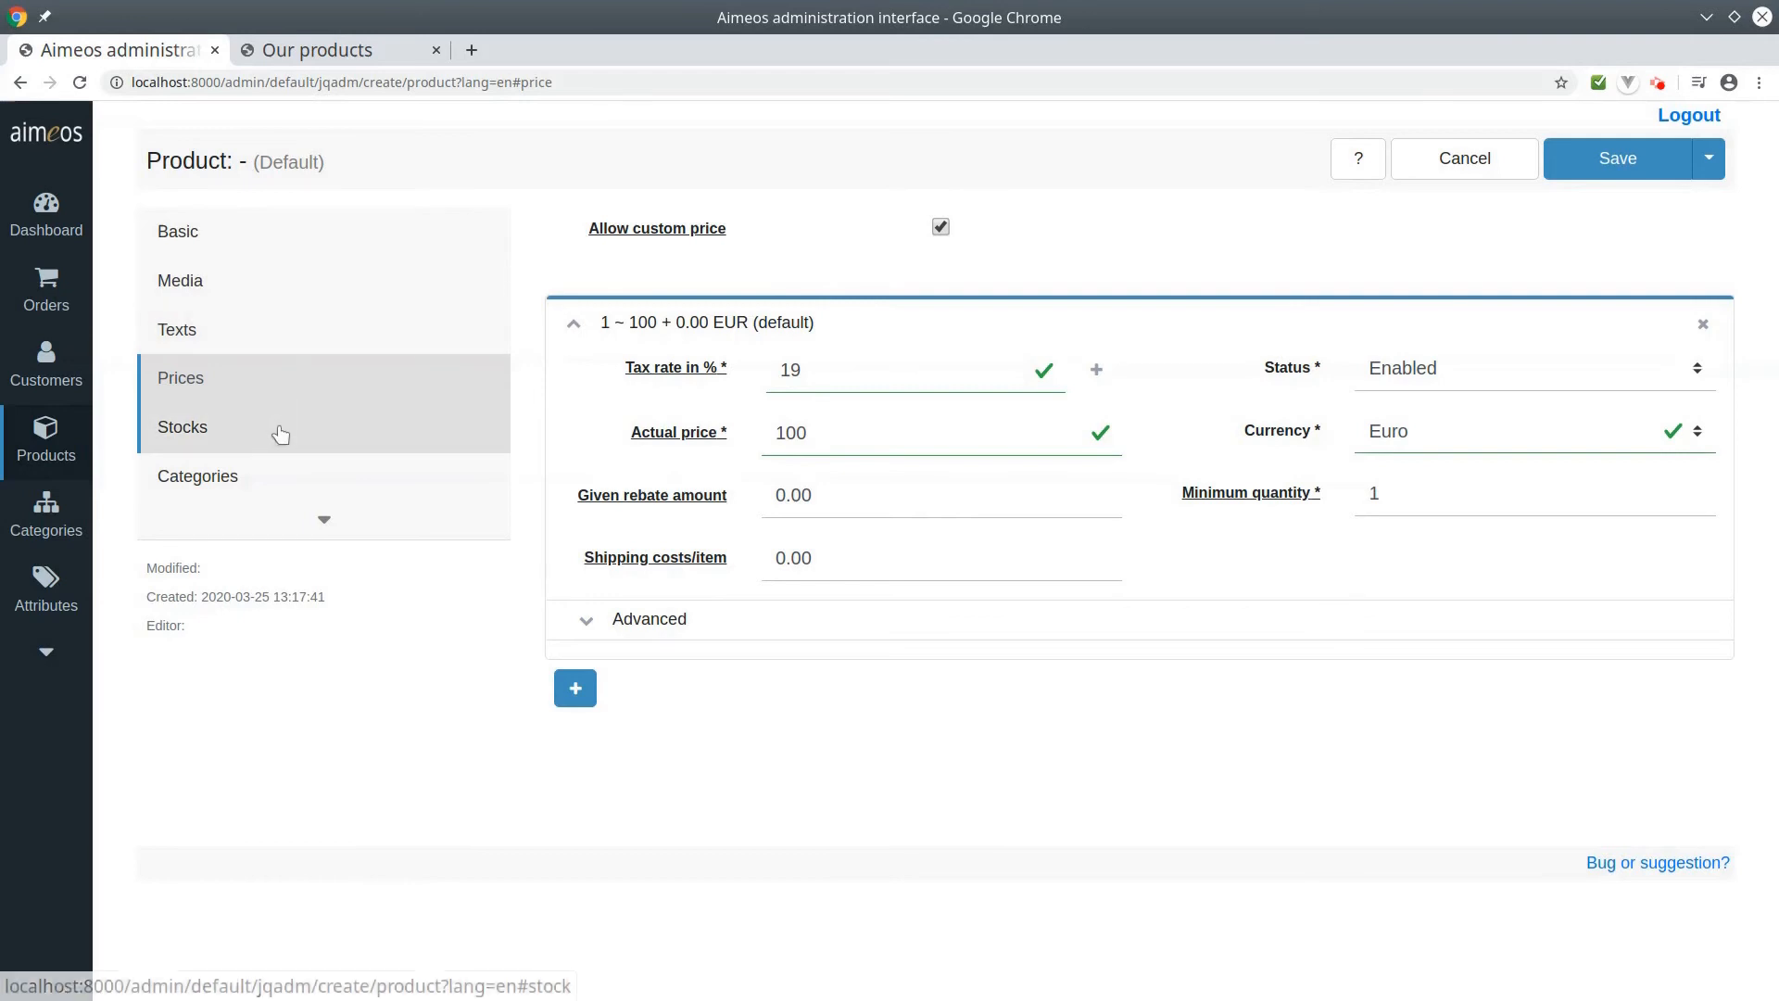
Step: Add a blank stock entry row in the Stocks section
left_click(182, 427)
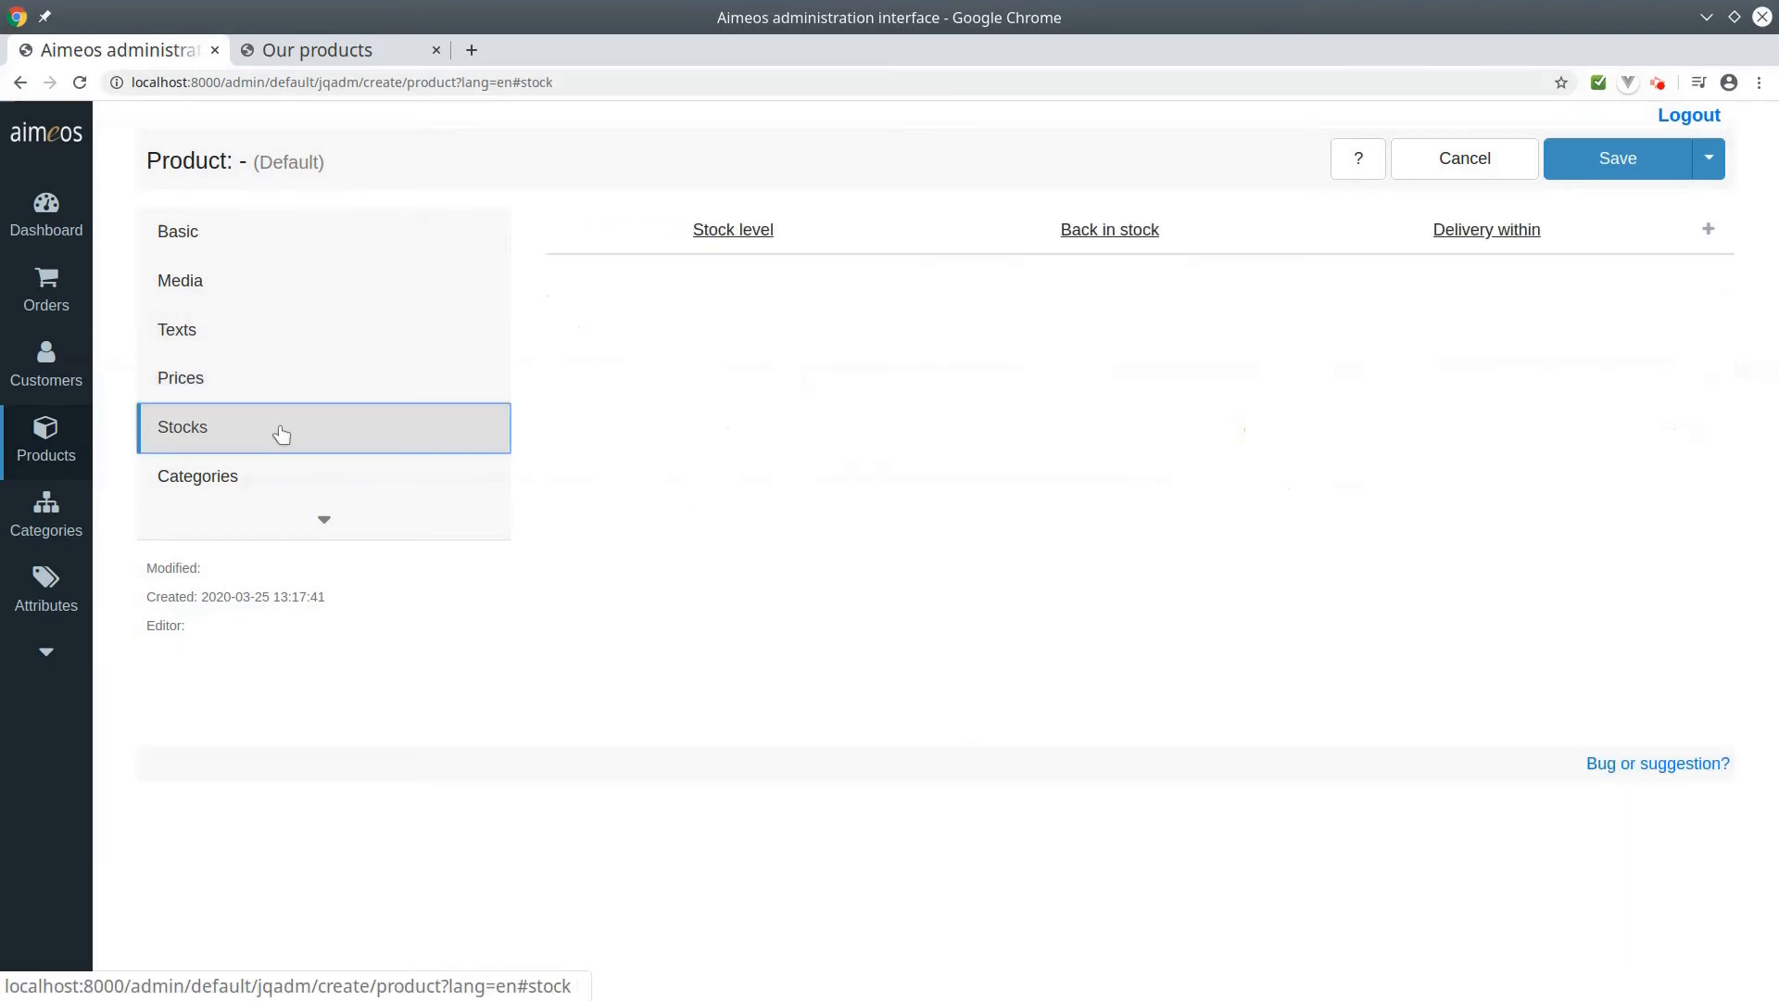
mouse_move(1542, 215)
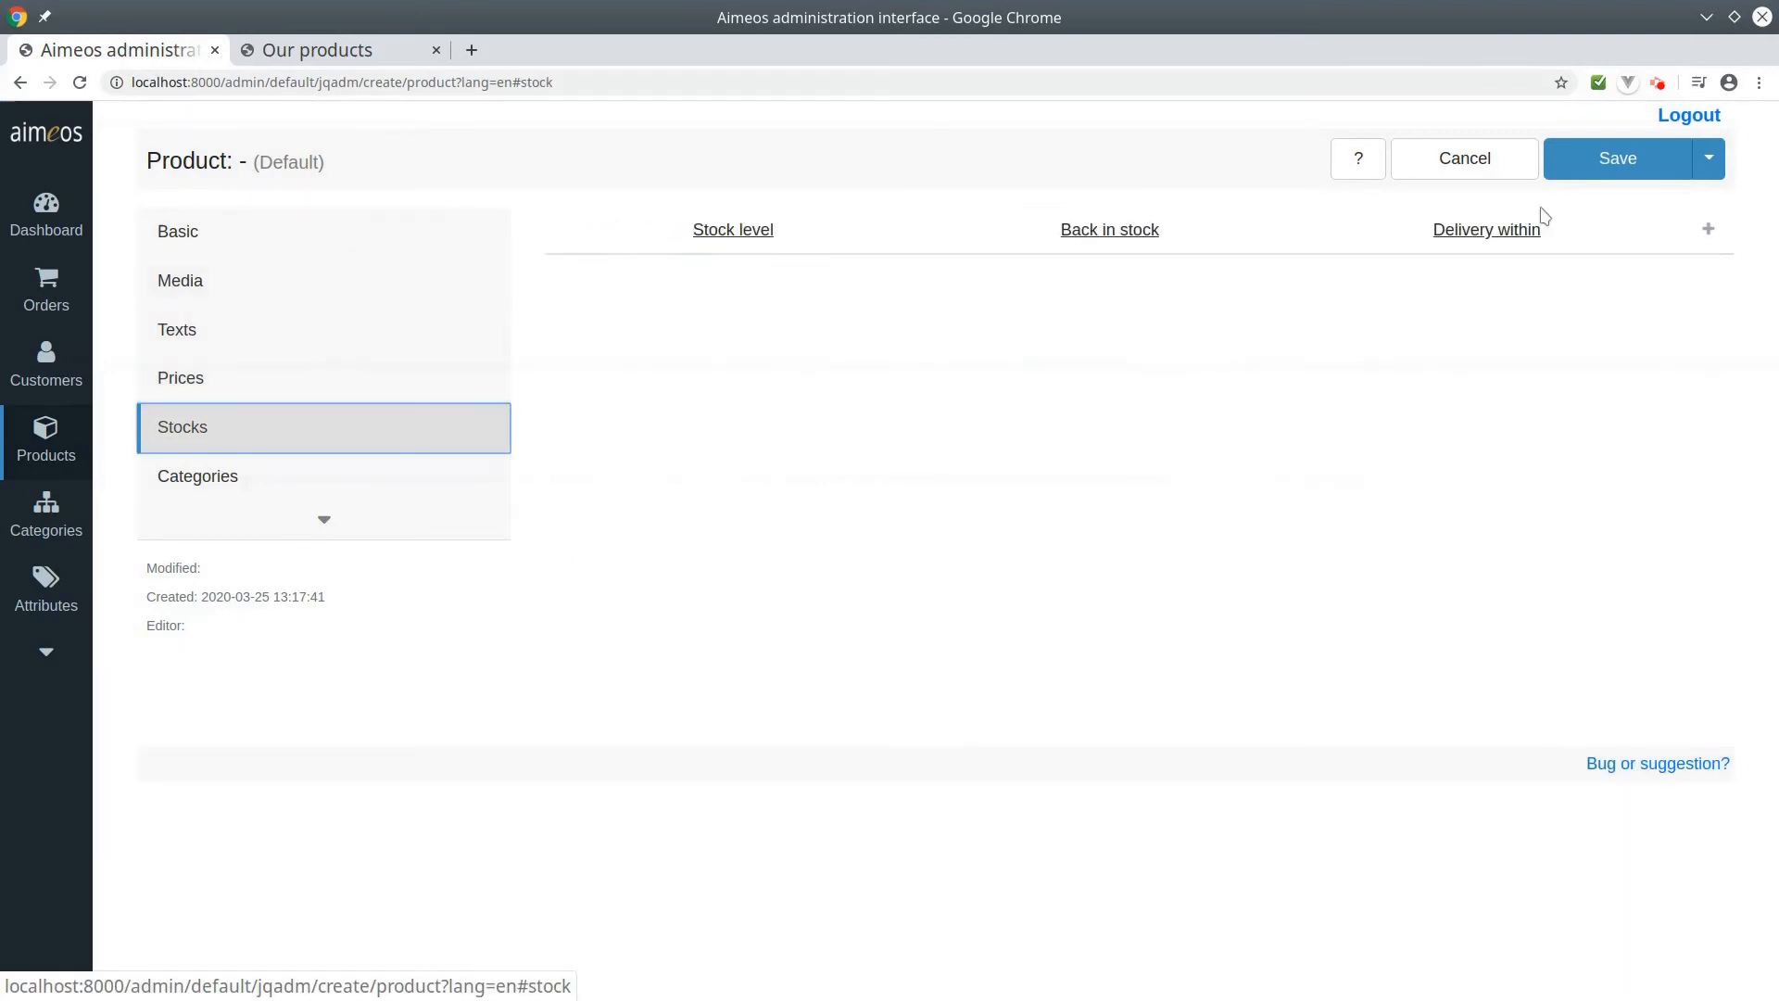
mouse_move(1709, 229)
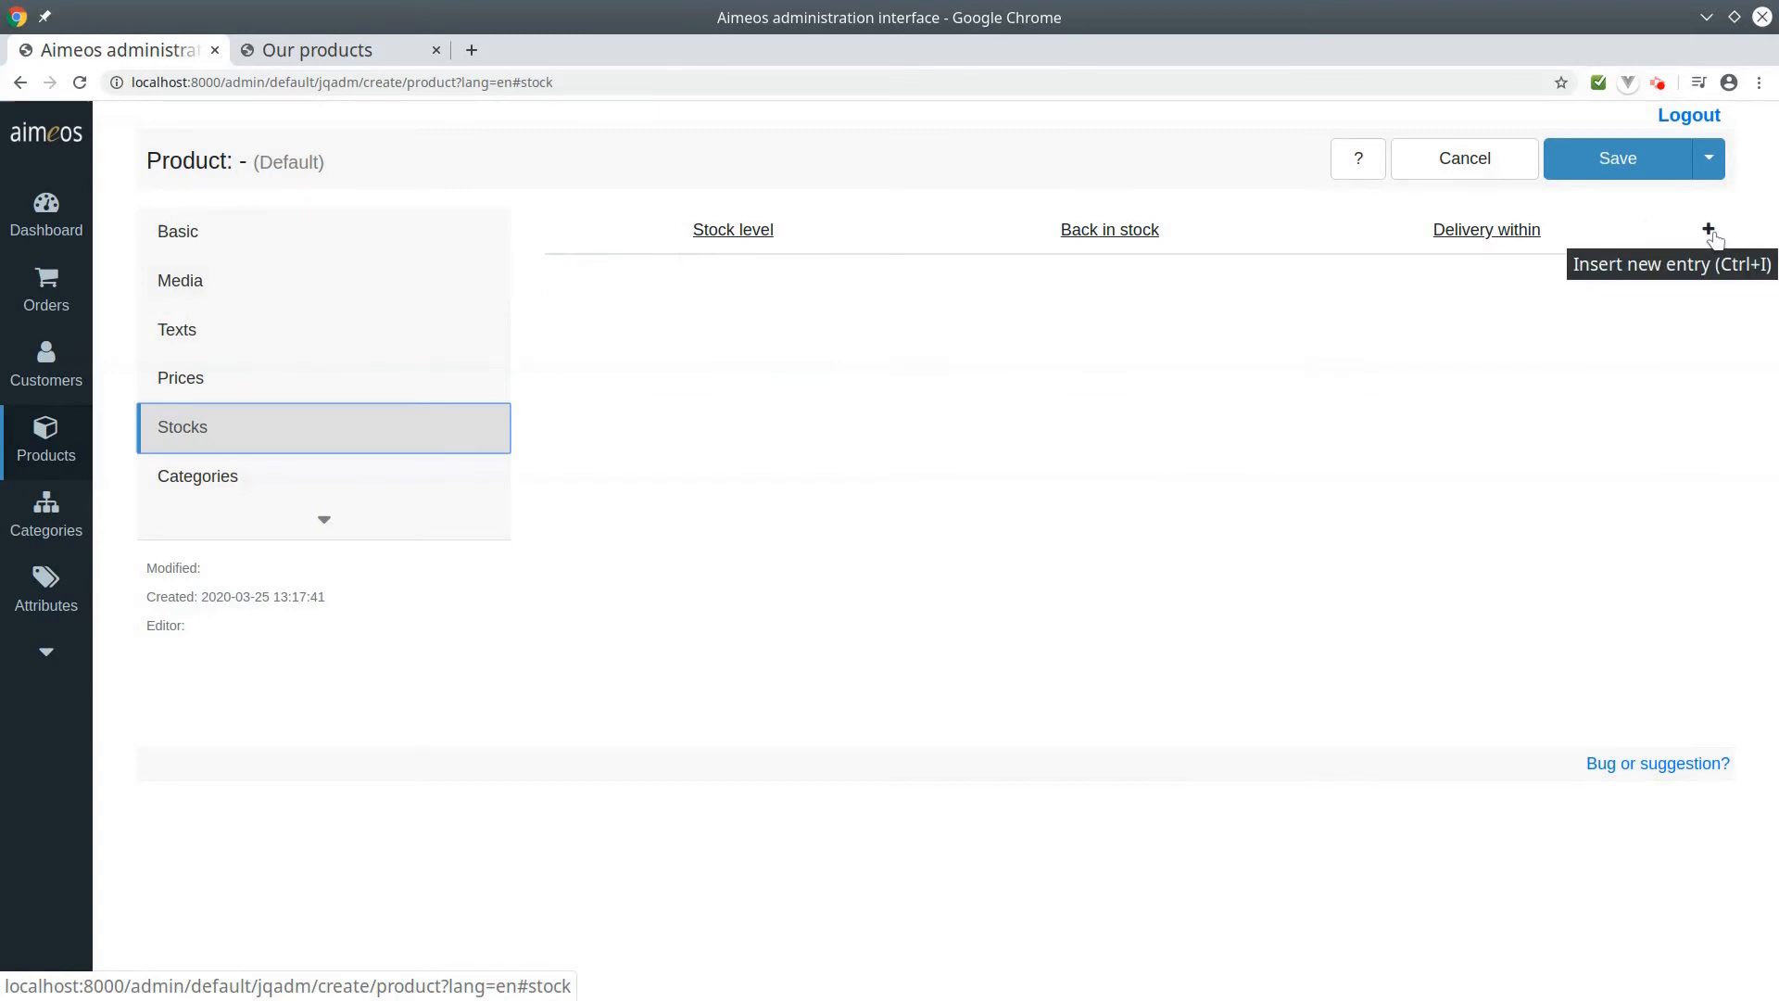
left_click(1709, 230)
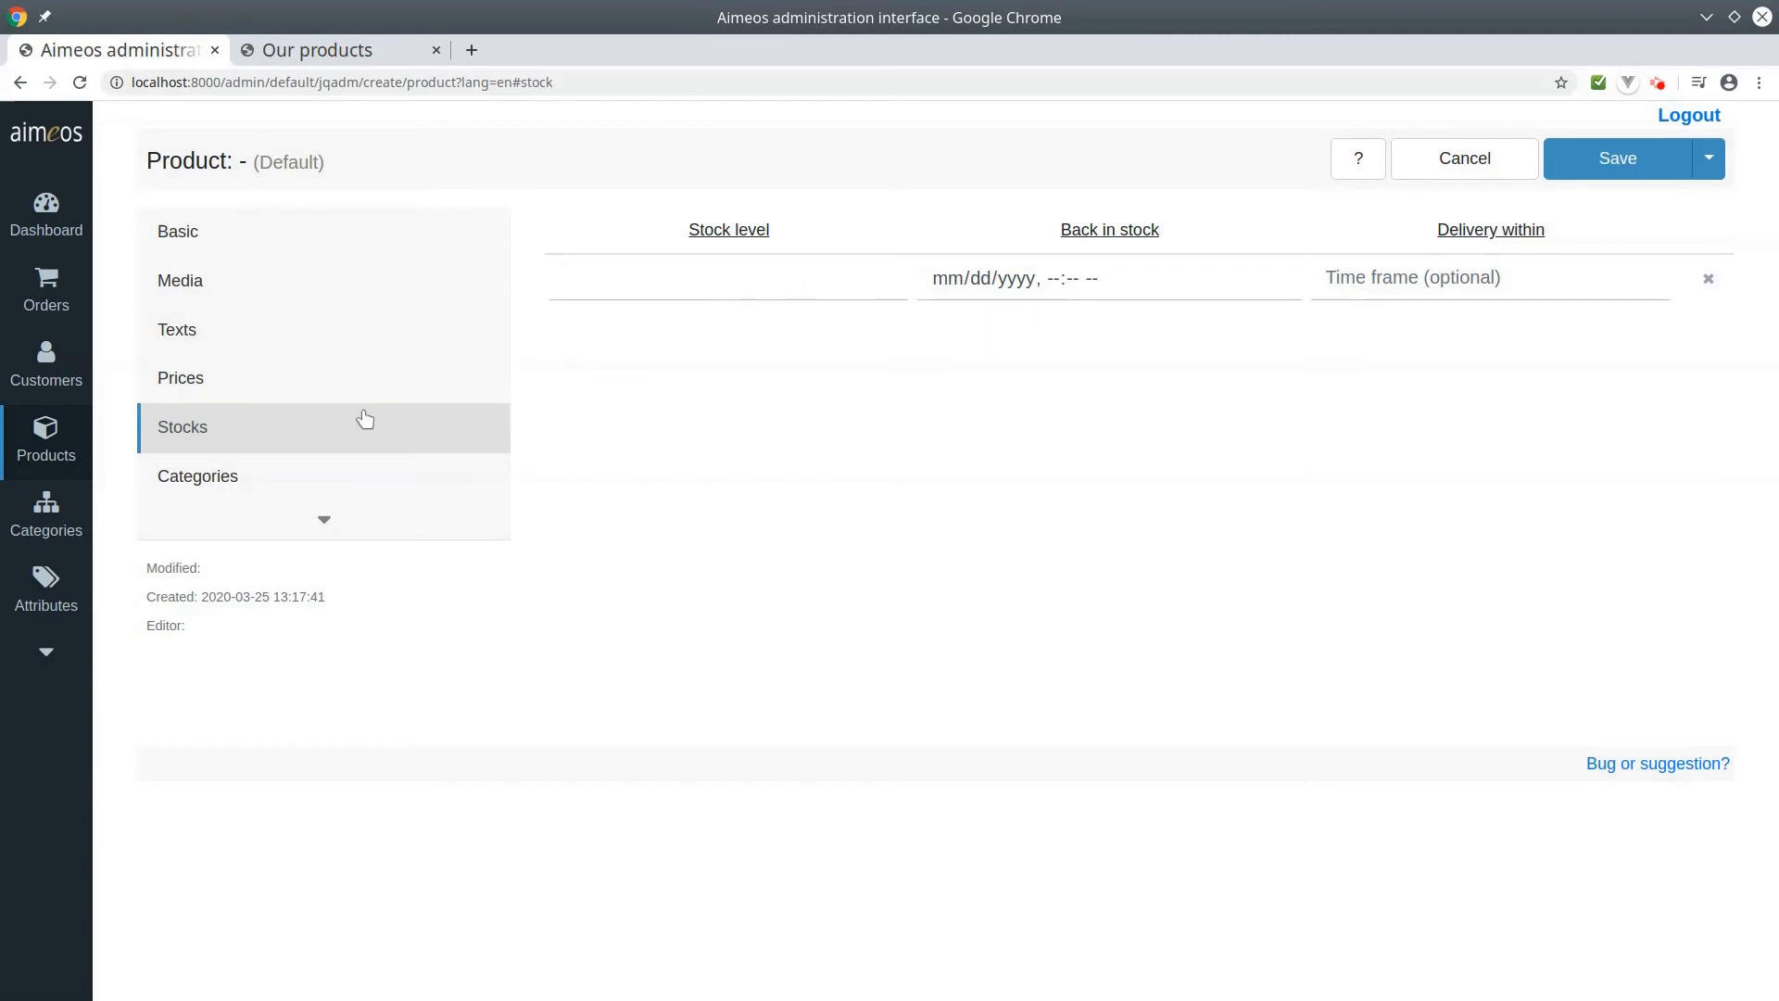
left_click(360, 489)
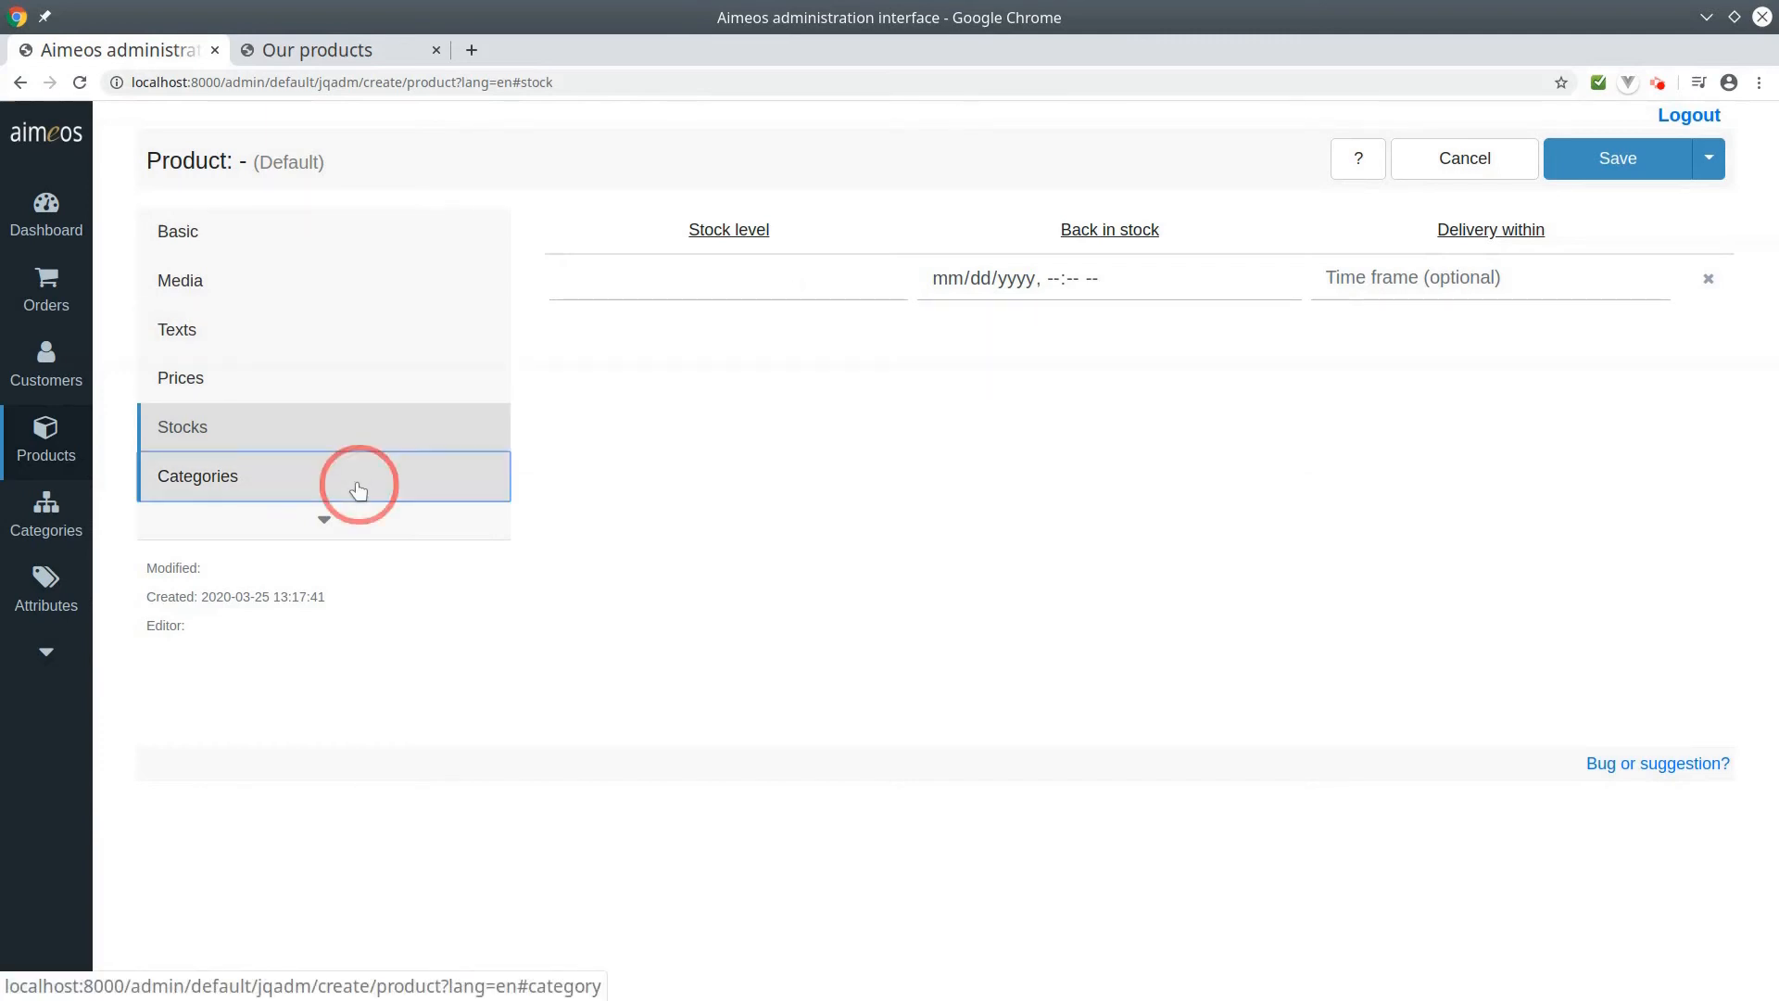
Step: Add the Home (home) category under the Default category list
left_click(197, 476)
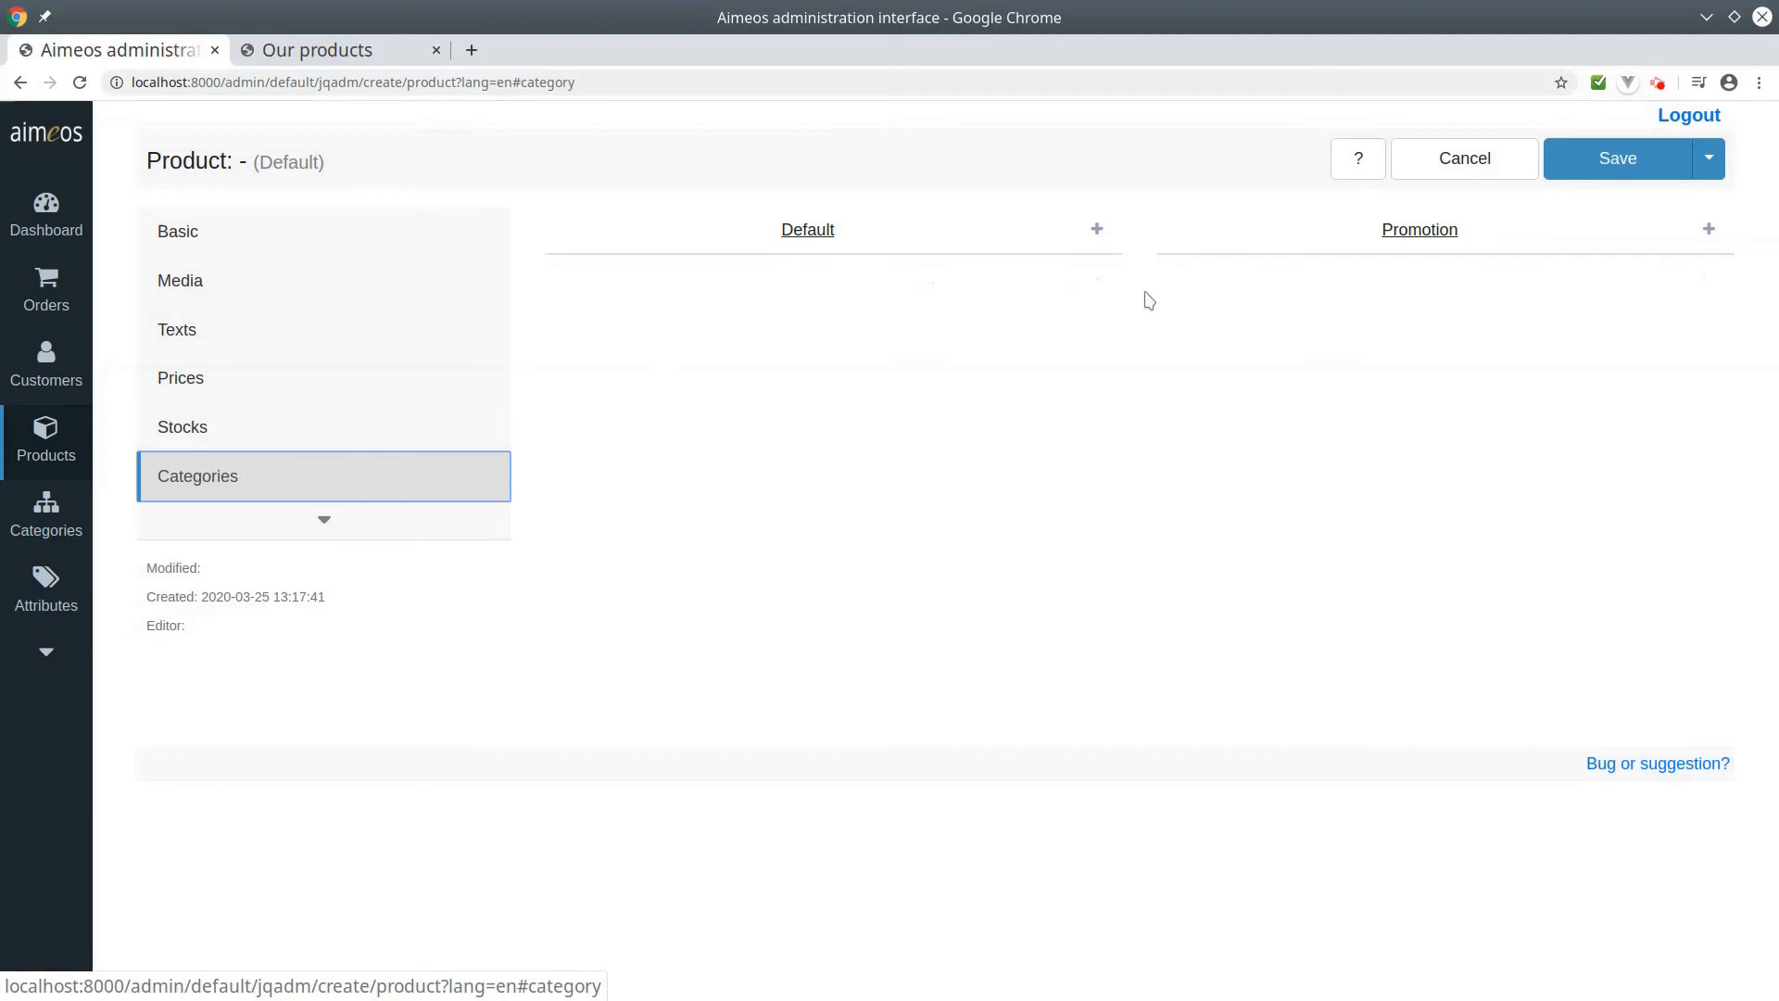
mouse_move(1095, 244)
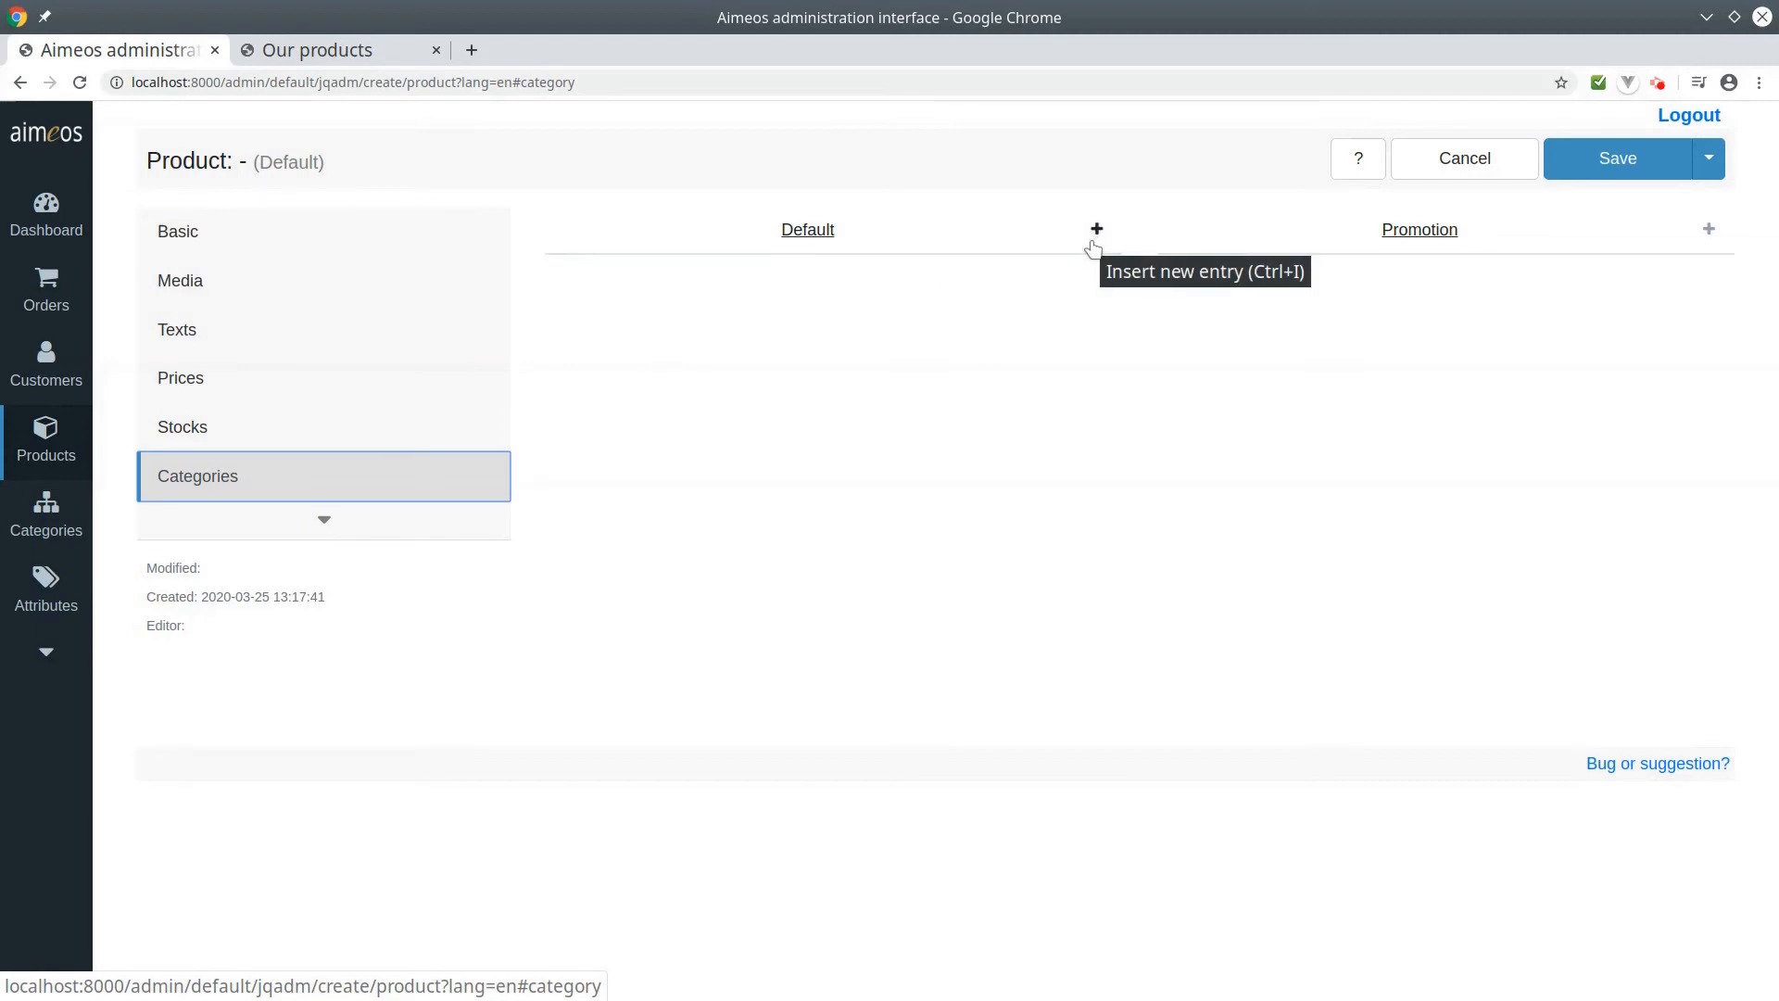
left_click(1097, 230)
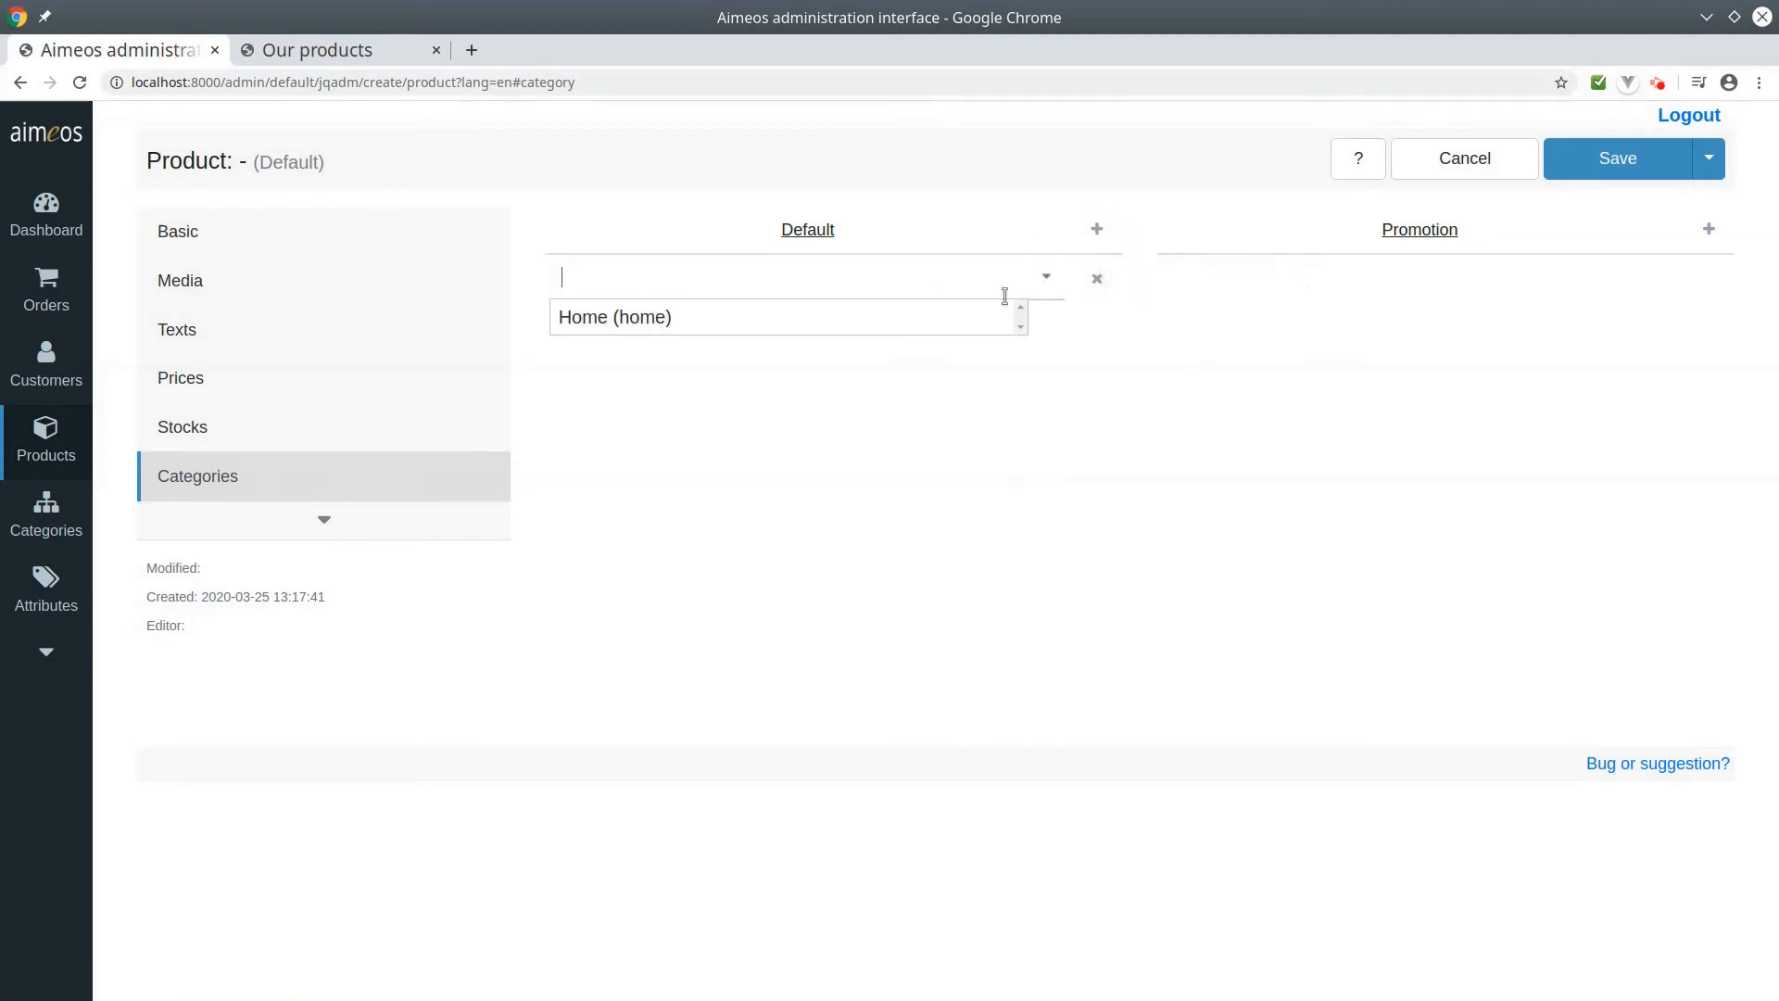
left_click(614, 317)
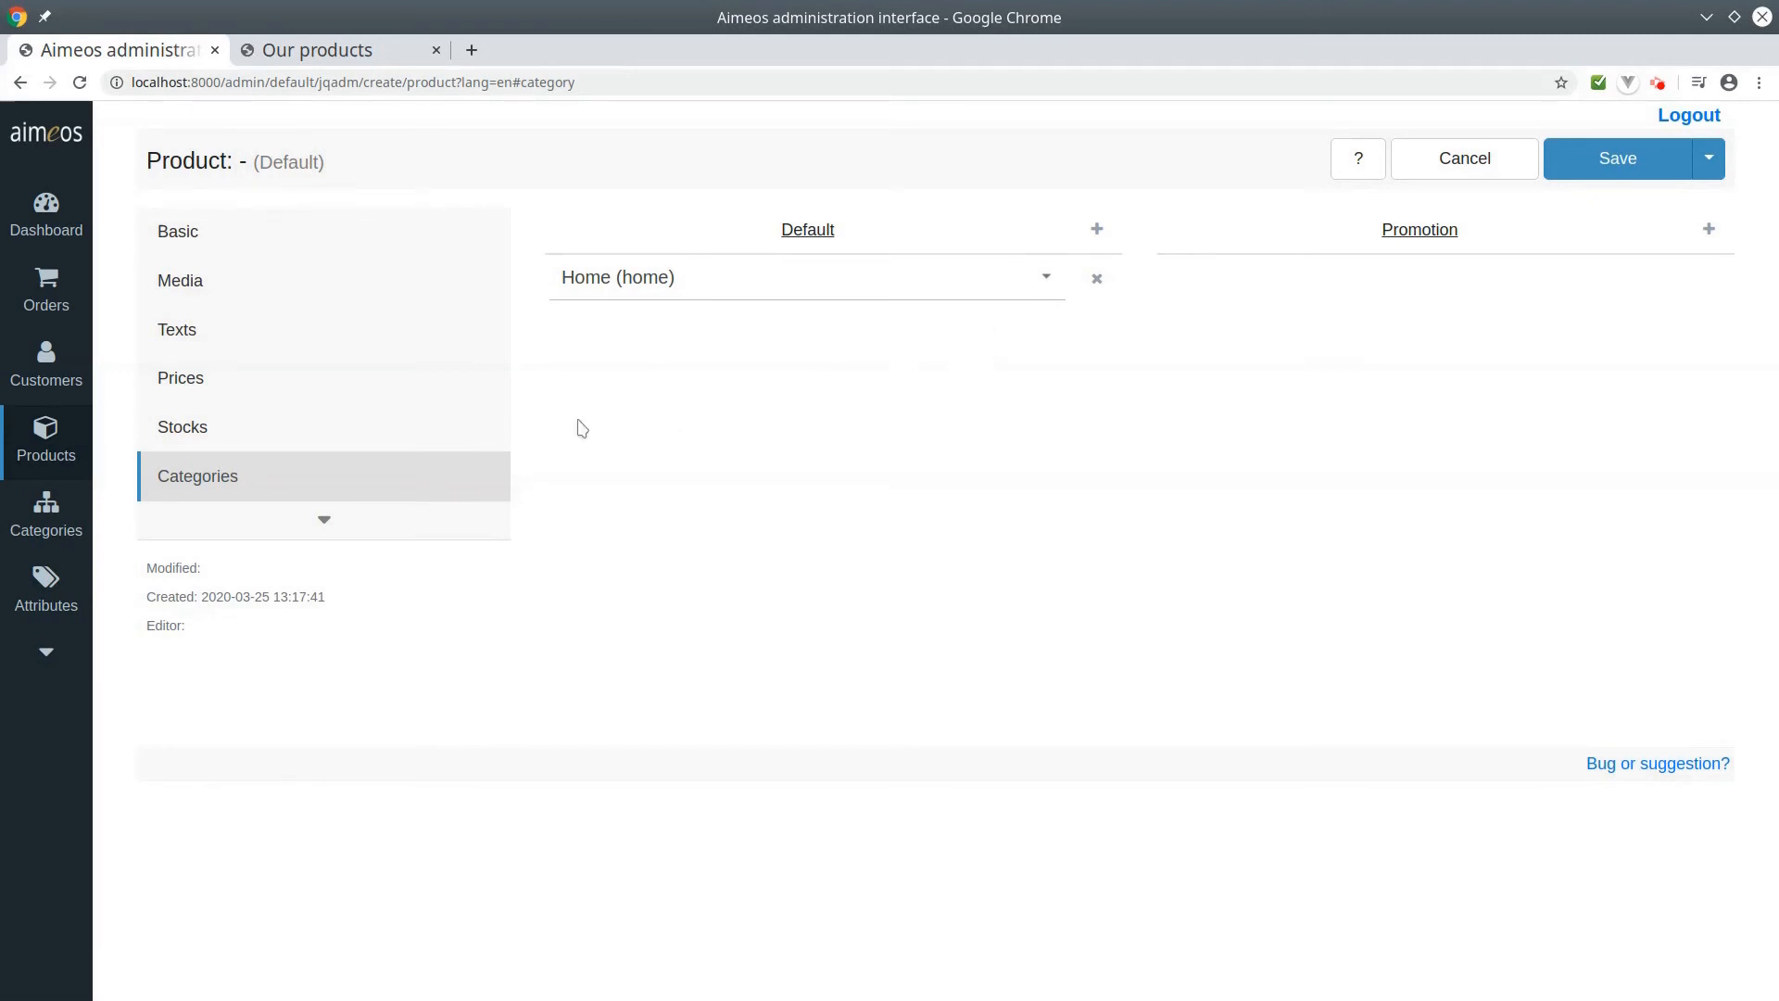
left_click(322, 519)
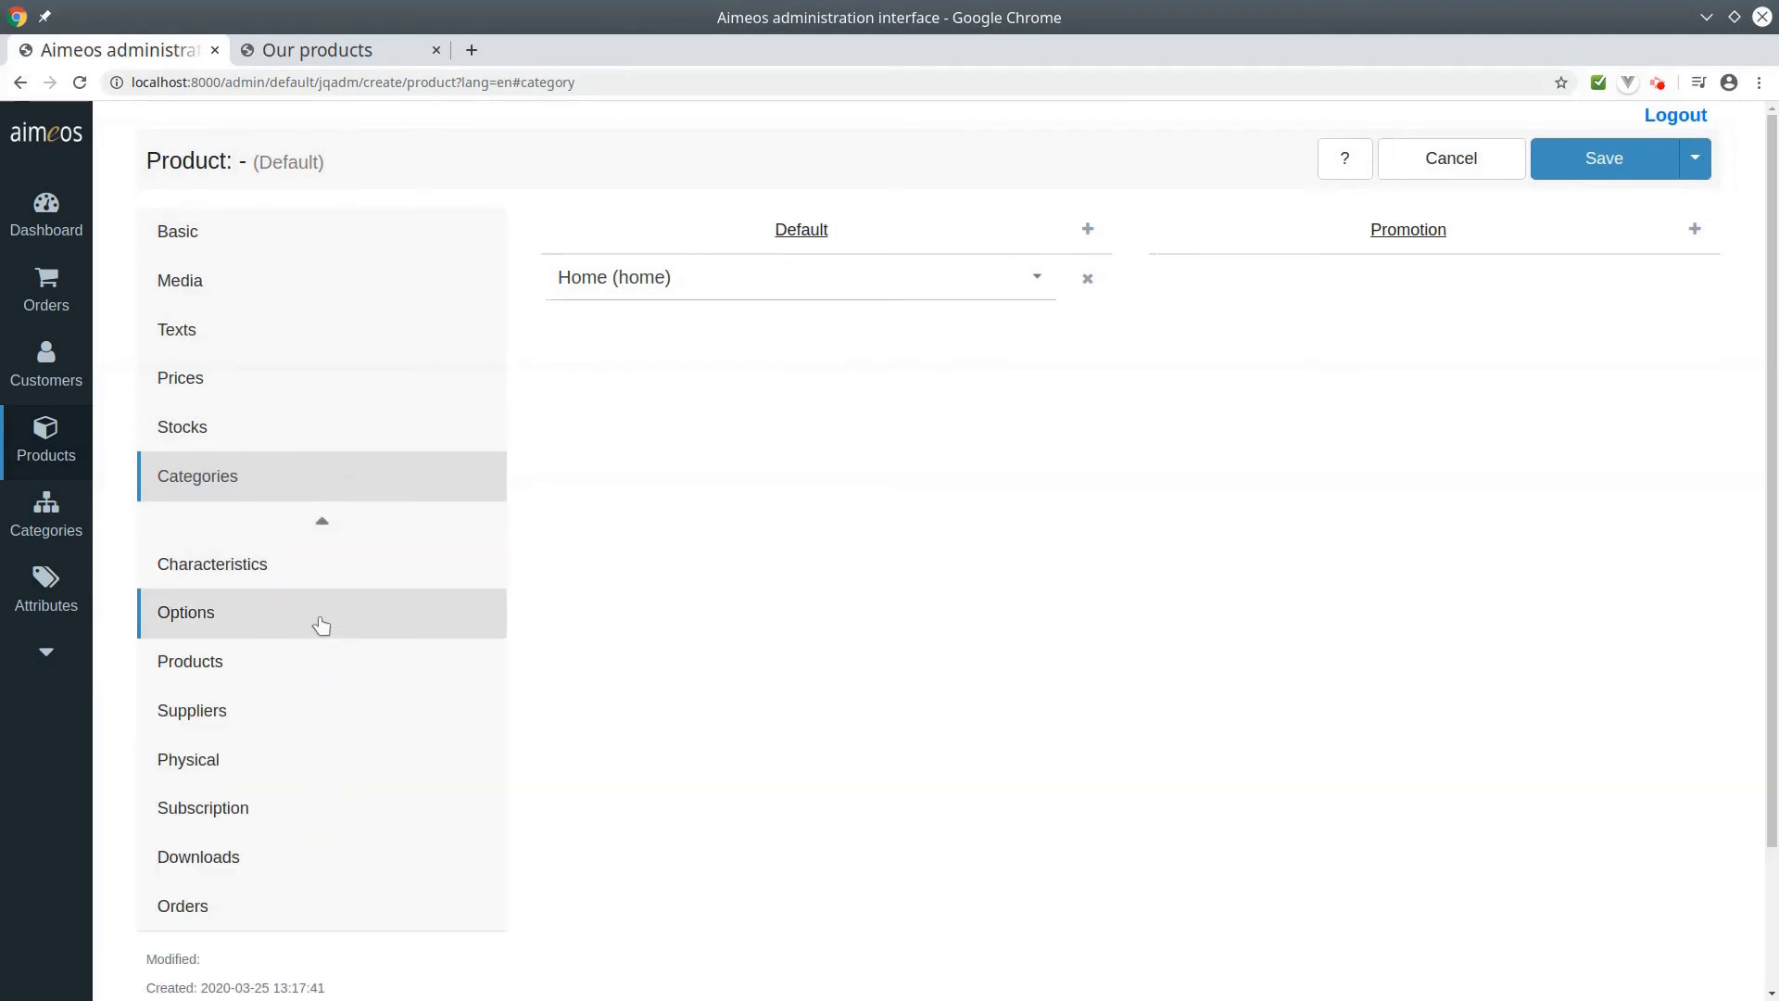
Step: Add Custom text (text) and Custom date (date) options, then save the product
left_click(186, 611)
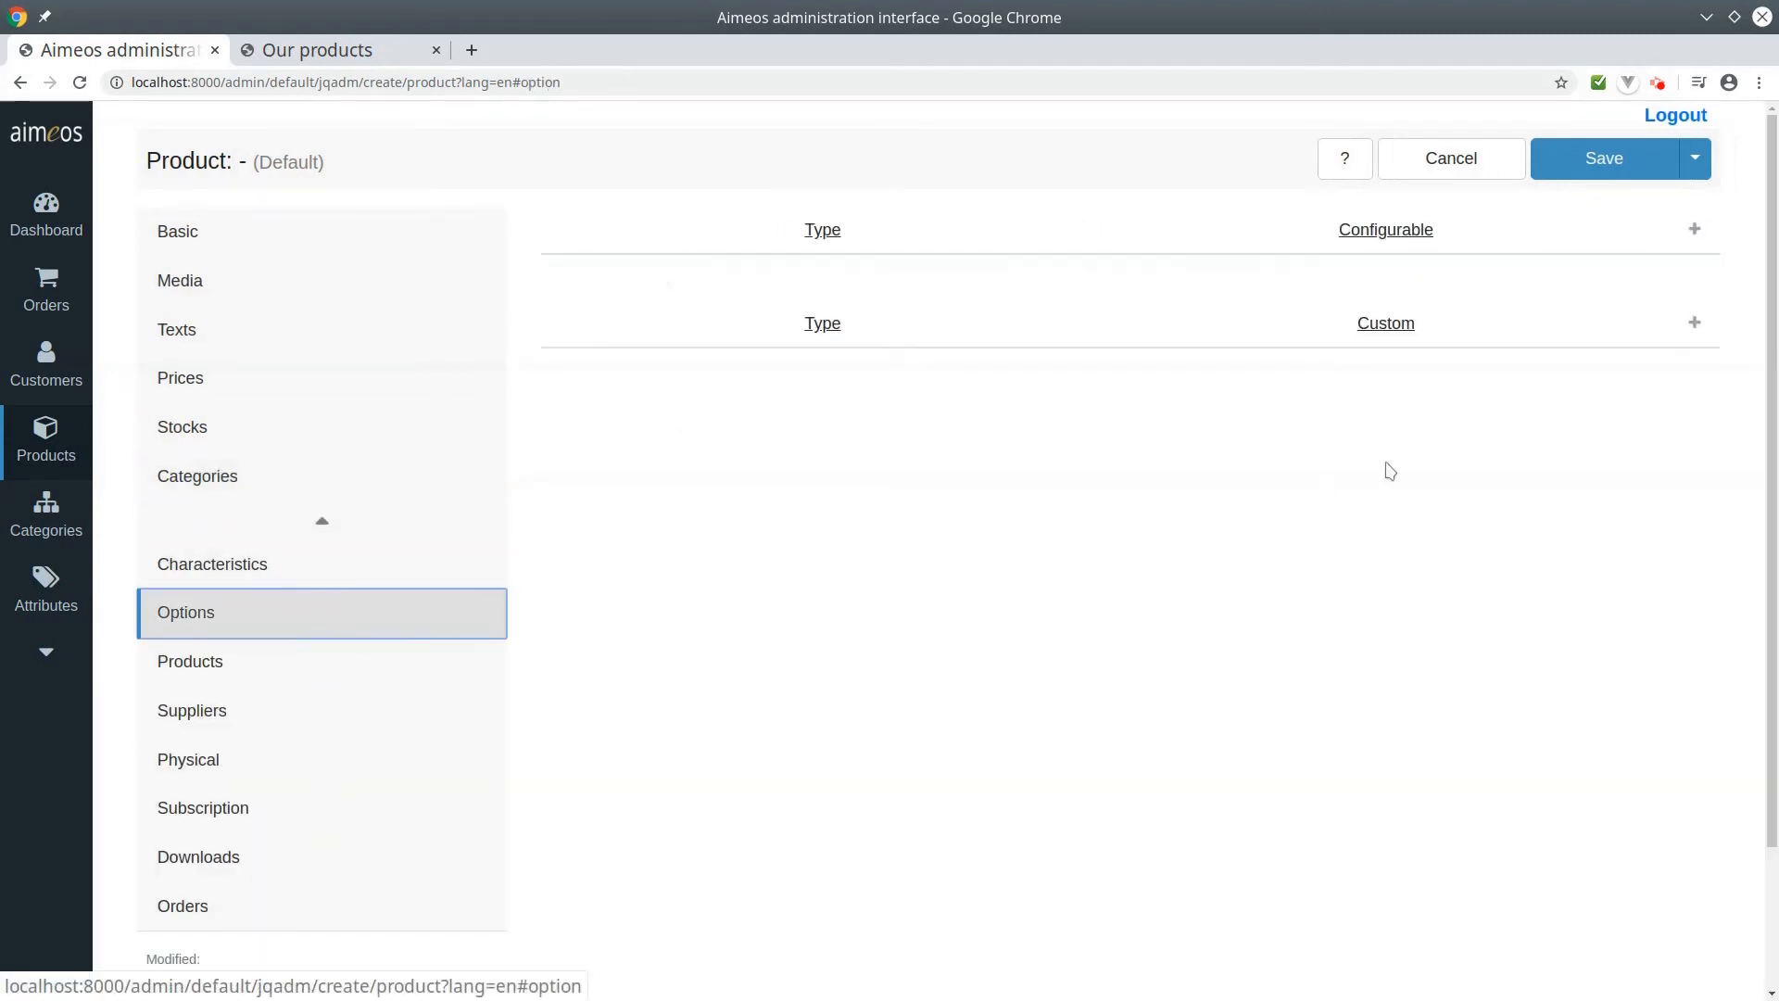
mouse_move(1693, 323)
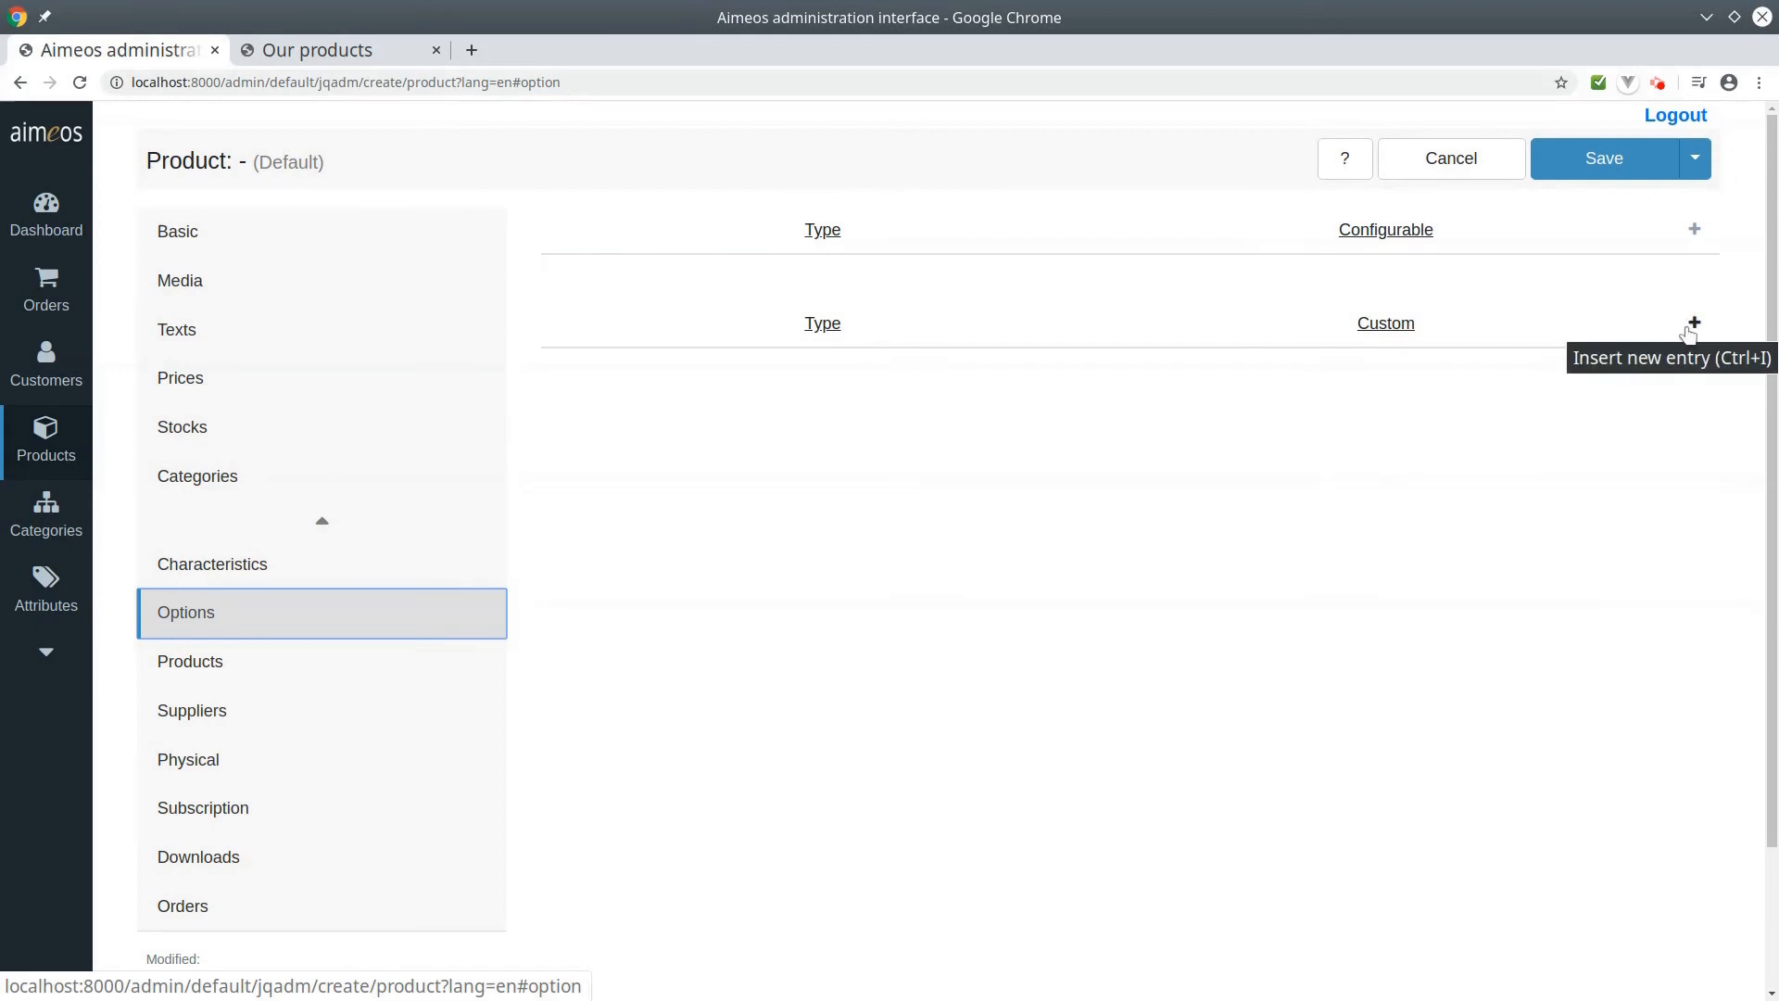
left_click(1694, 323)
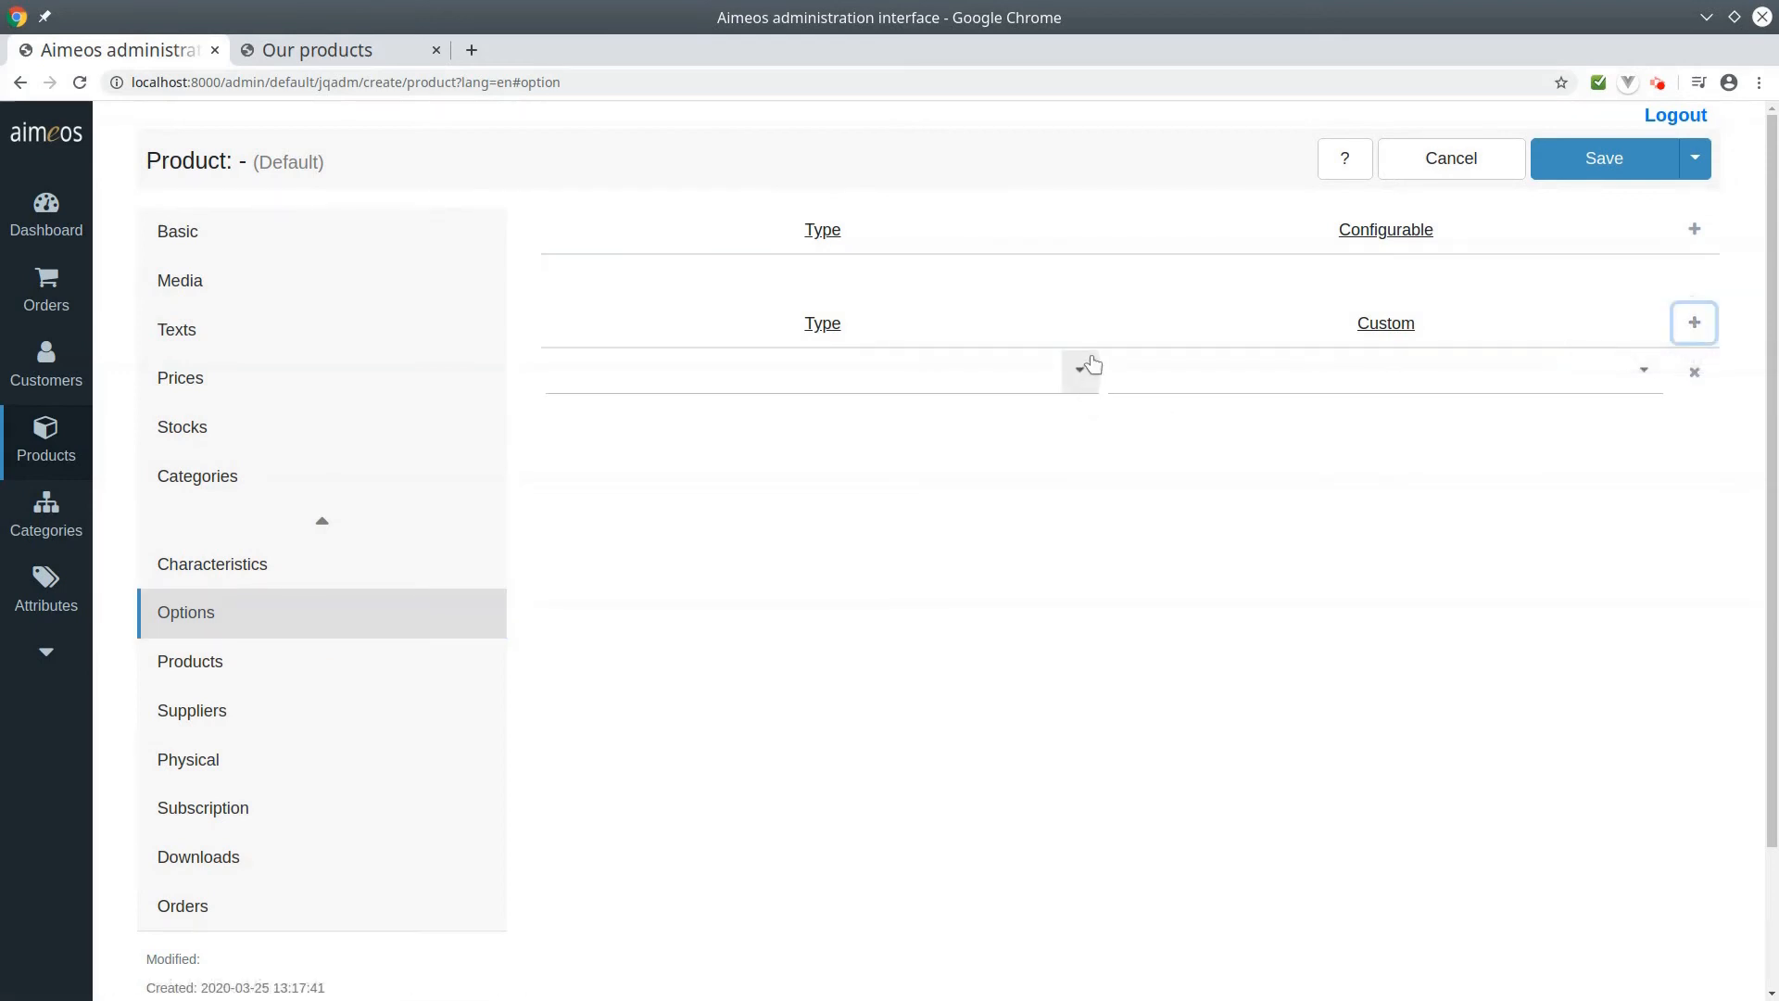
type("sticker")
left_click(1386, 371)
type("Custom text")
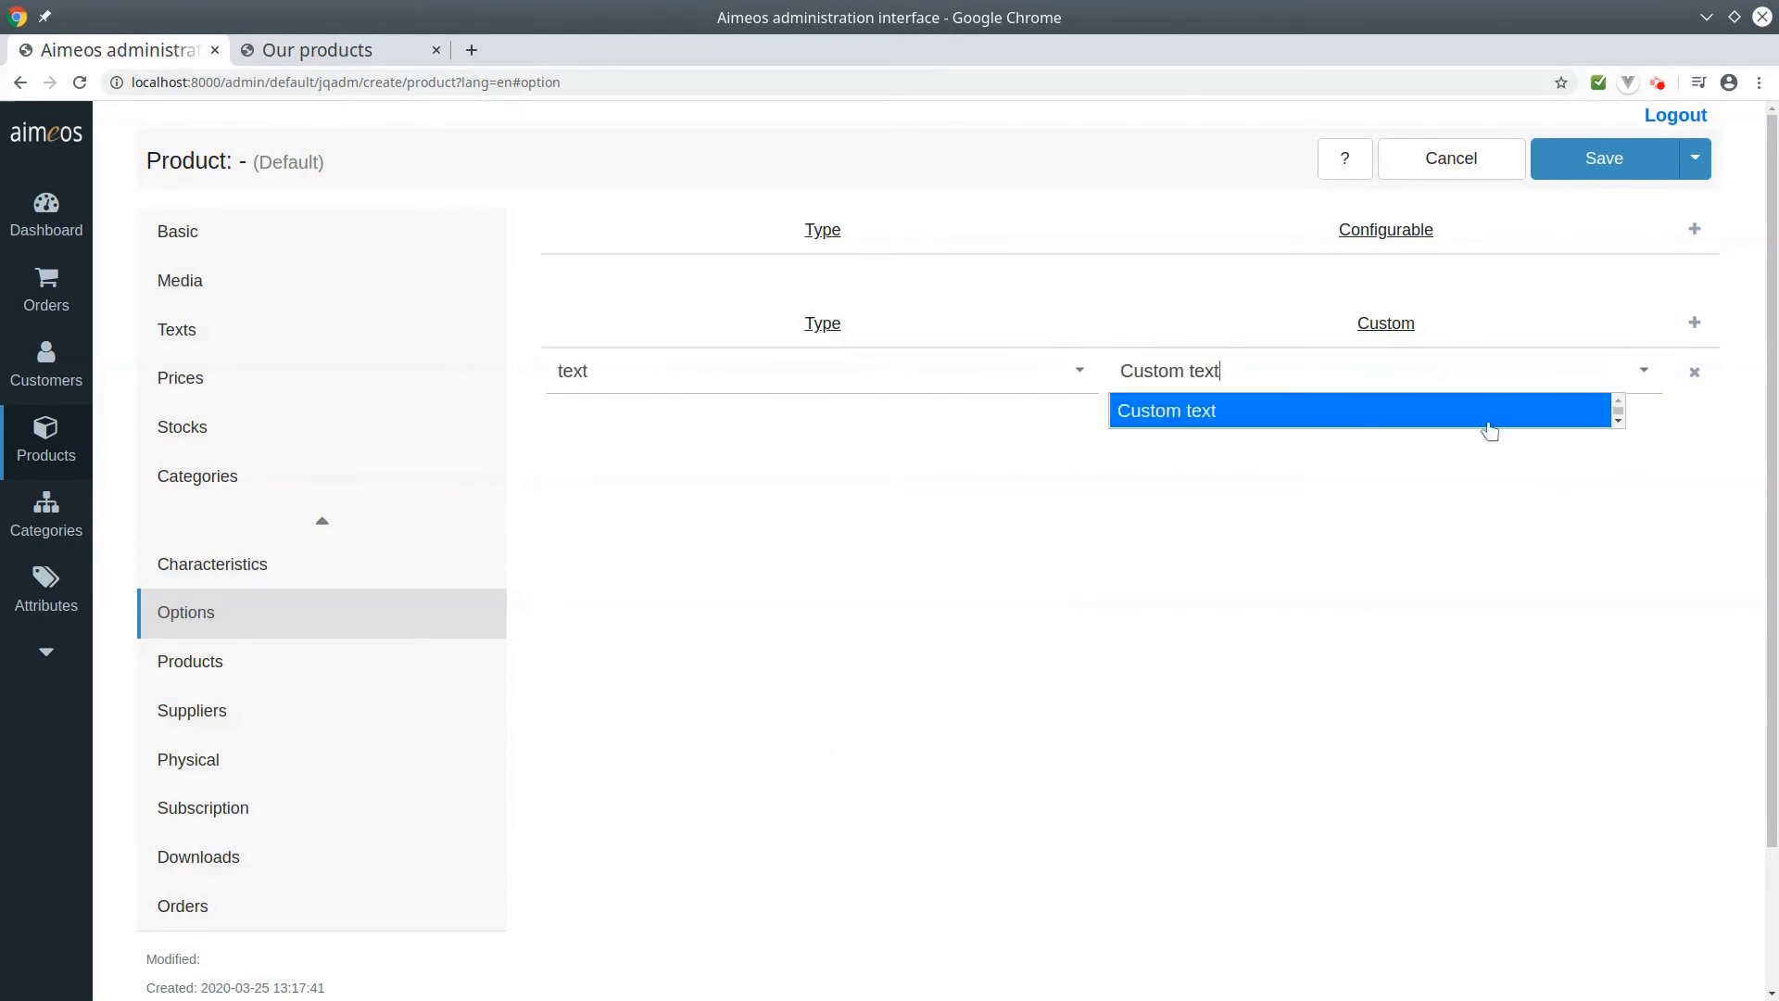
left_click(1694, 322)
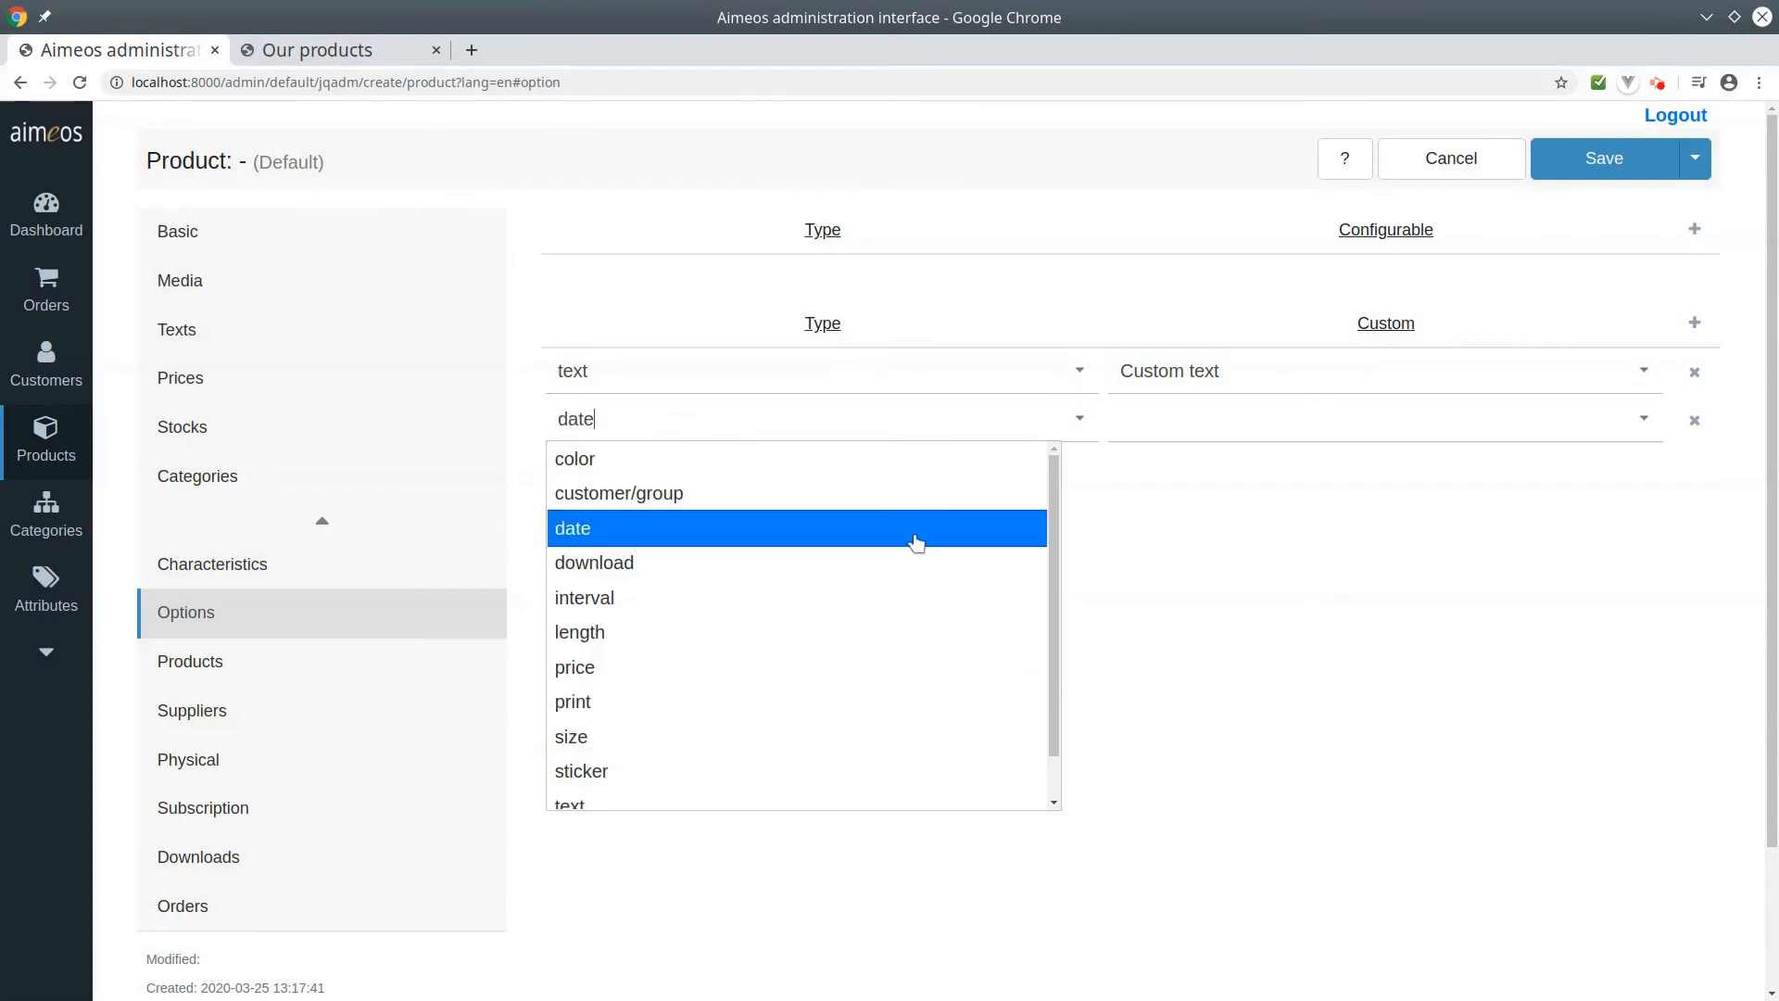
left_click(573, 528)
type("Custom date")
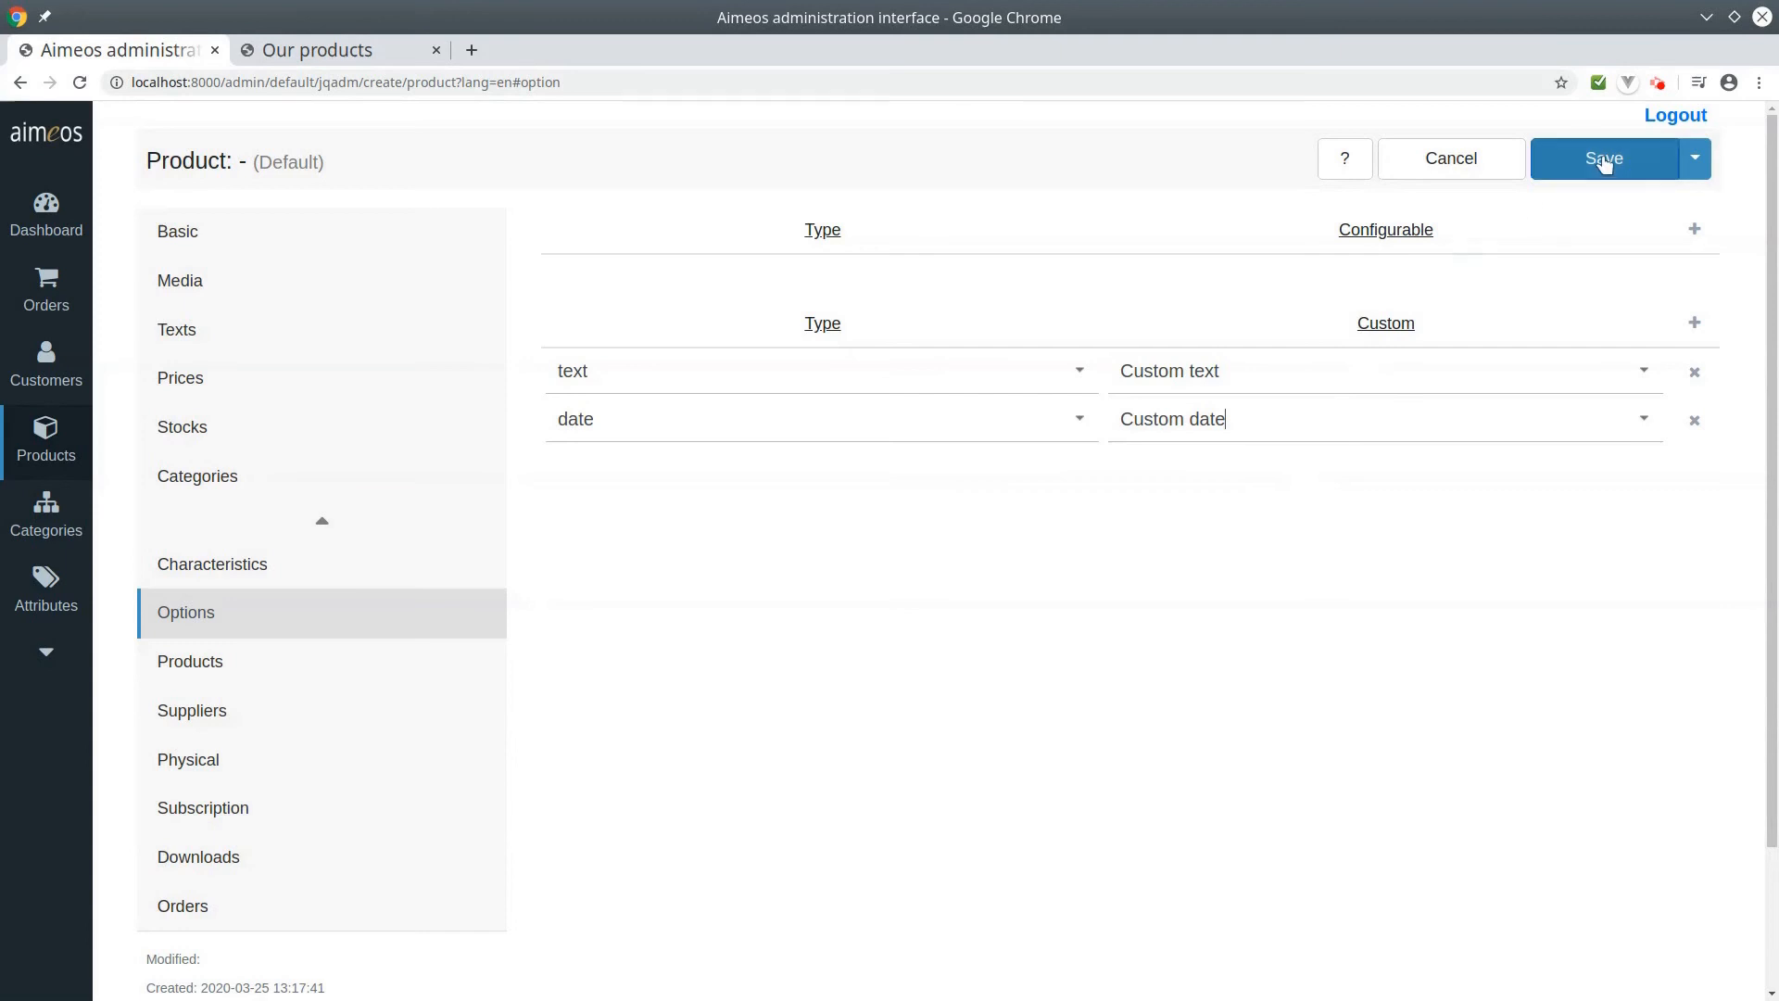
left_click(1603, 159)
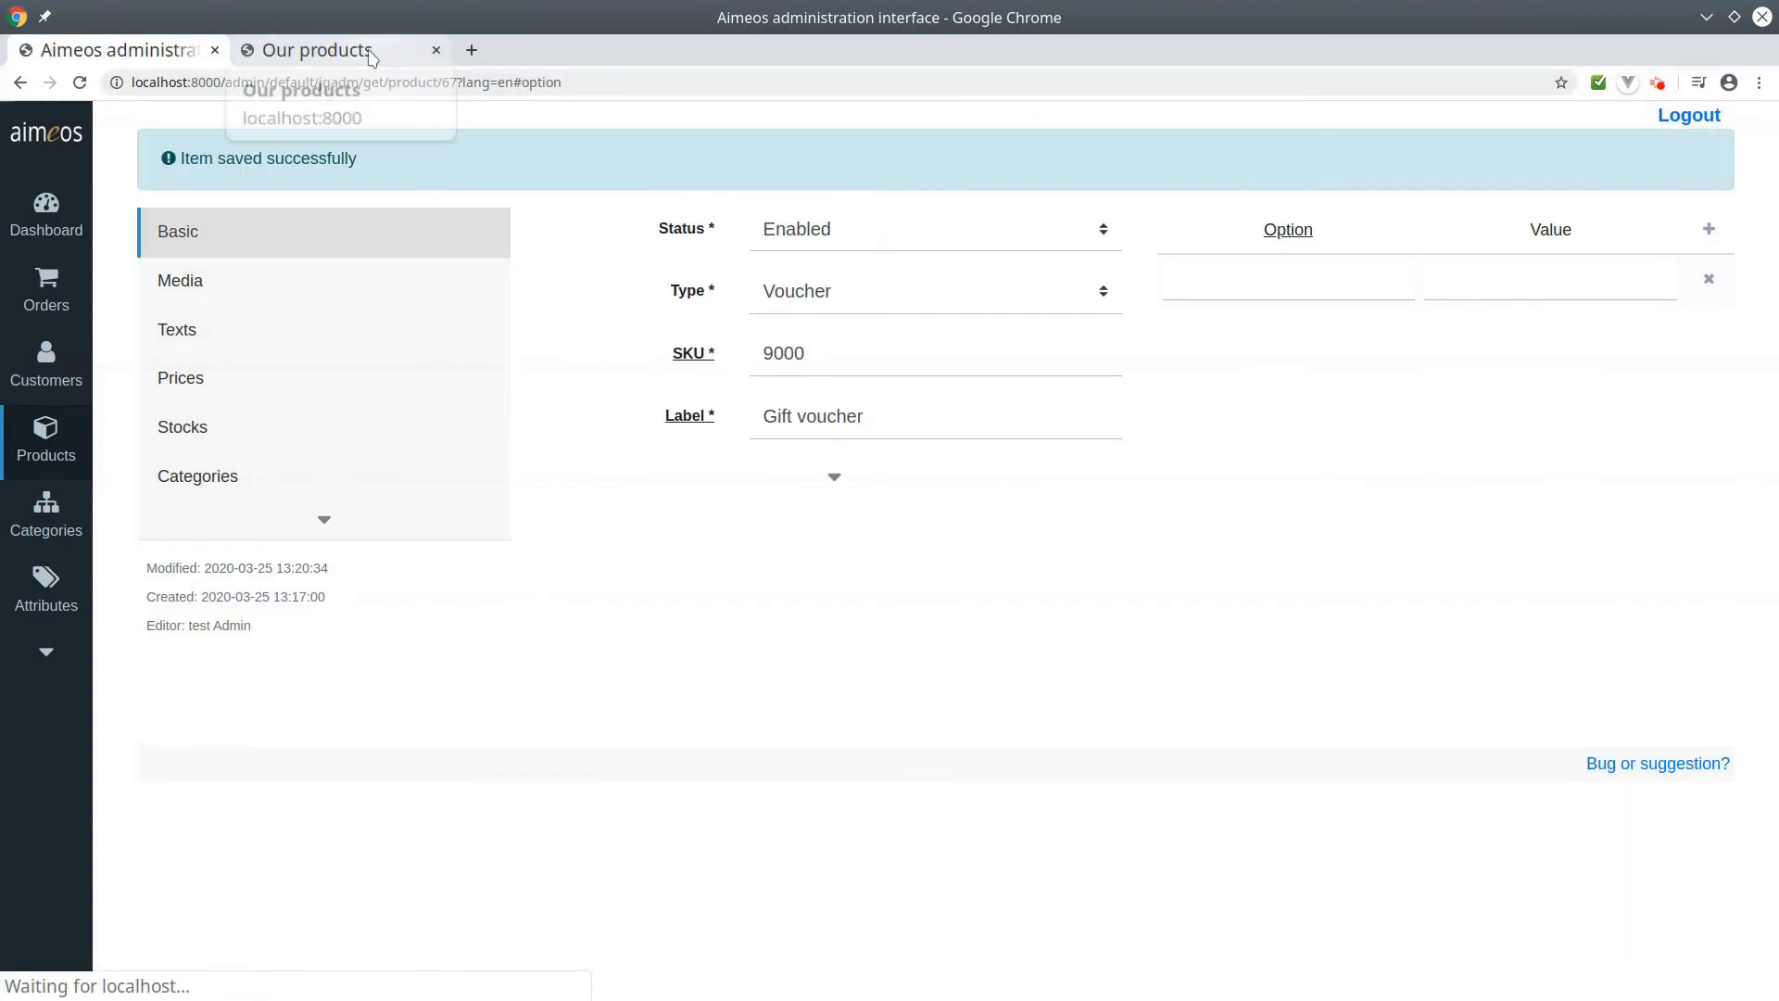
Step: Go to the shop's Our products listing and open the Gift voucher product page
left_click(319, 50)
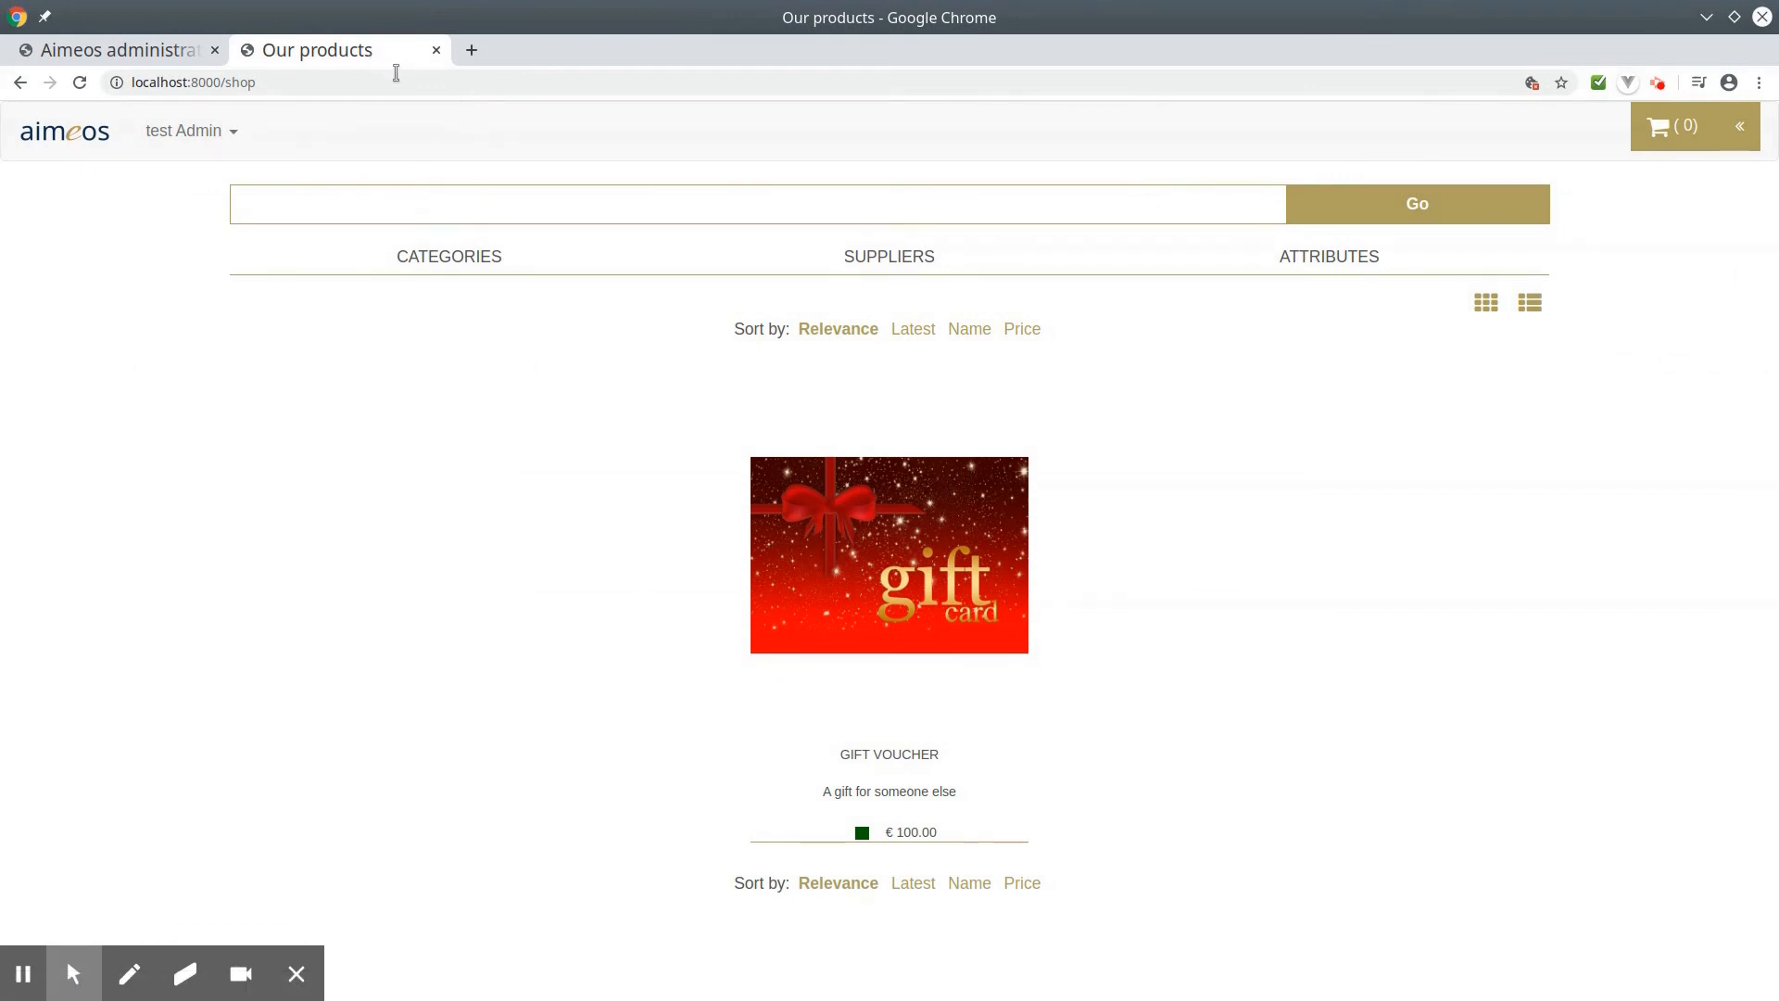
left_click(890, 554)
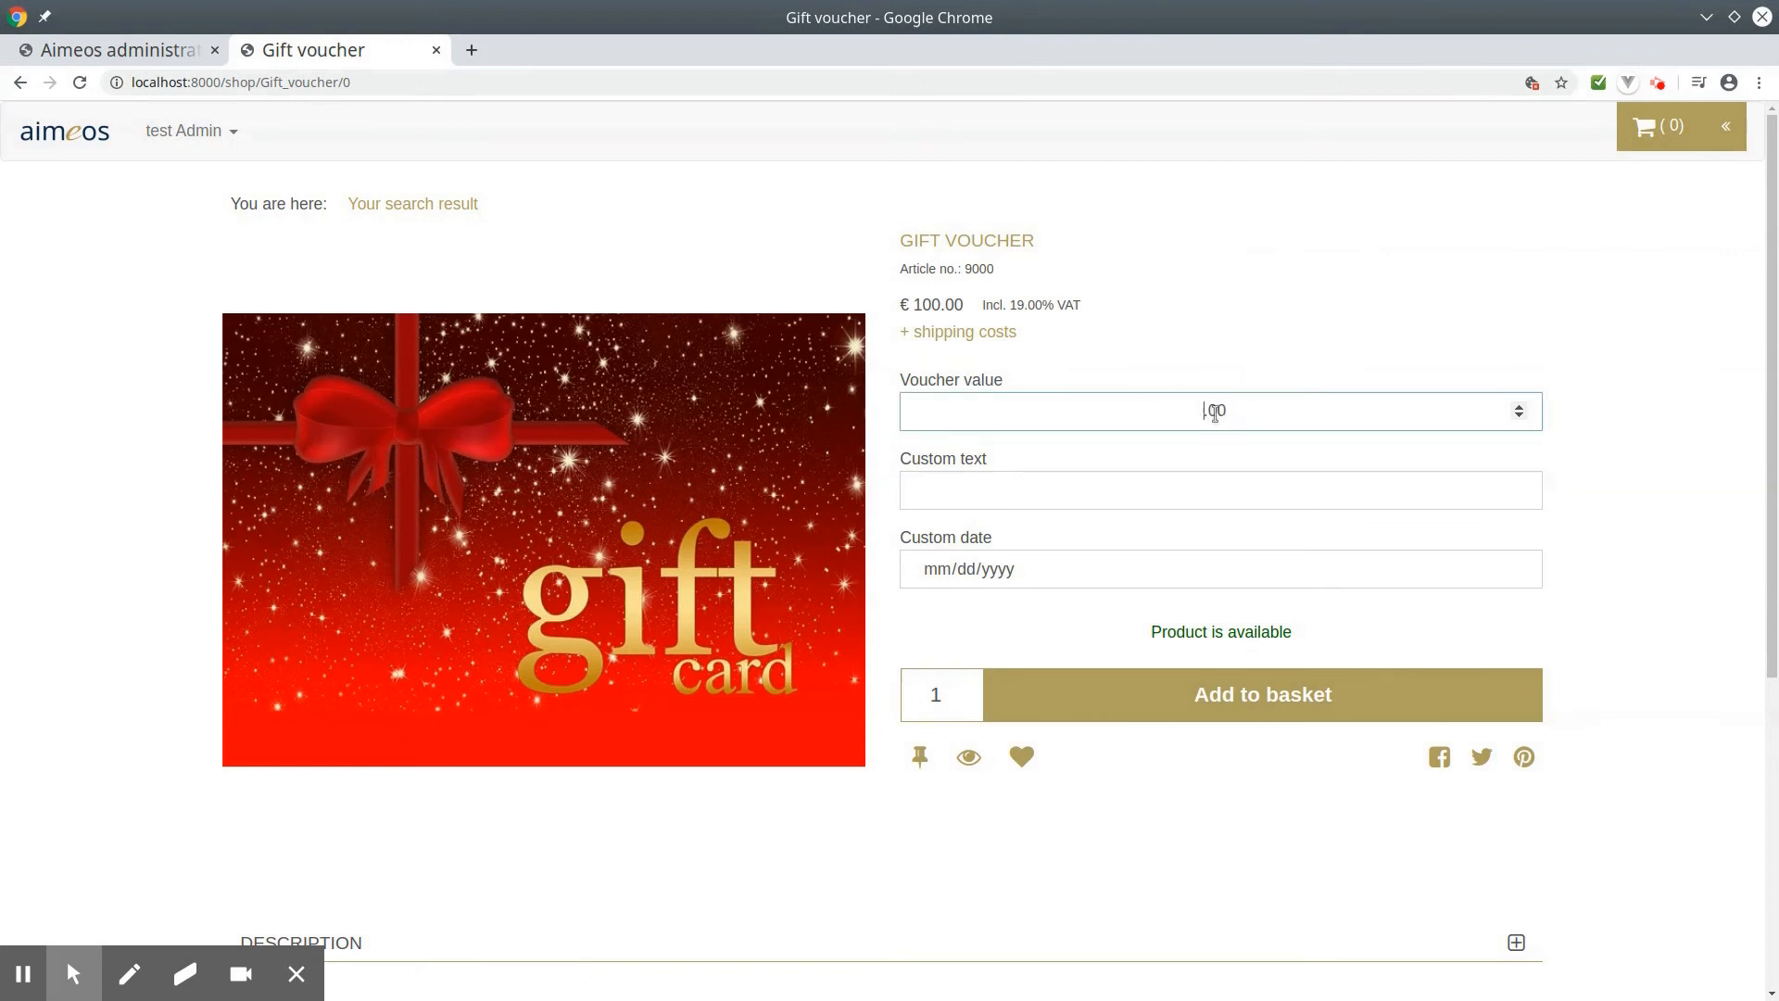
Step: Enter 'Happy birthday' as the voucher's Custom text
left_click(1219, 489)
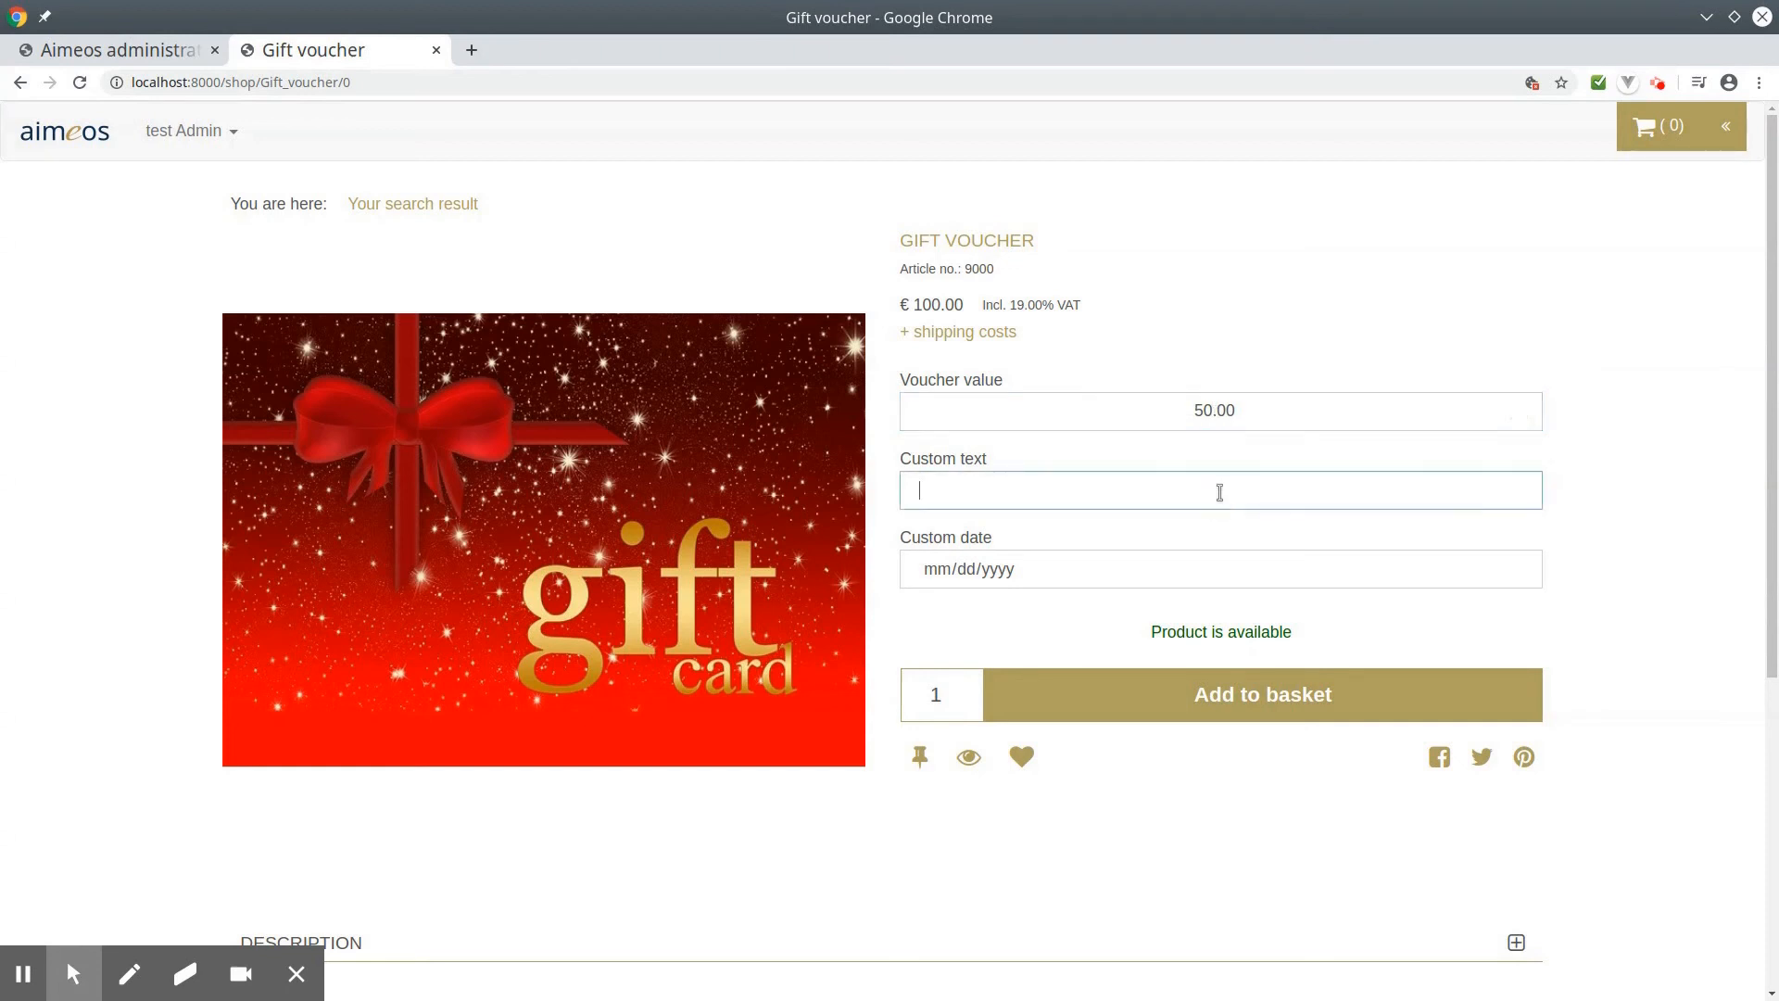
type("Hap")
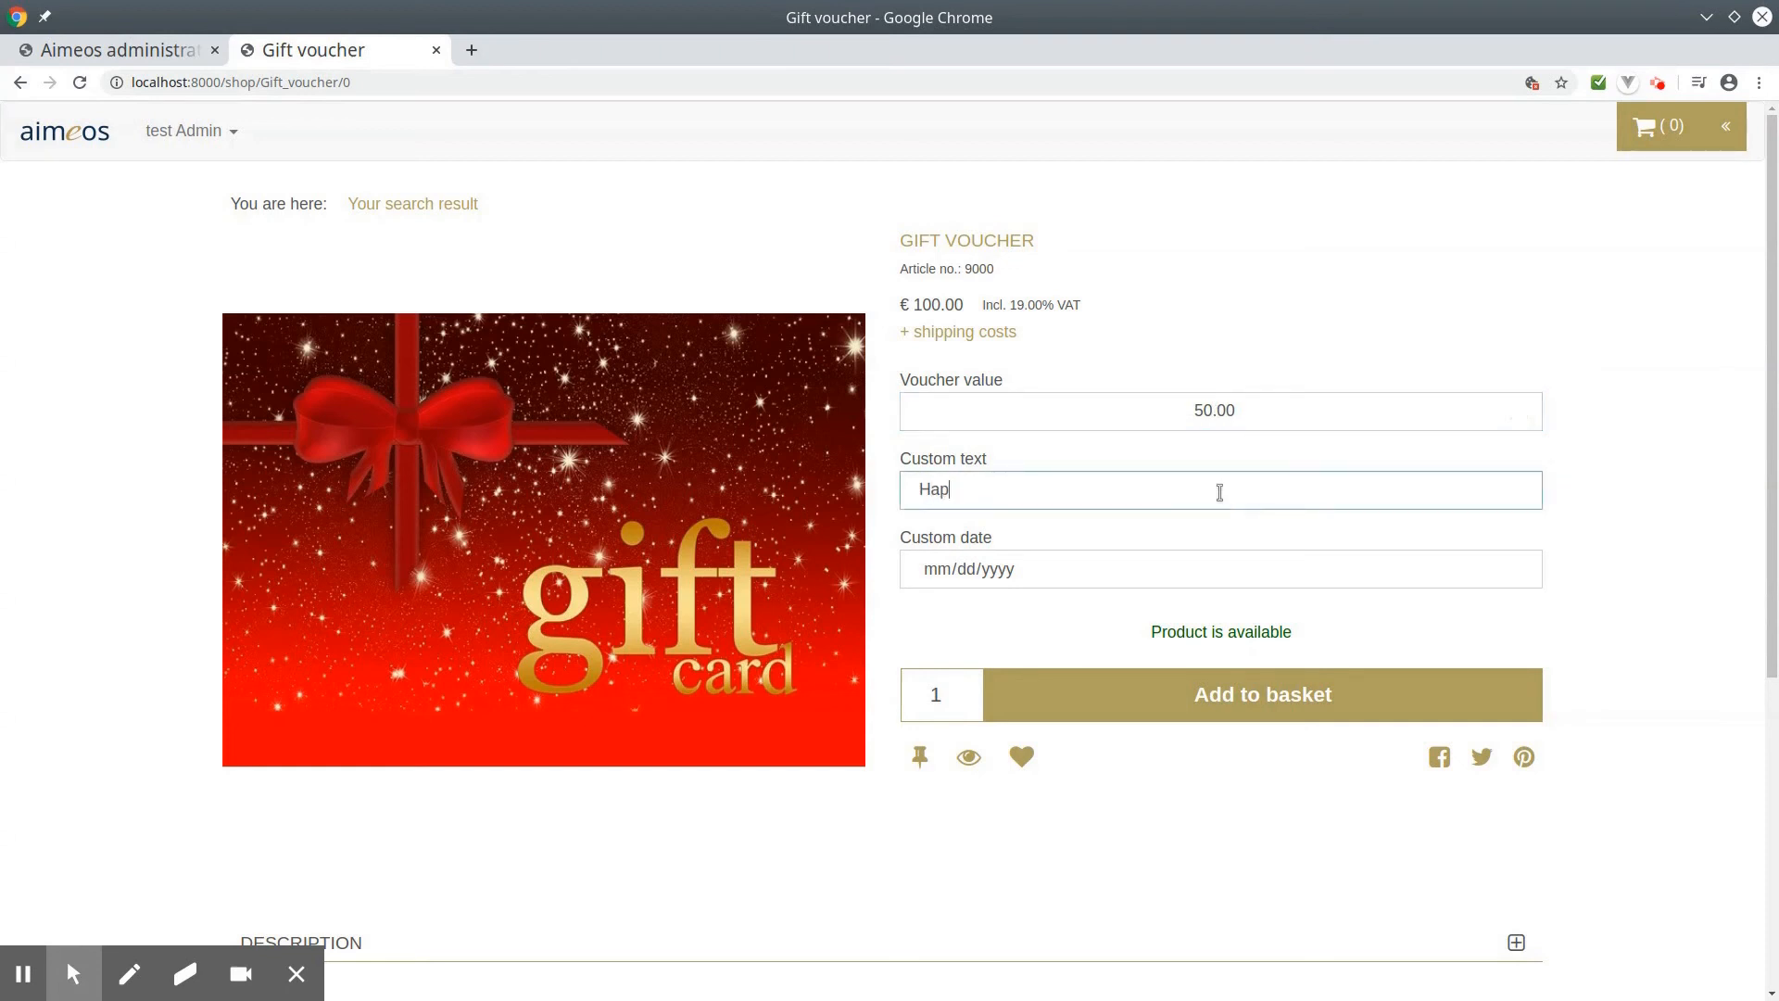
type("py birth")
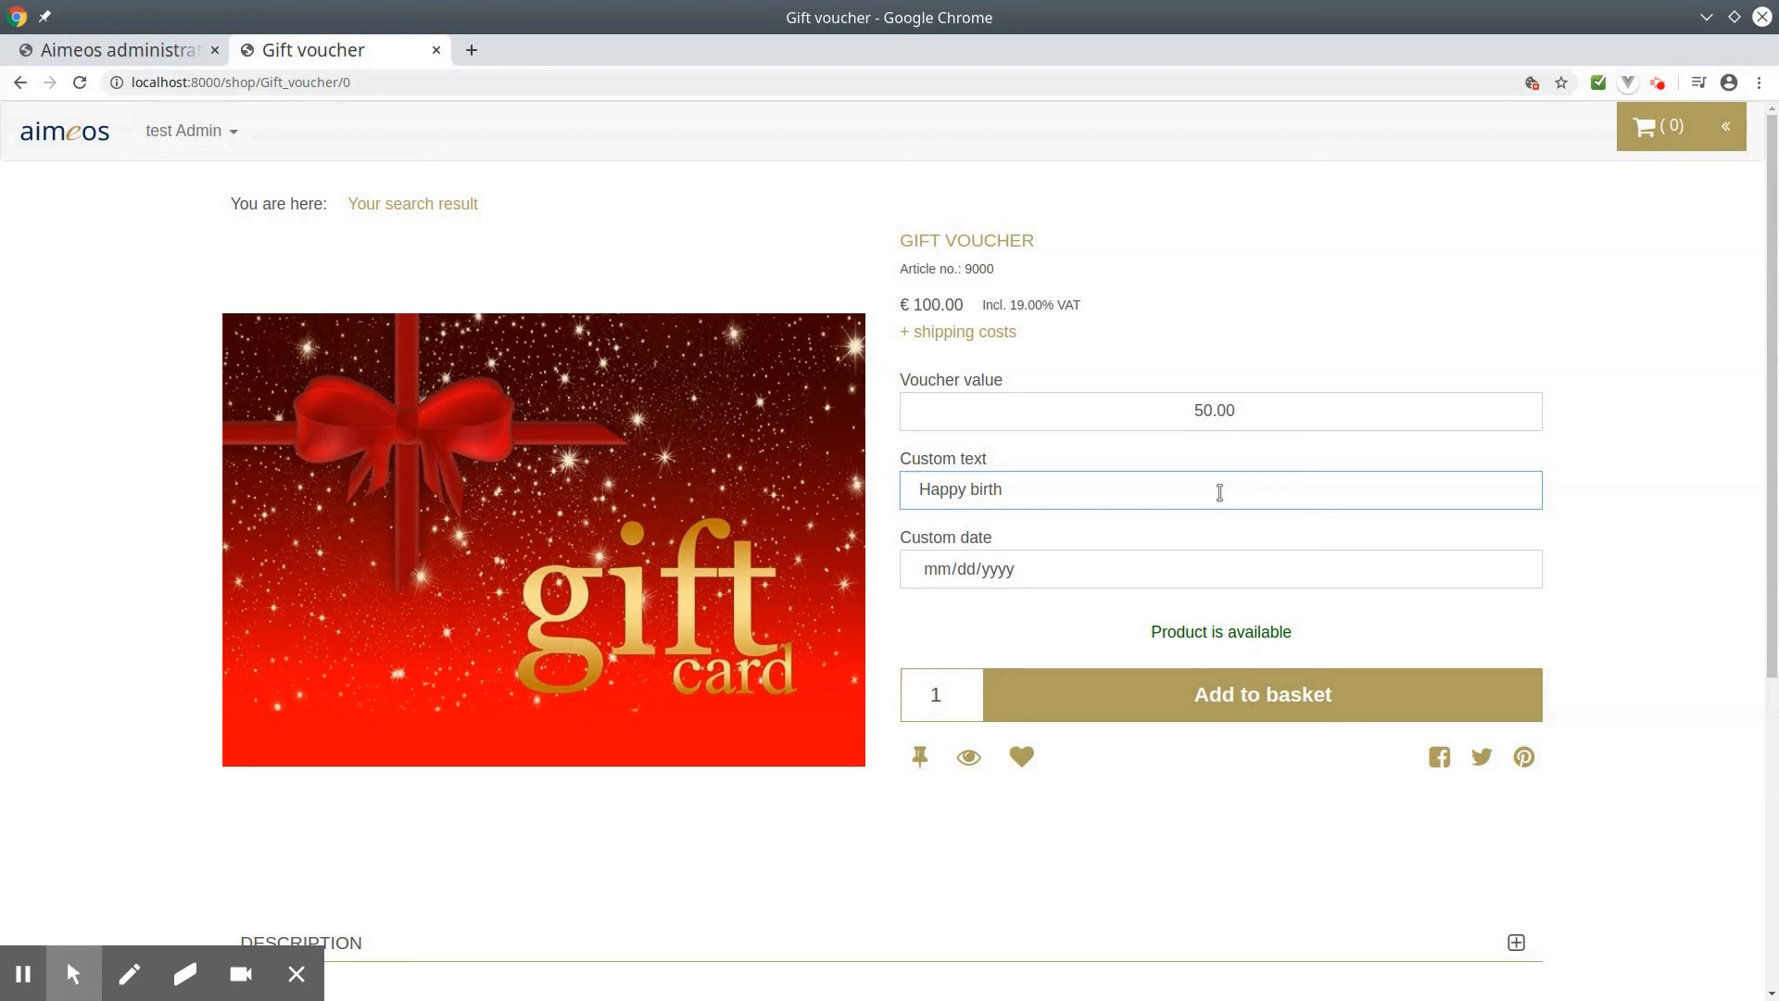
type("day")
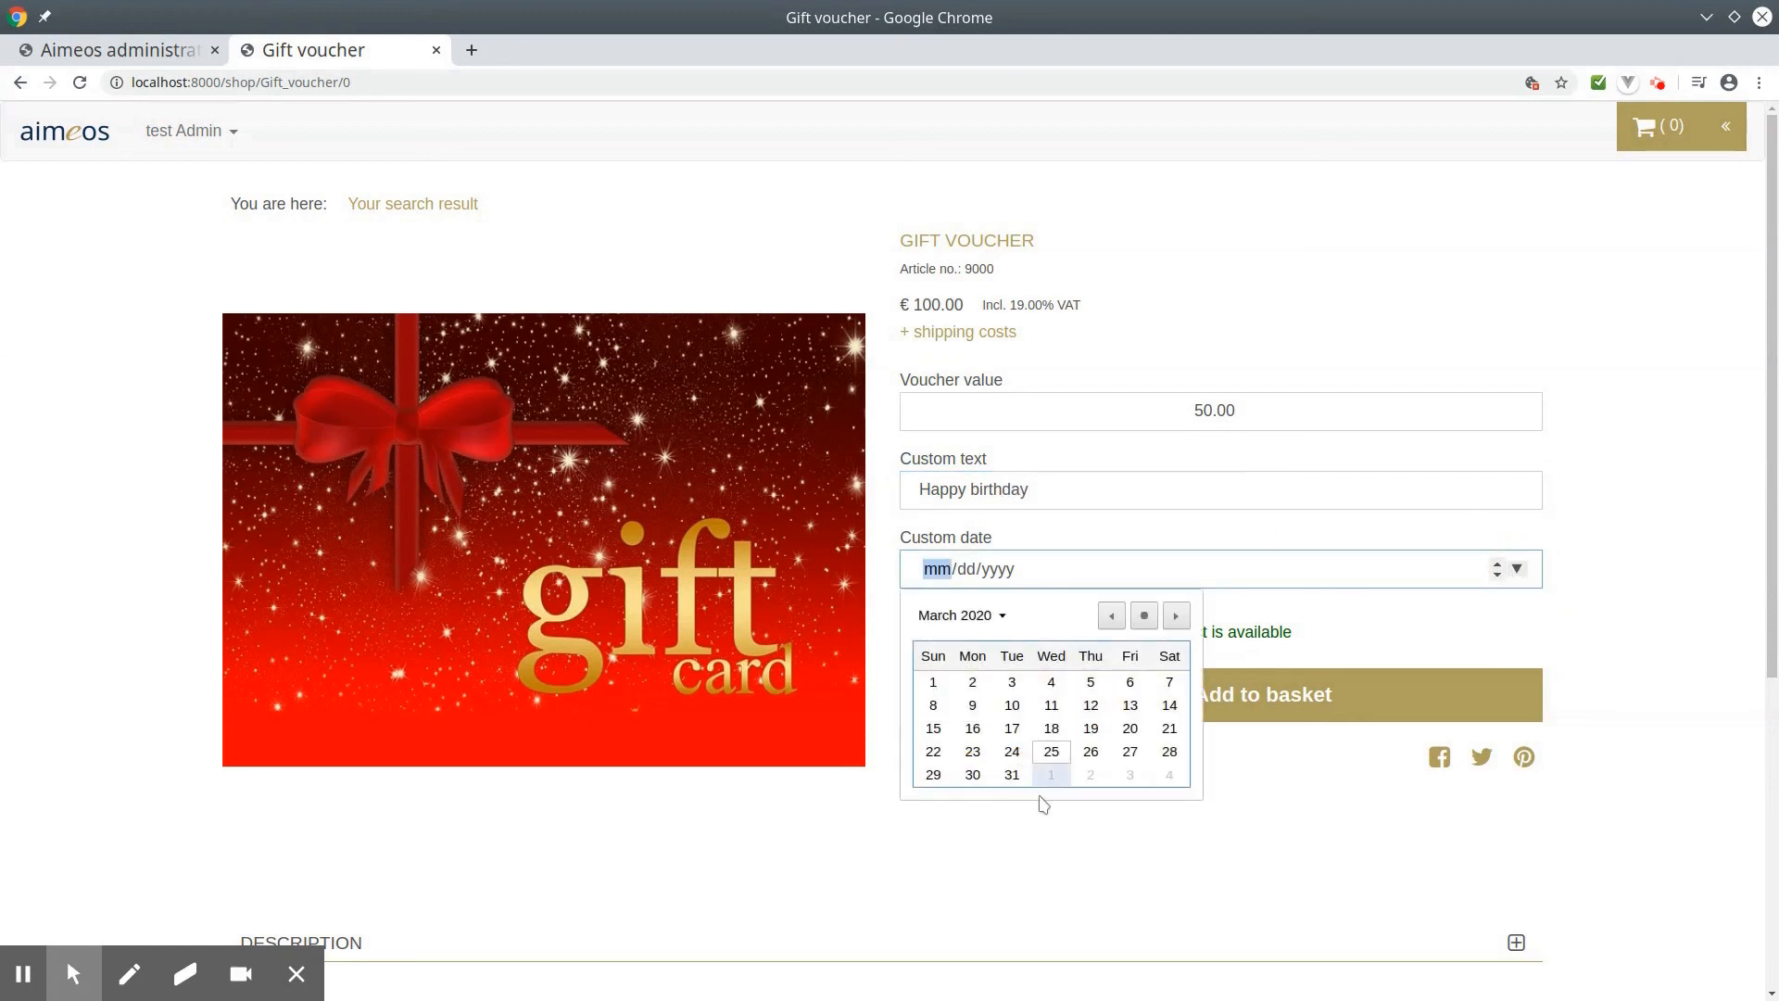
Step: Pick April 1, 2020 as the Custom date and expand the product Description
left_click(1051, 775)
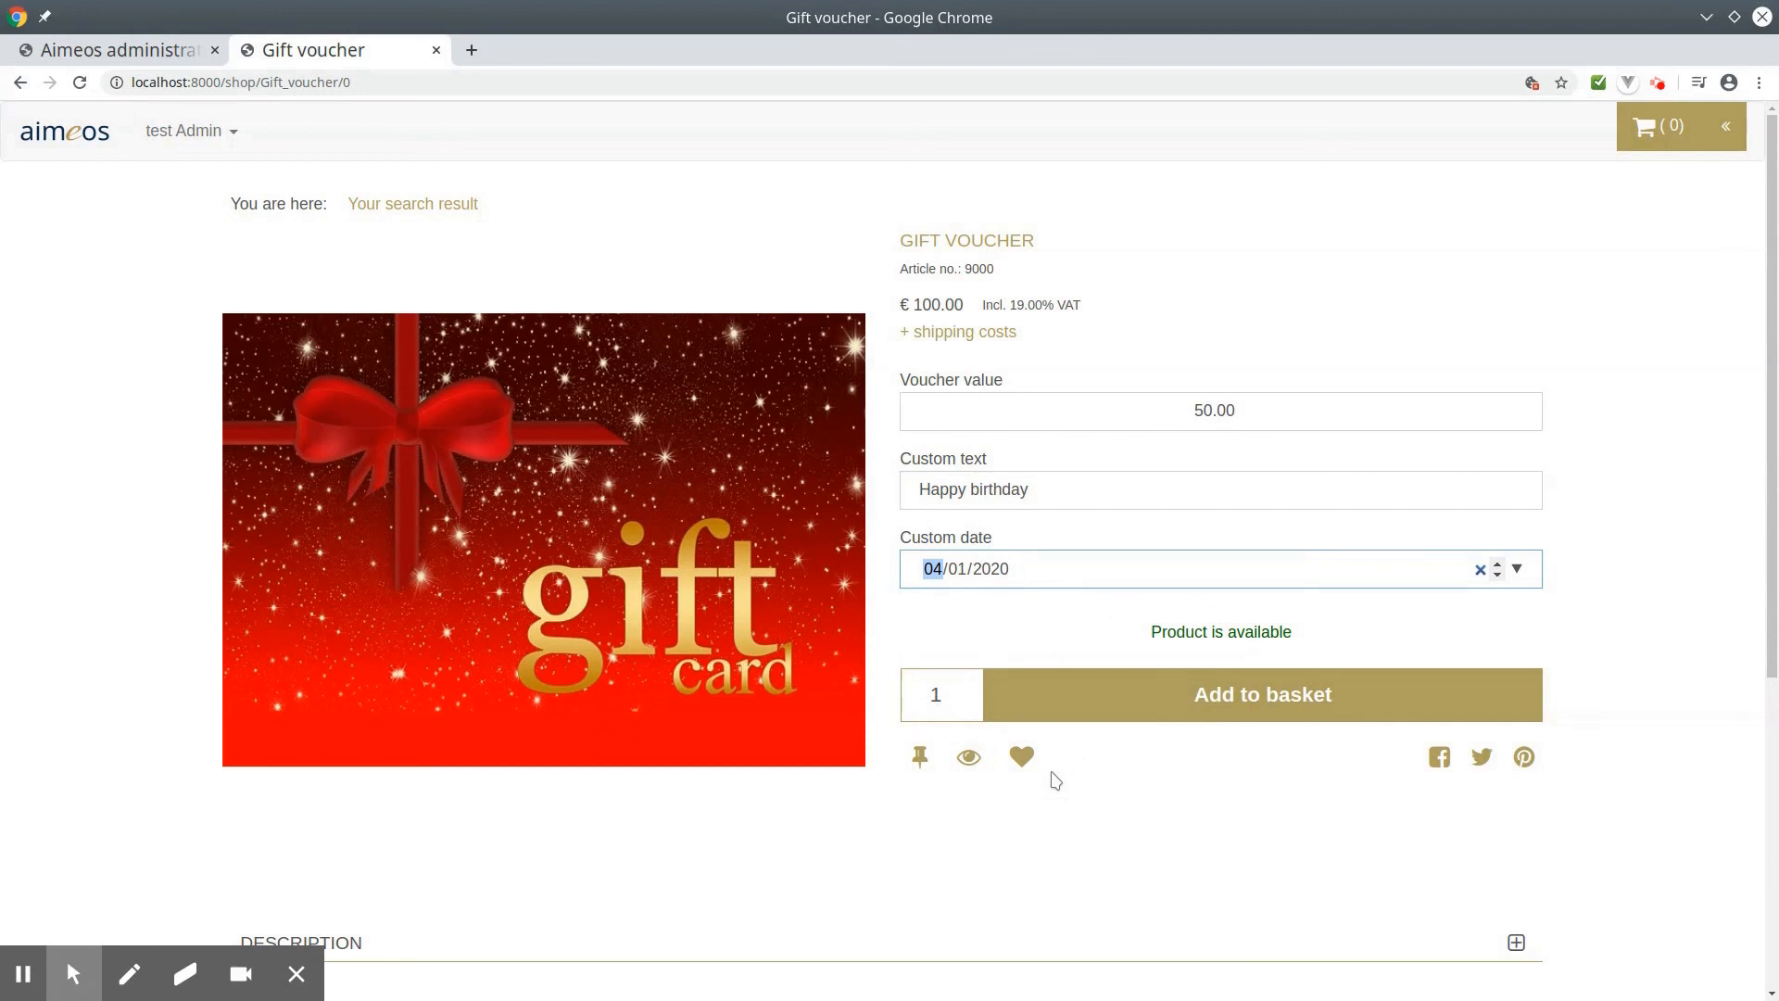
mouse_move(1093, 708)
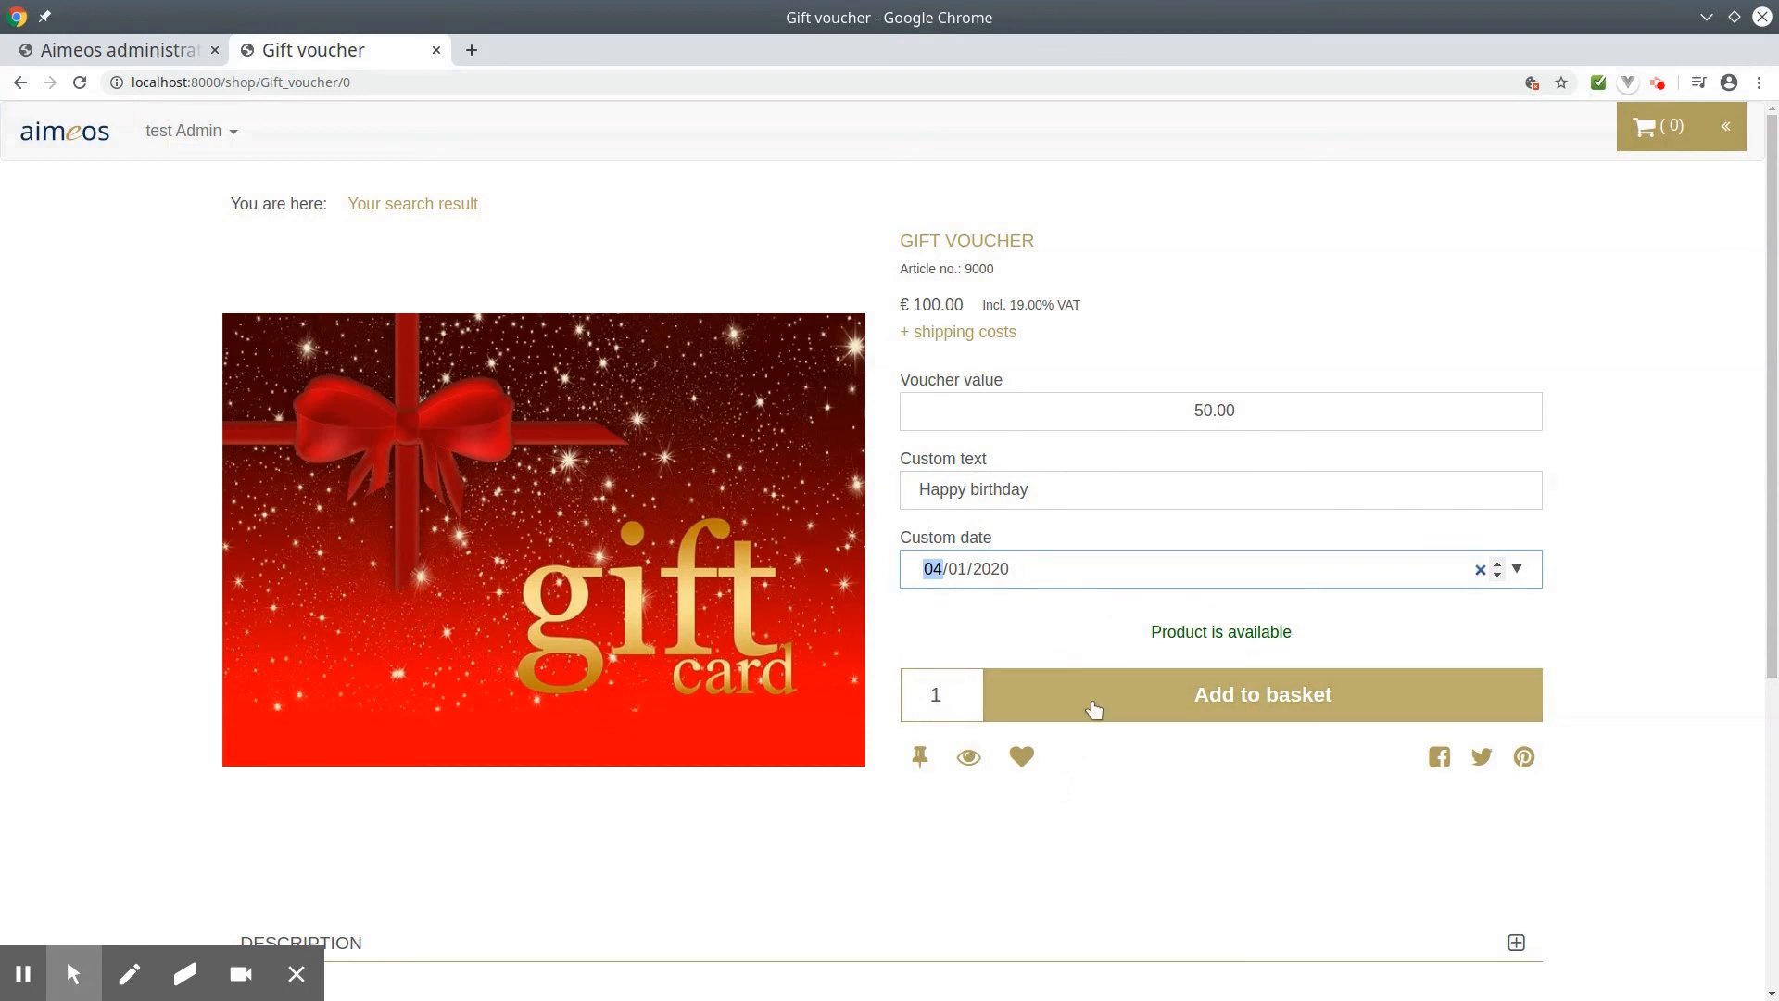
scroll("down", 3)
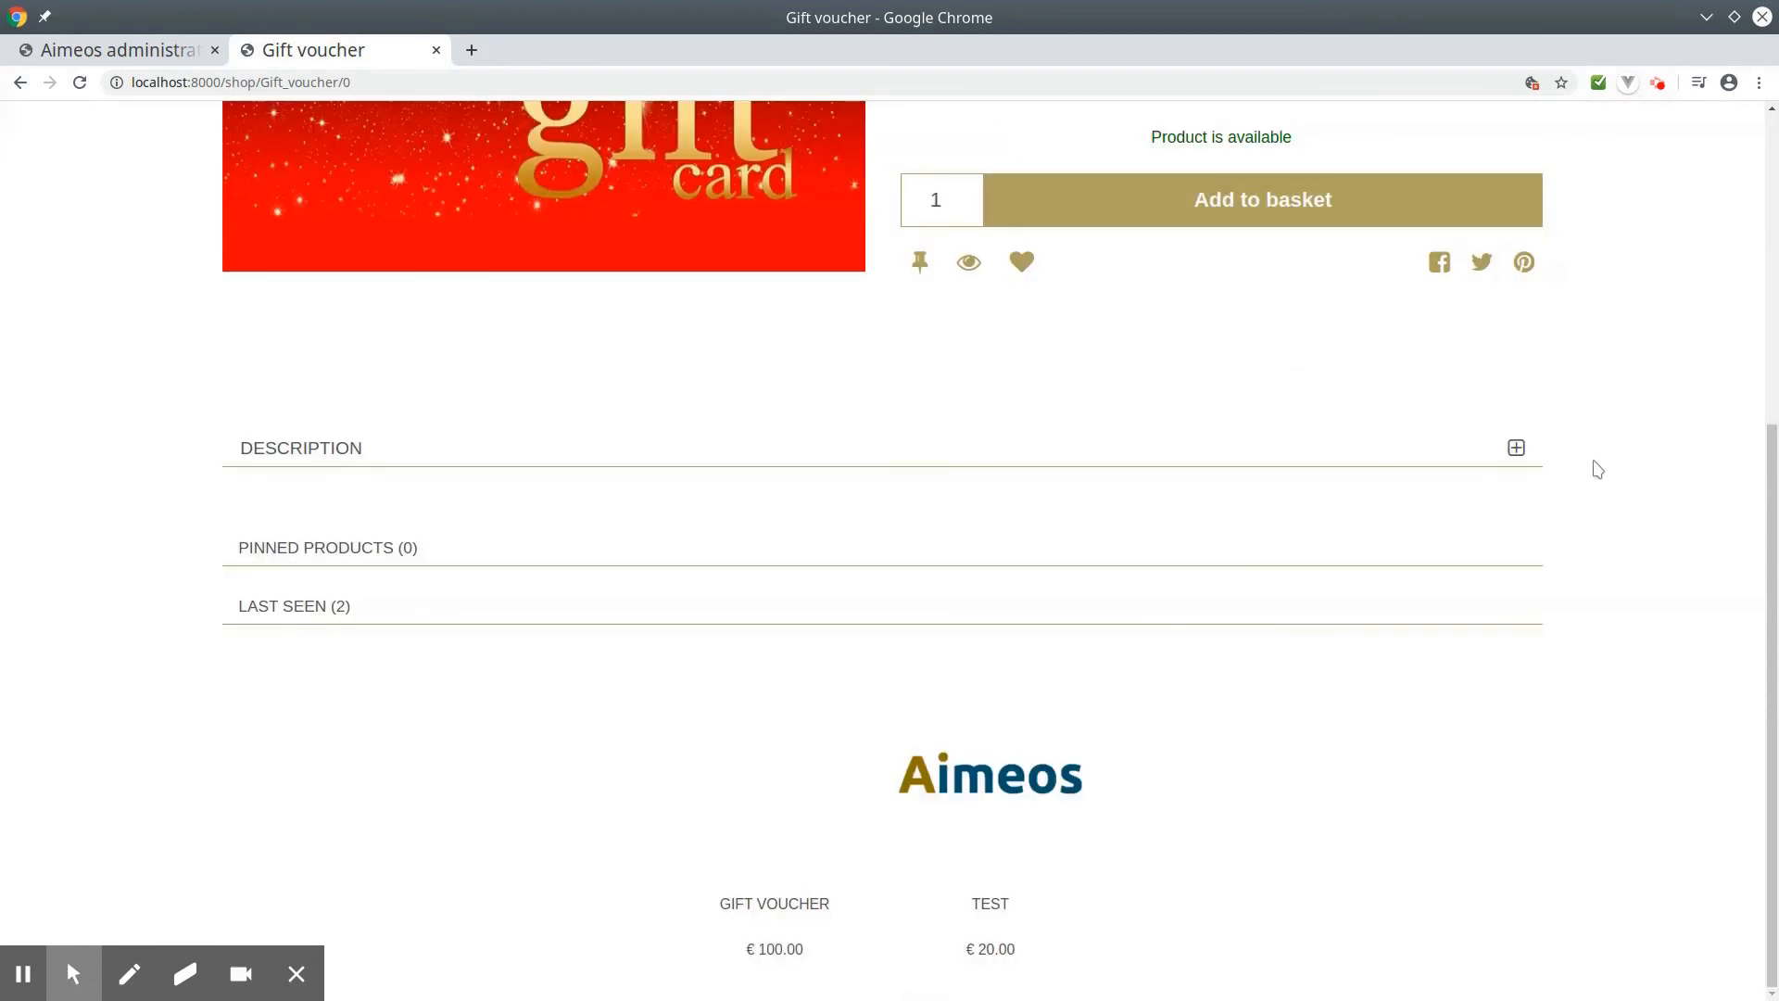
left_click(1515, 447)
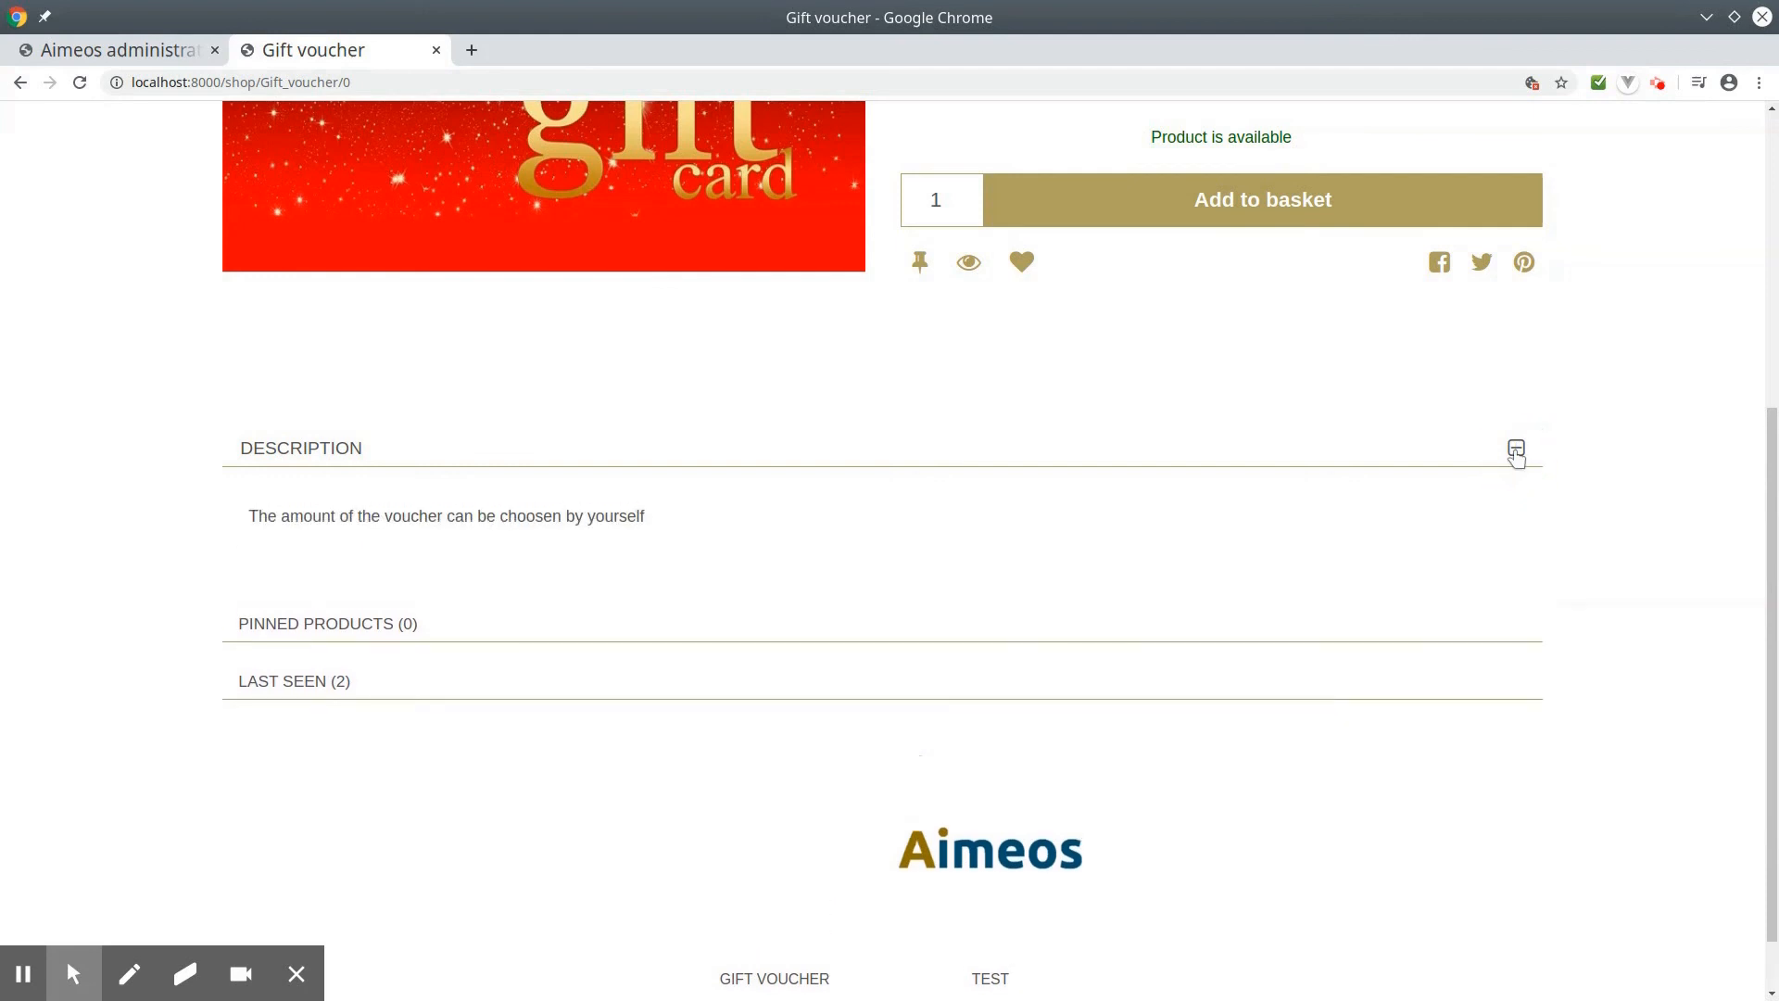
scroll("down", 3)
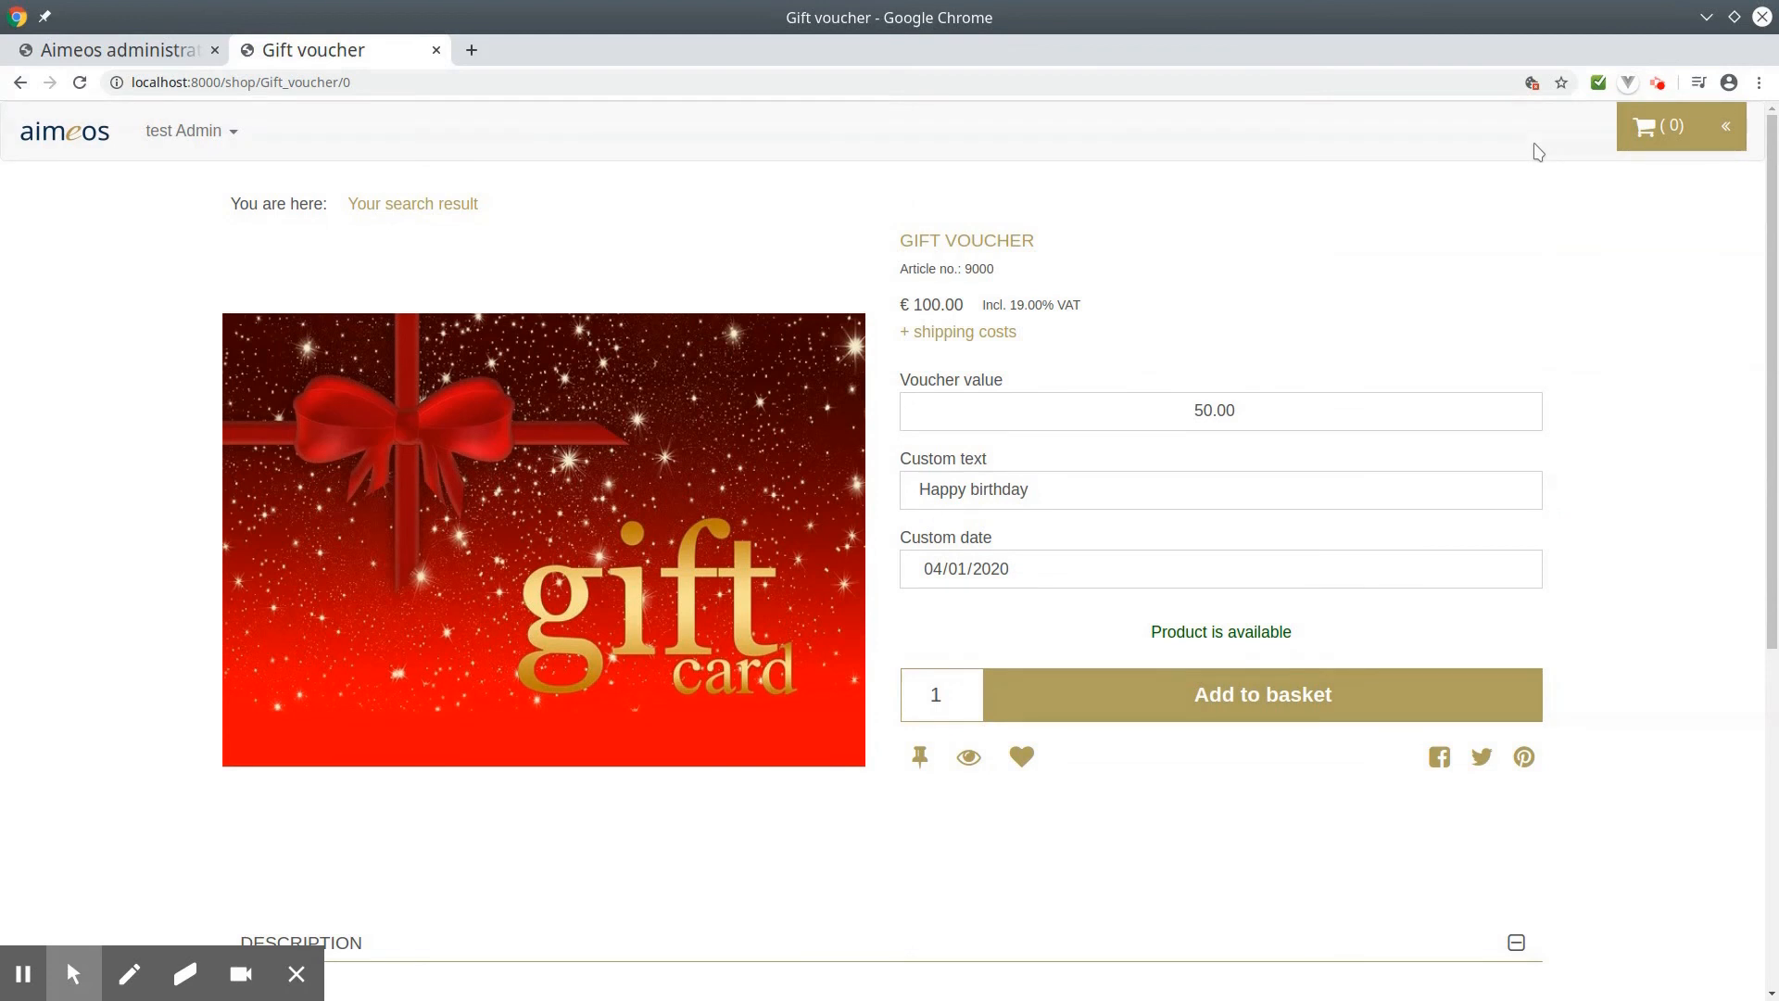
mouse_move(1152, 695)
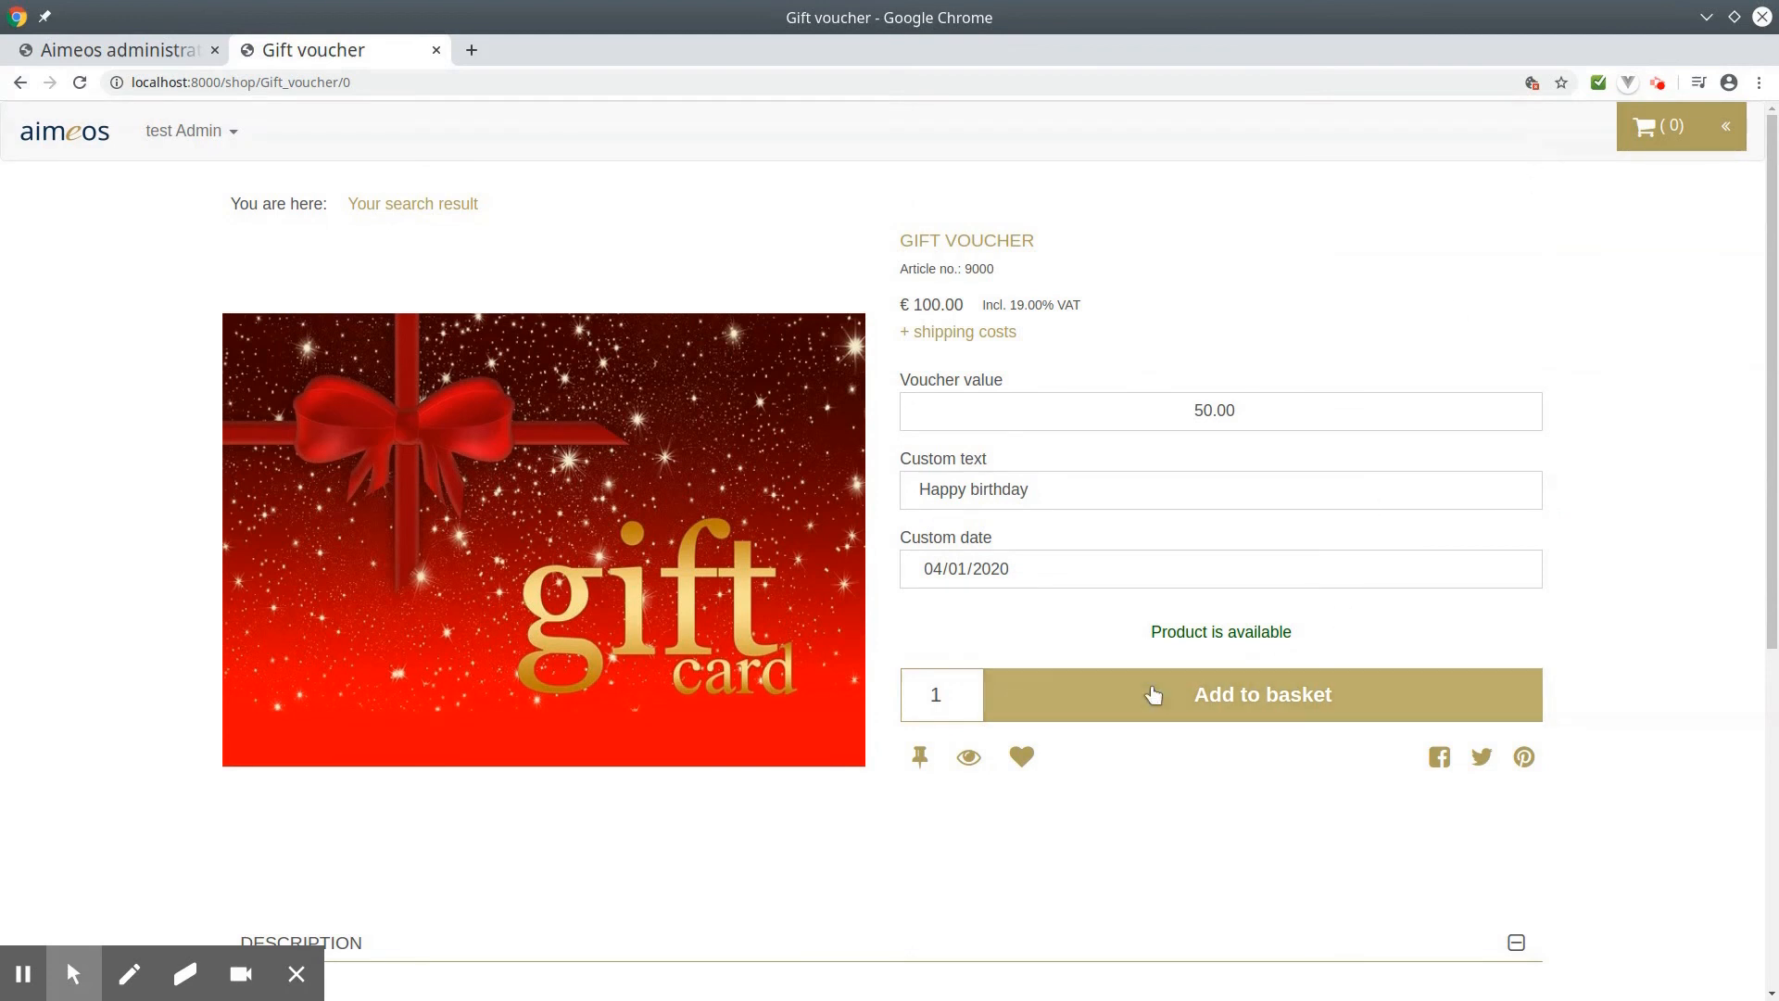
Step: Add the personalised 50.00 Gift voucher to the basket
left_click(1262, 693)
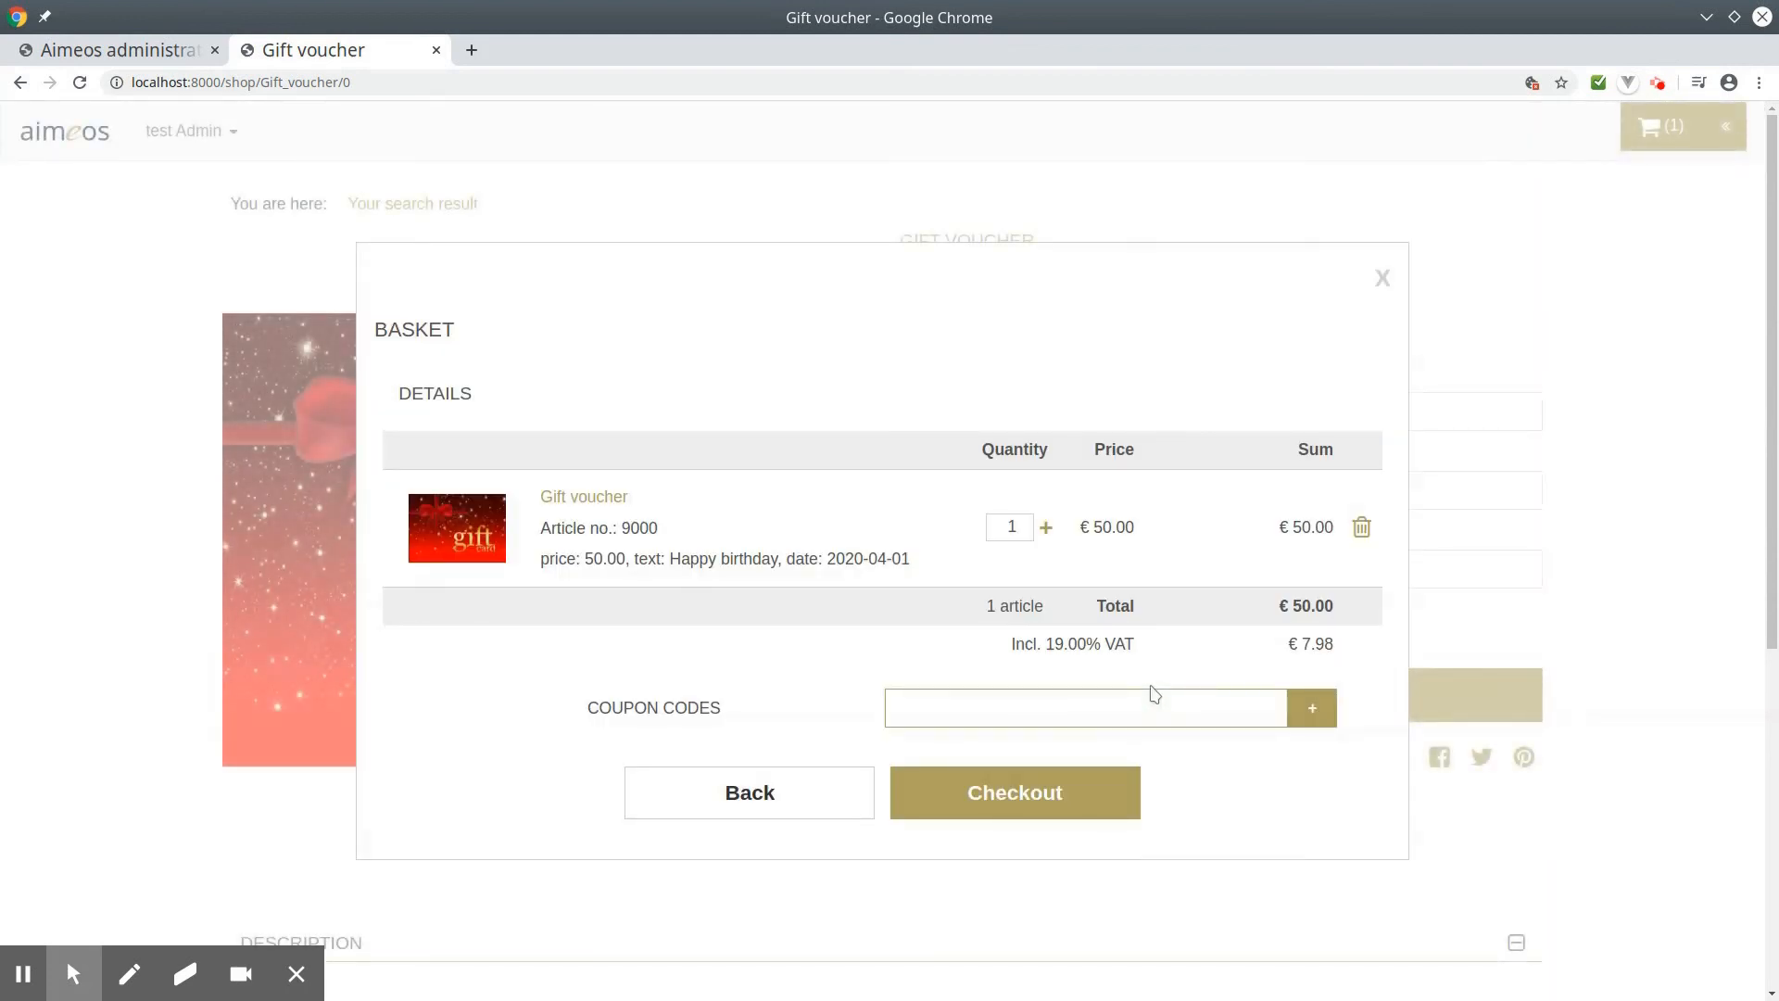